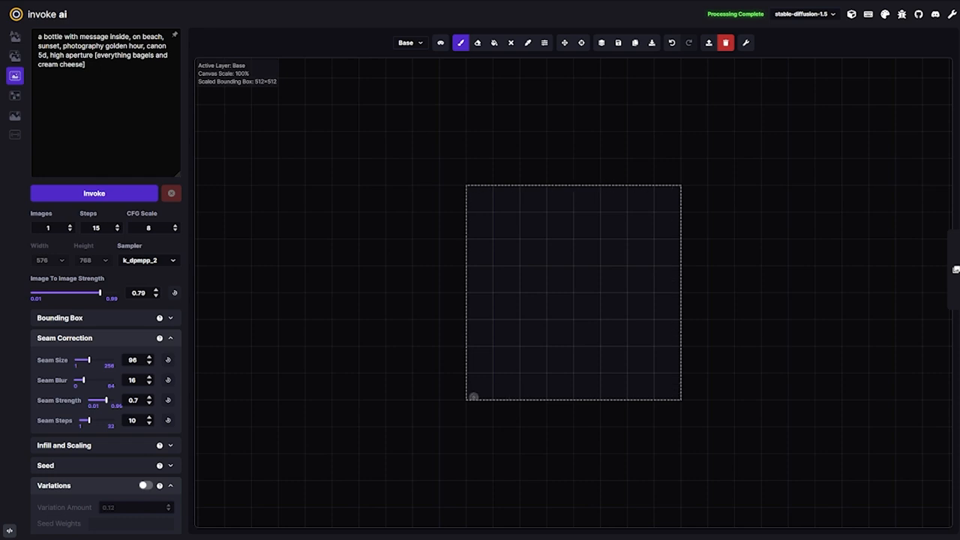
mouse_move(562, 41)
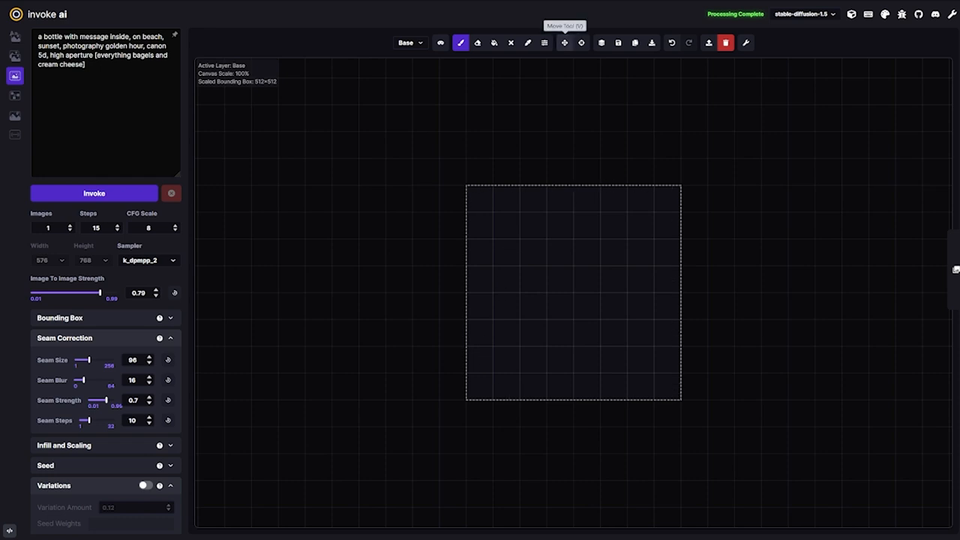
Drag the empty 512×512 bounding box left, up, and back toward the centre with Move.
left_click(564, 42)
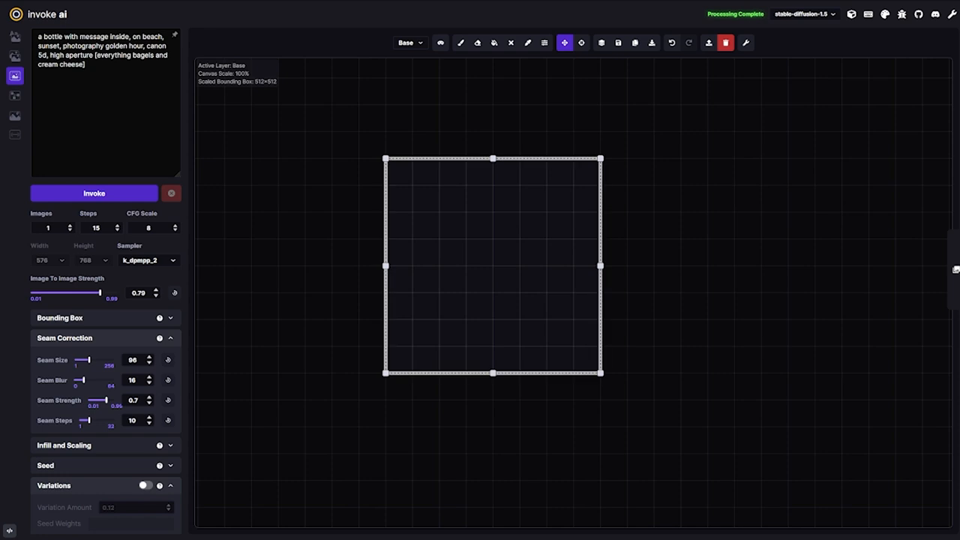
left_click_drag(493, 265, 412, 293)
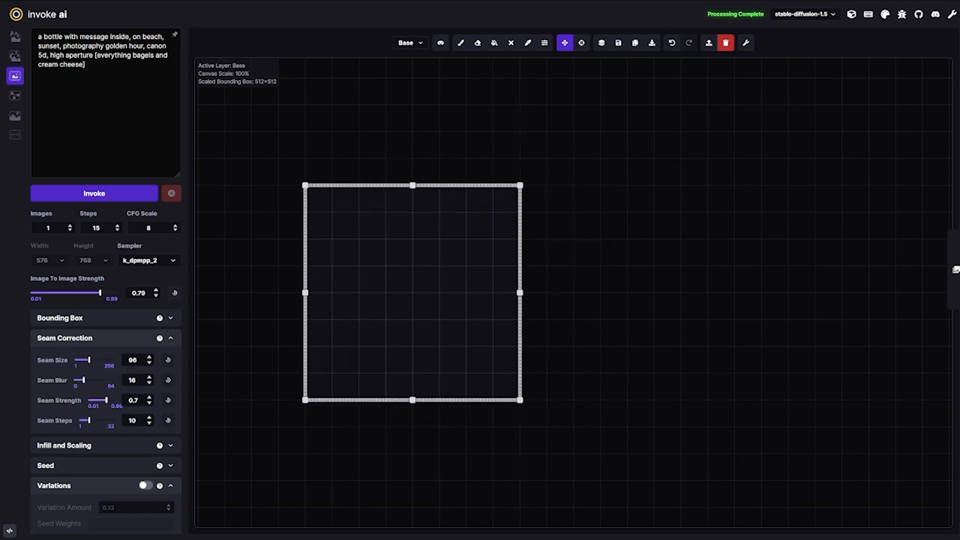
left_click_drag(412, 292, 519, 293)
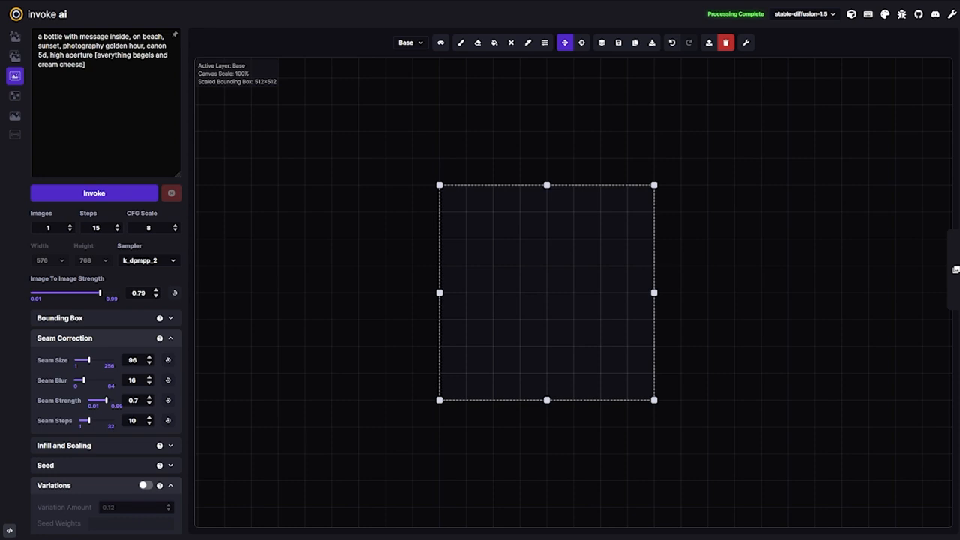
left_click_drag(545, 292, 546, 265)
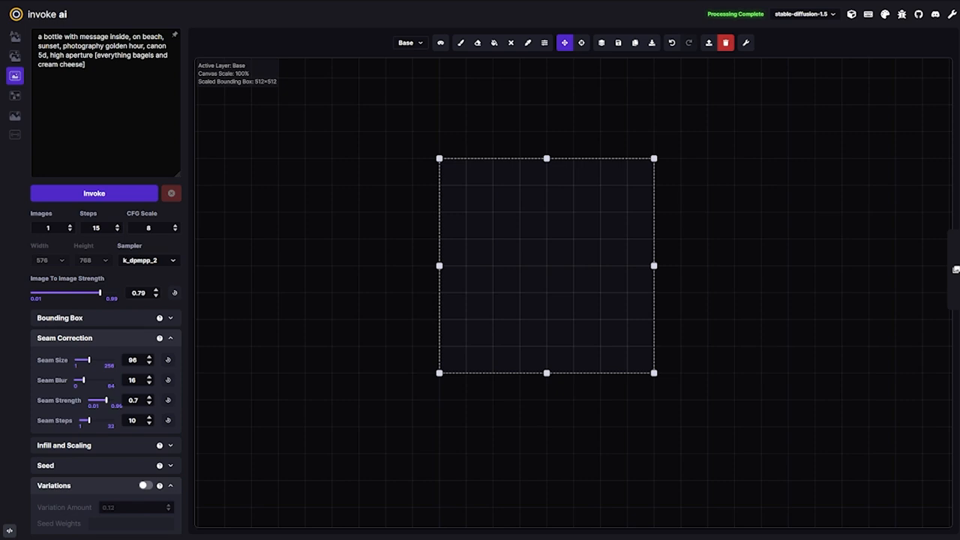
Shift the bounding box slightly right and down to its final position.
left_click_drag(546, 265, 585, 284)
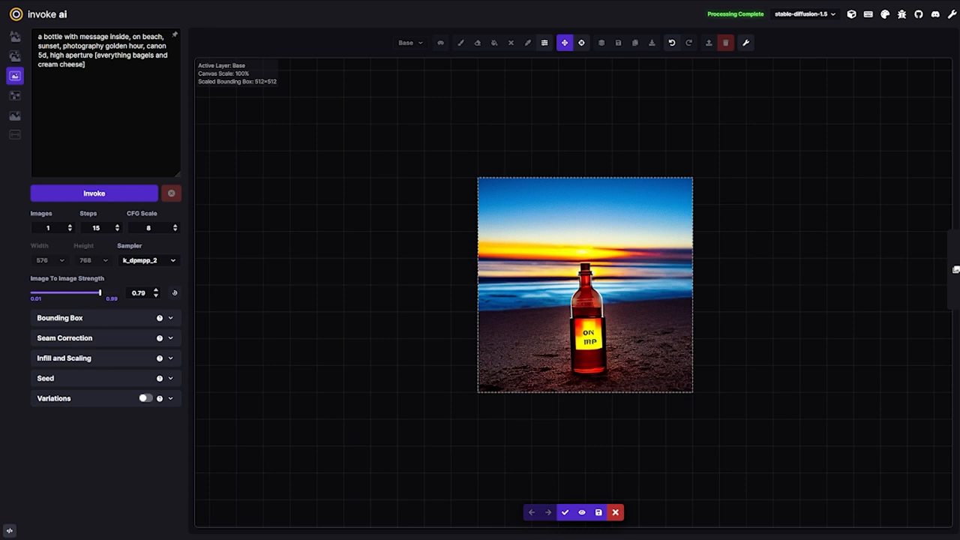
mouse_move(565, 511)
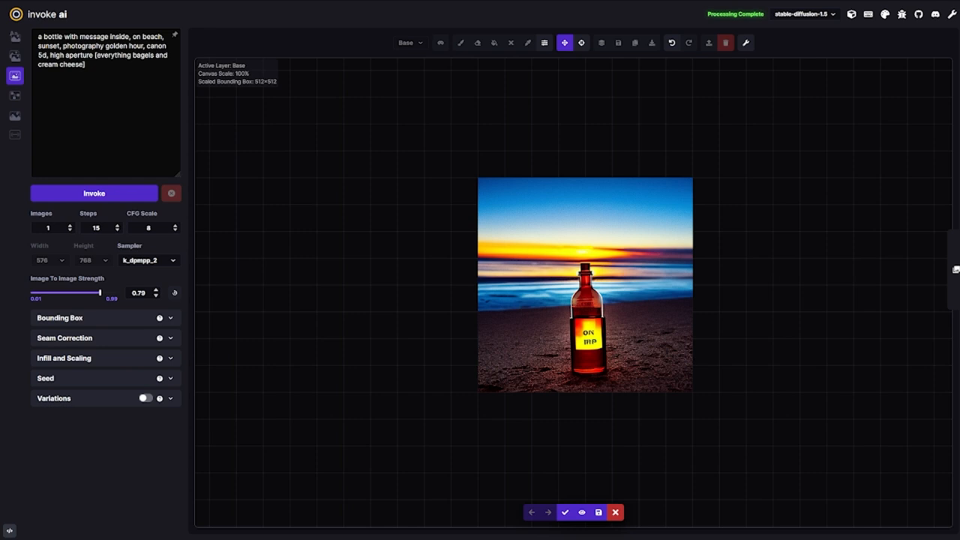
mouse_move(566, 512)
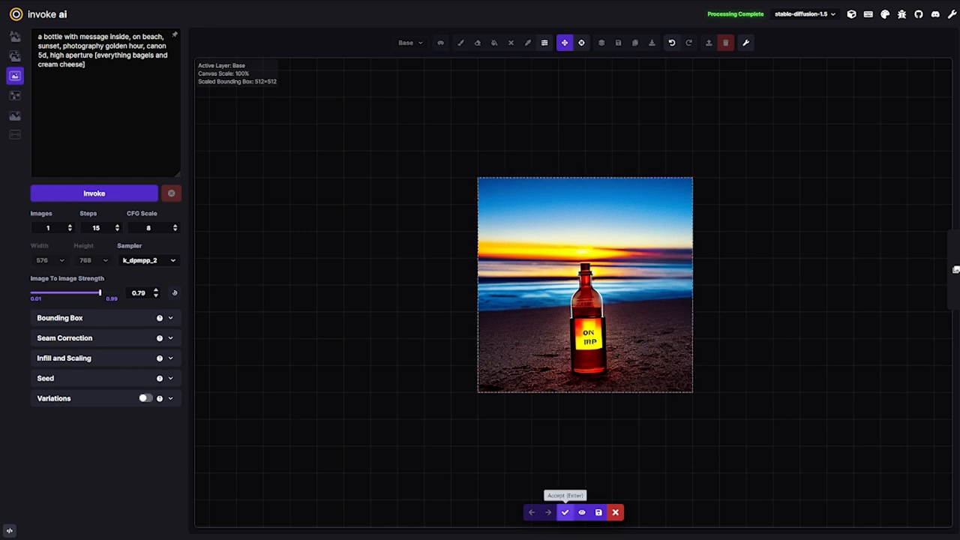
mouse_move(582, 512)
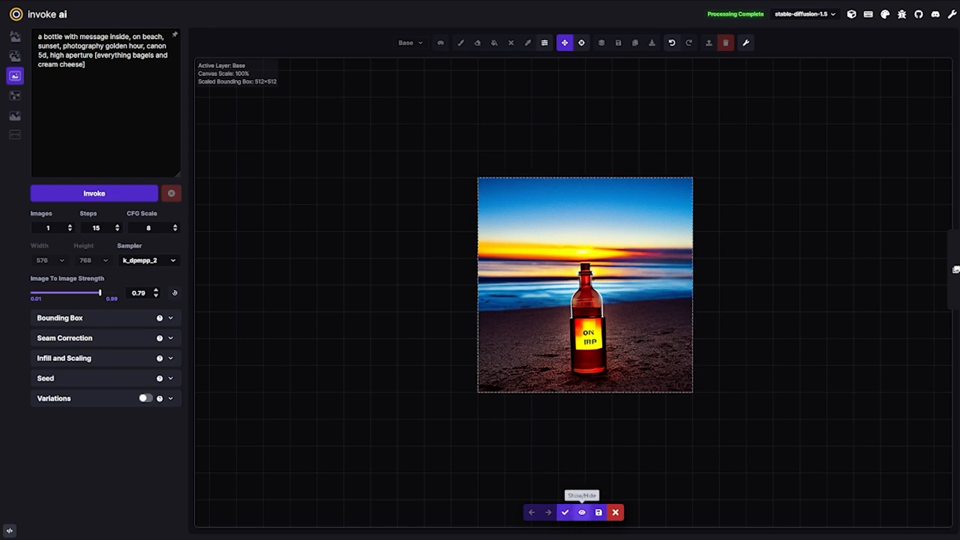
Toggle the staged bottle-on-beach image's visibility, then accept it onto the canvas.
left_click(578, 511)
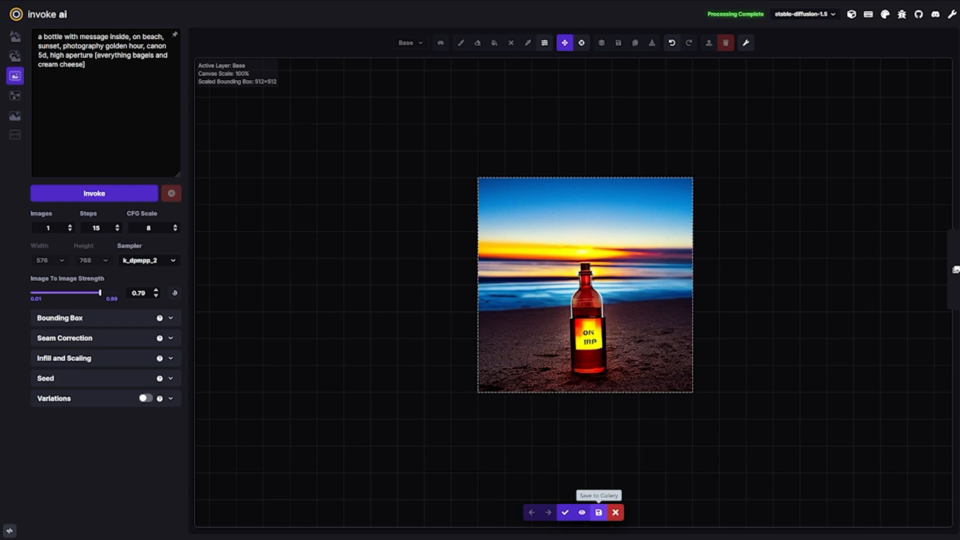
mouse_move(617, 512)
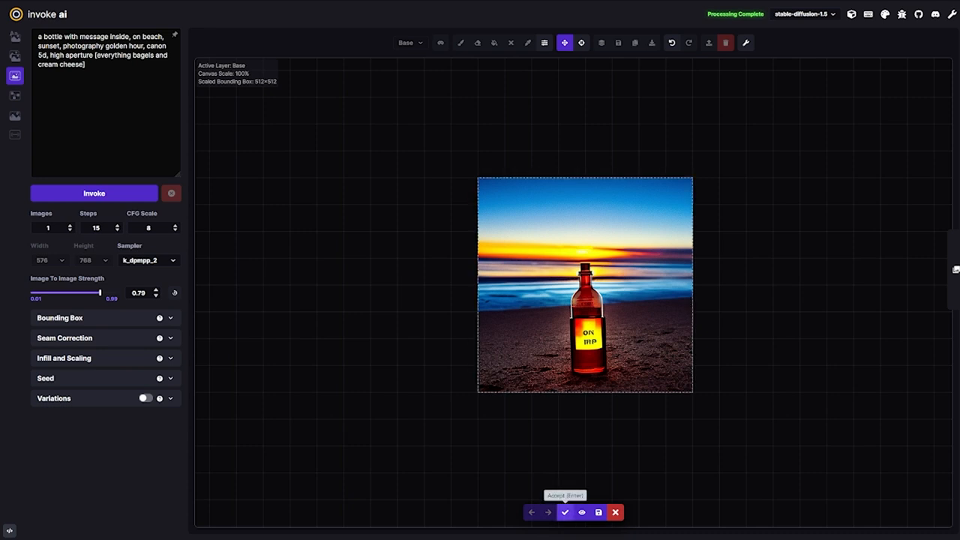
left_click(566, 512)
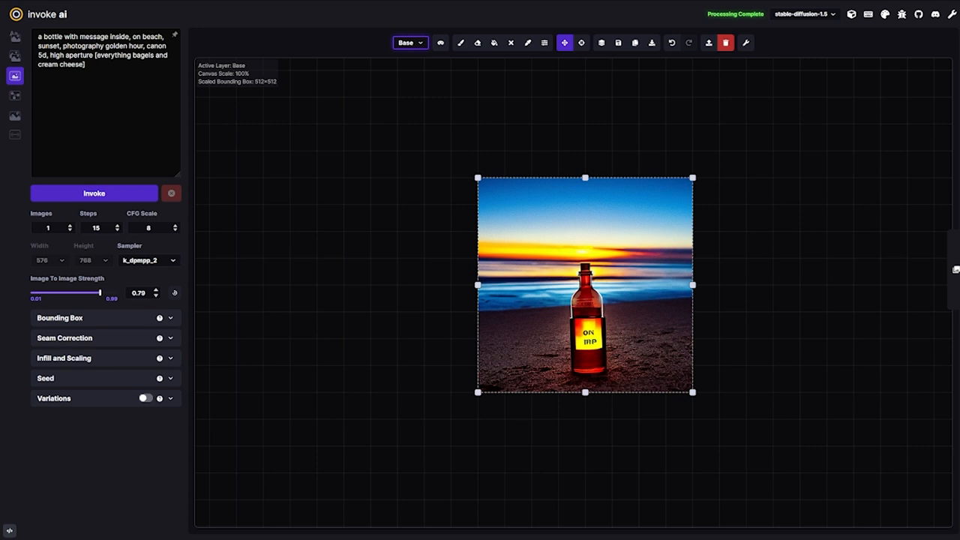
mouse_move(459, 42)
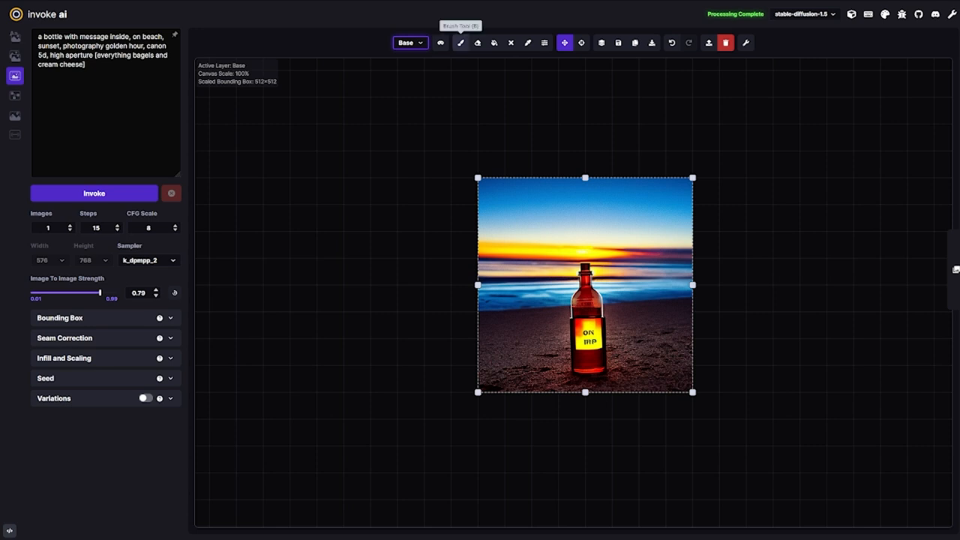
left_click_drag(487, 289, 577, 214)
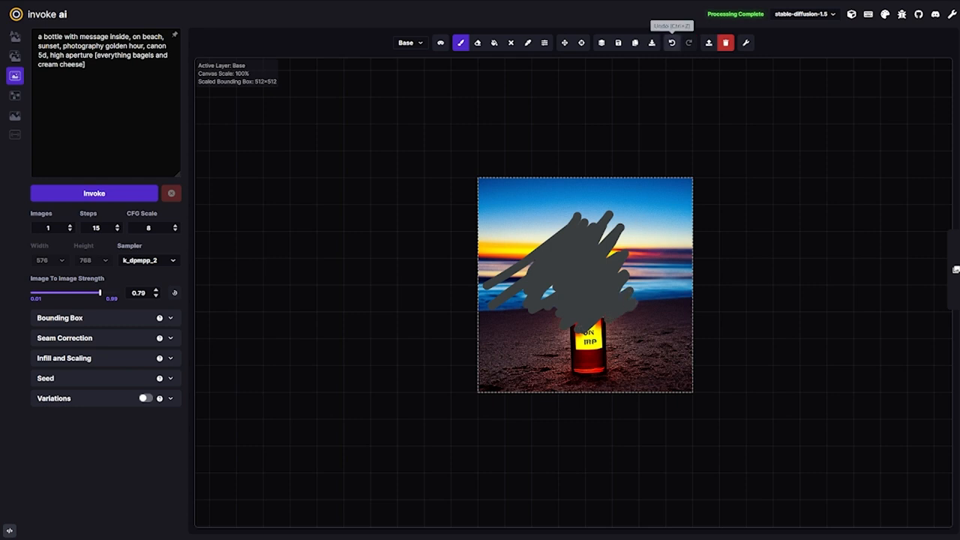
left_click(474, 43)
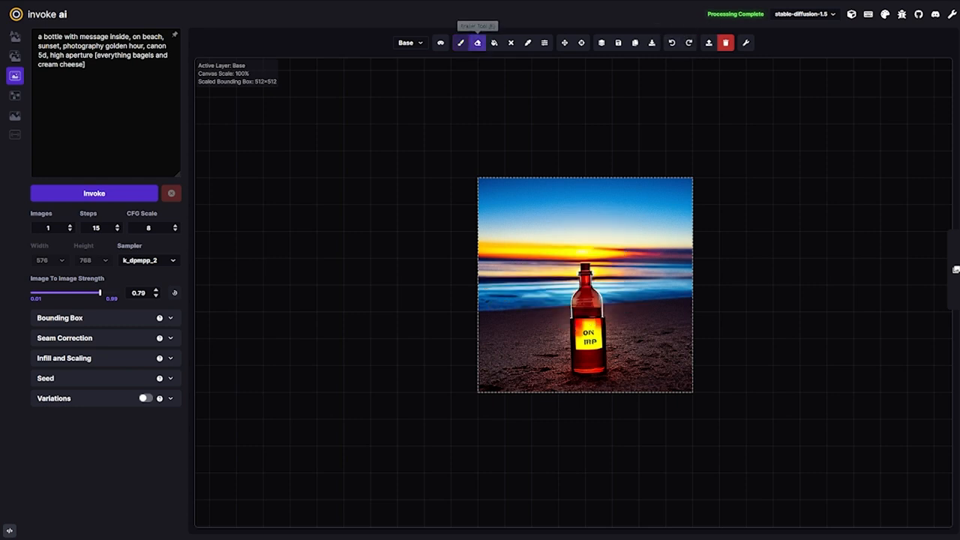
left_click_drag(487, 281, 682, 281)
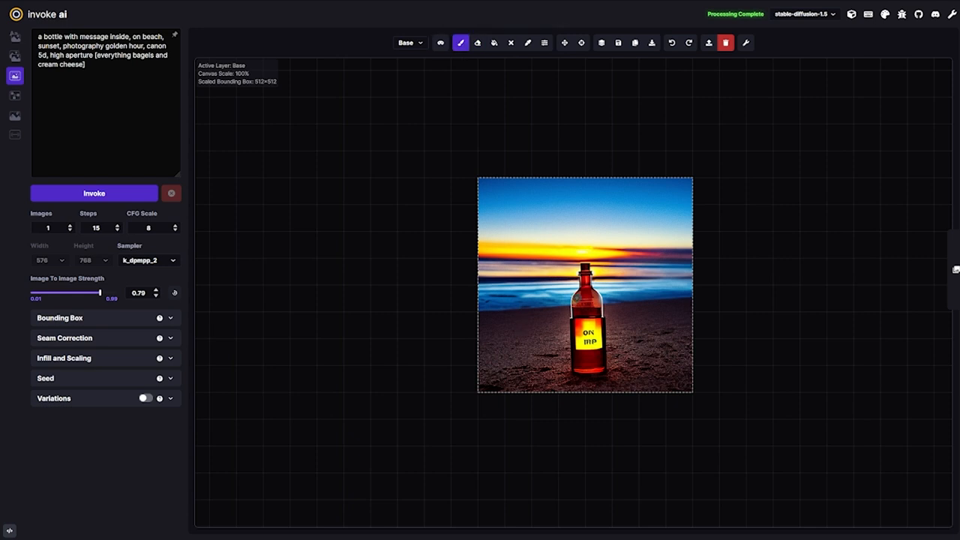
mouse_move(406, 42)
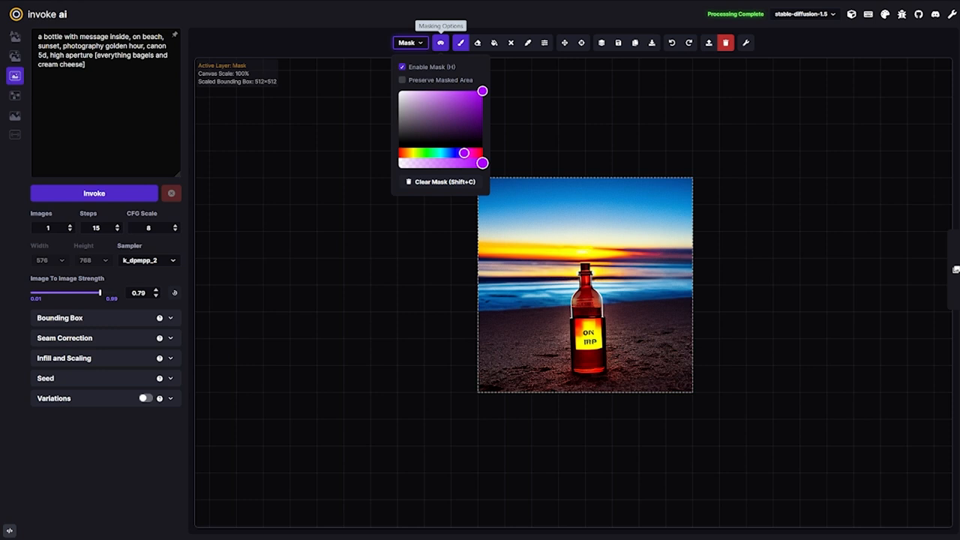
Open the mask colour and masking options for the Mask layer.
left_click(461, 42)
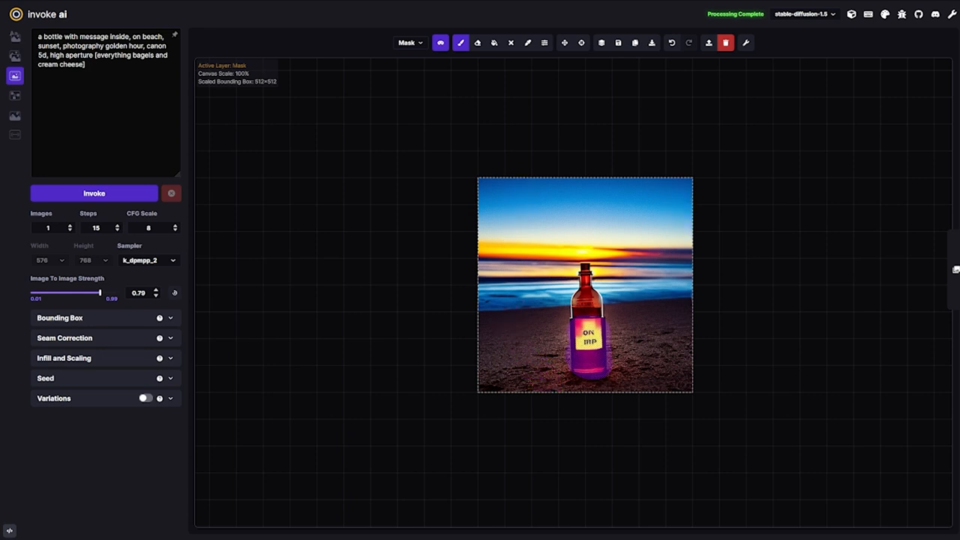
Paint a purple mask over the bottle's bottom, then switch to bounding-box adjustment.
left_click(642, 376)
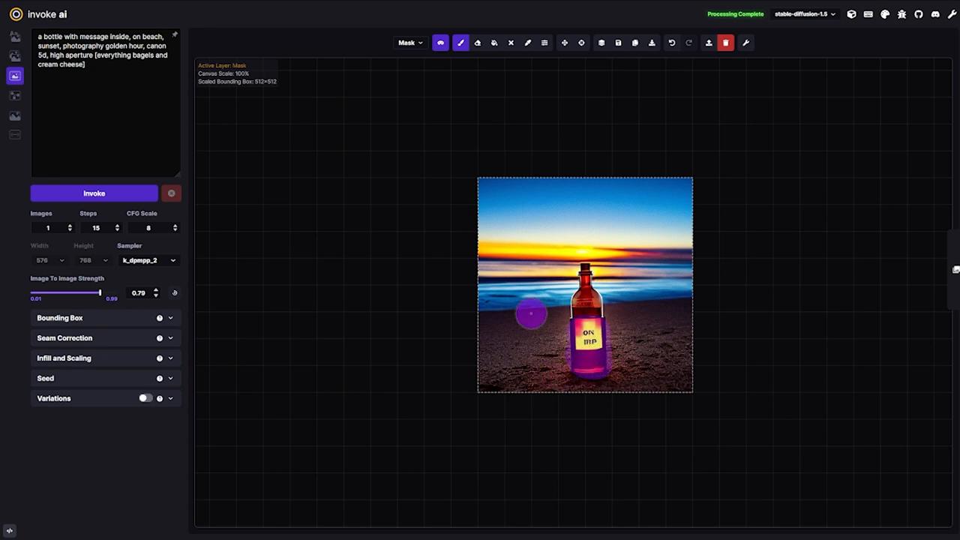
mouse_move(628, 381)
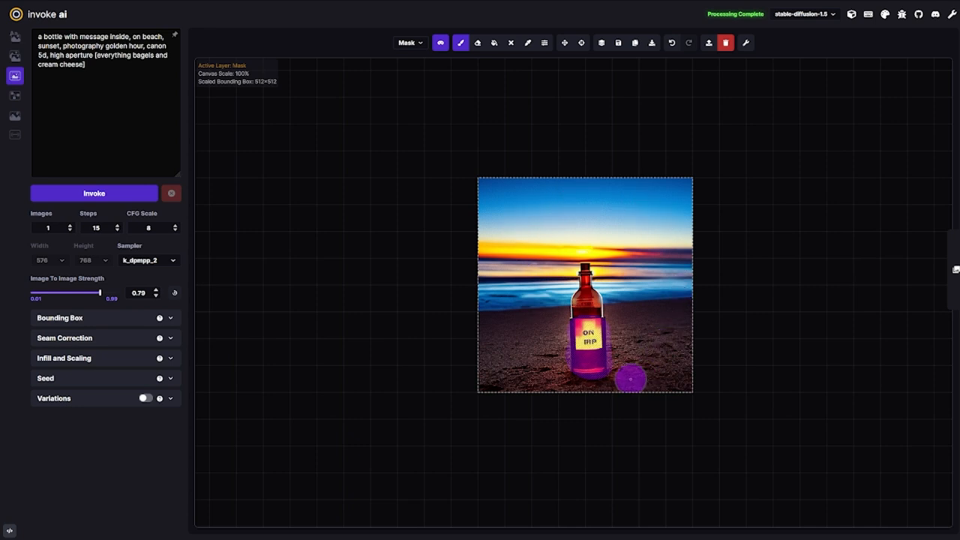
mouse_move(589, 371)
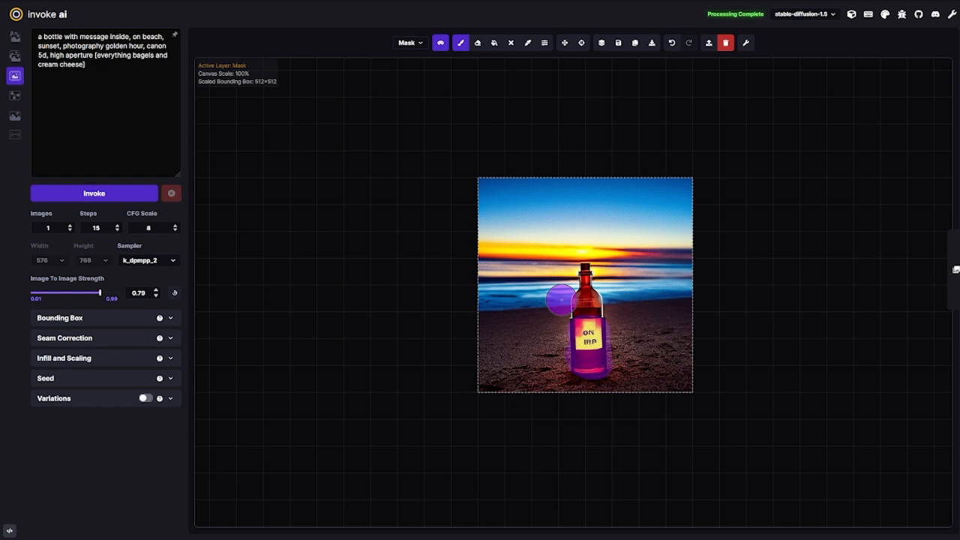
left_click(564, 43)
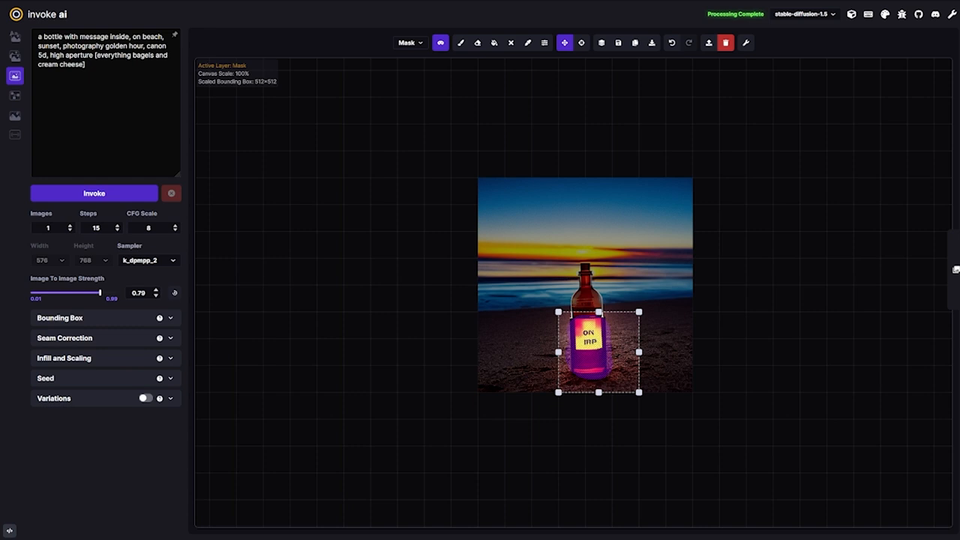
Adjust a toolbar setting while fitting the bounding box around the masked bottle.
left_click(747, 42)
type("5")
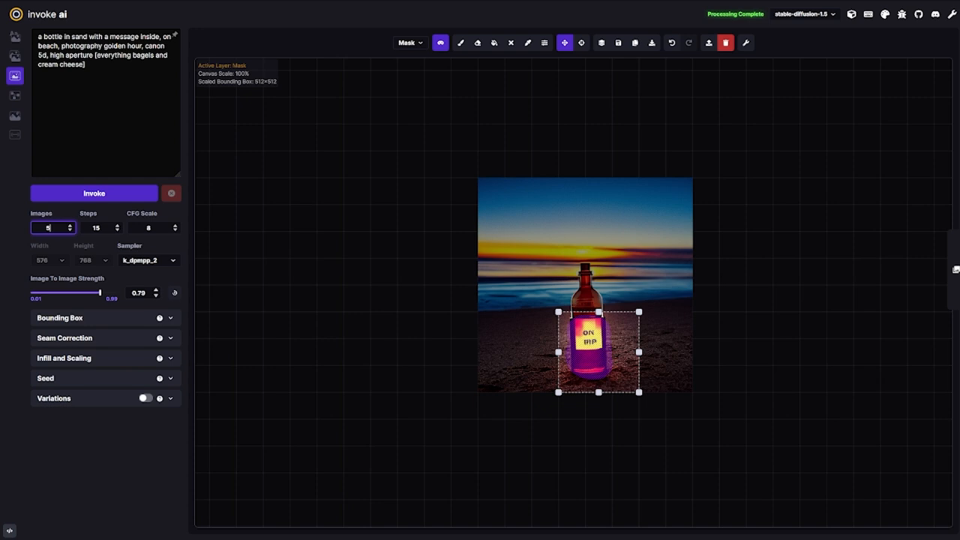
Generate new versions of the masked label, then discard the candidates.
left_click(94, 193)
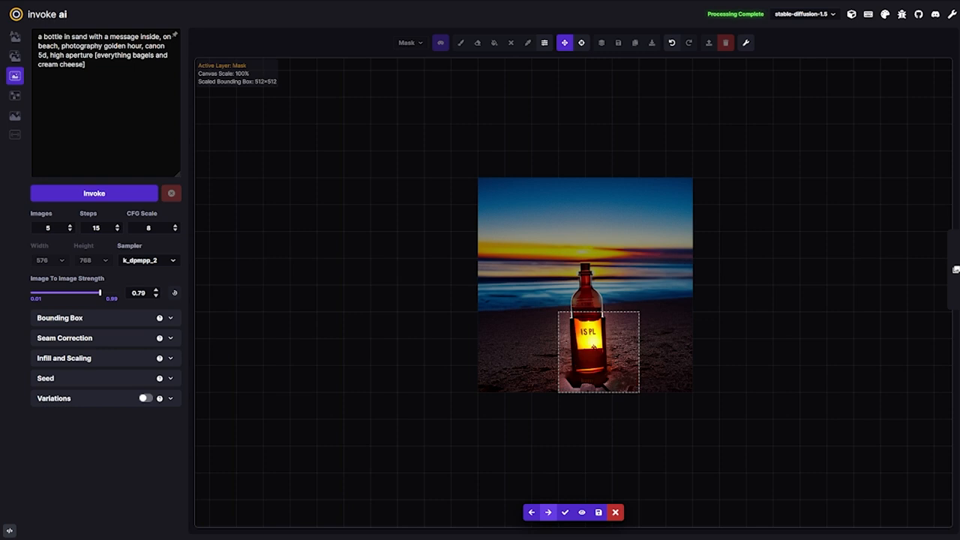
left_click(548, 510)
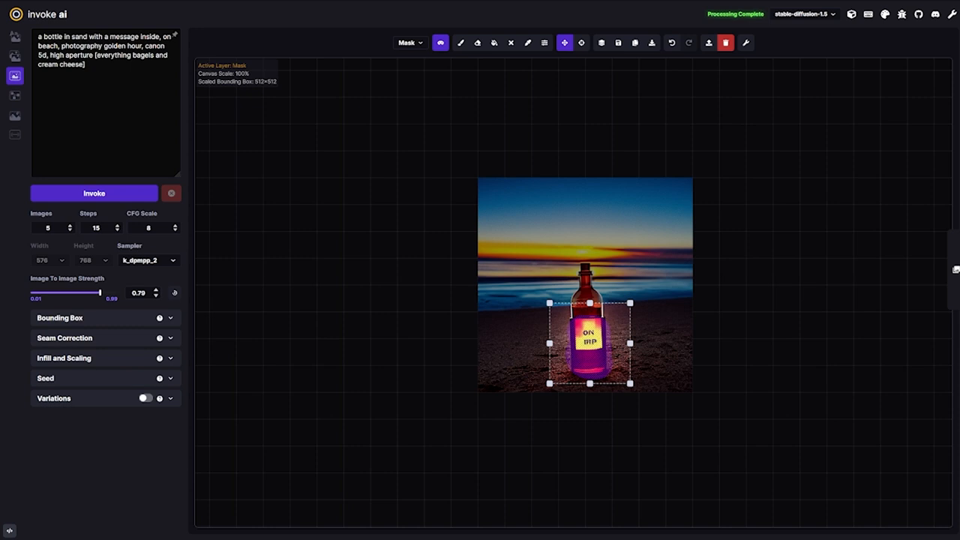
Change the active layer from Mask to Base.
left_click(407, 42)
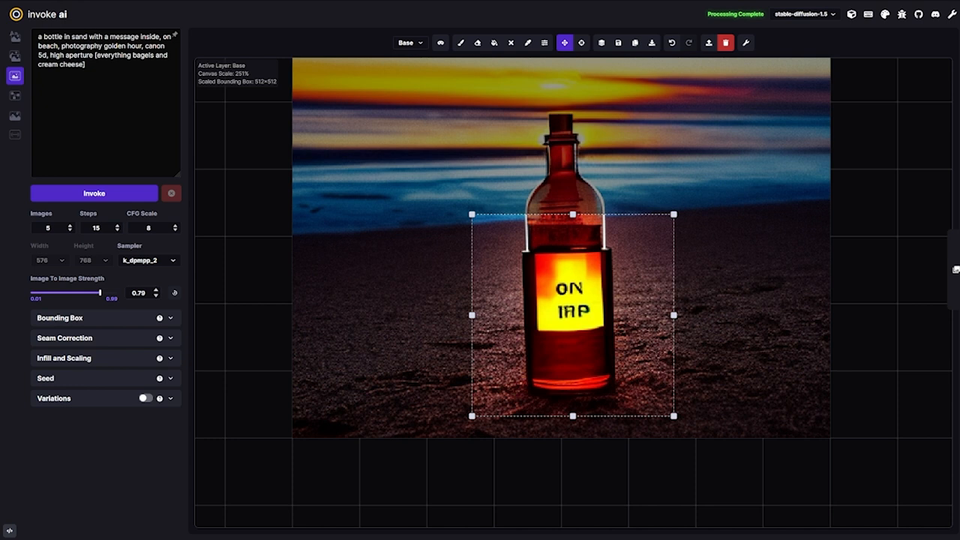
Set the Base layer as active and select the Brush tool.
left_click(405, 42)
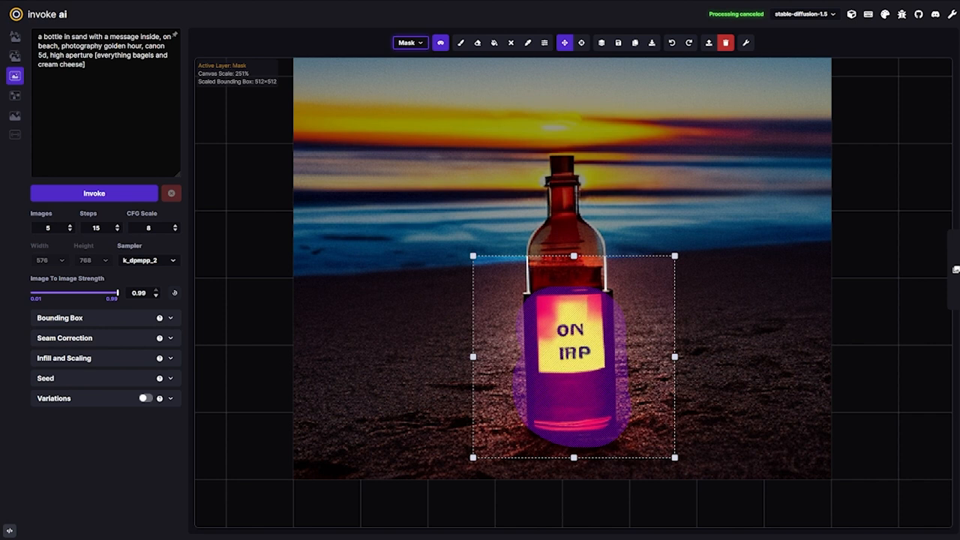
left_click(407, 42)
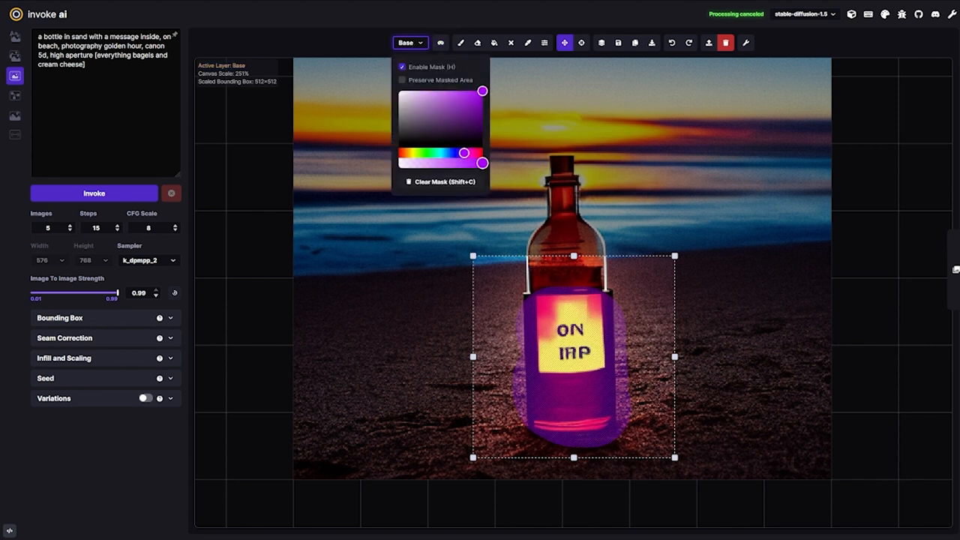
left_click(464, 43)
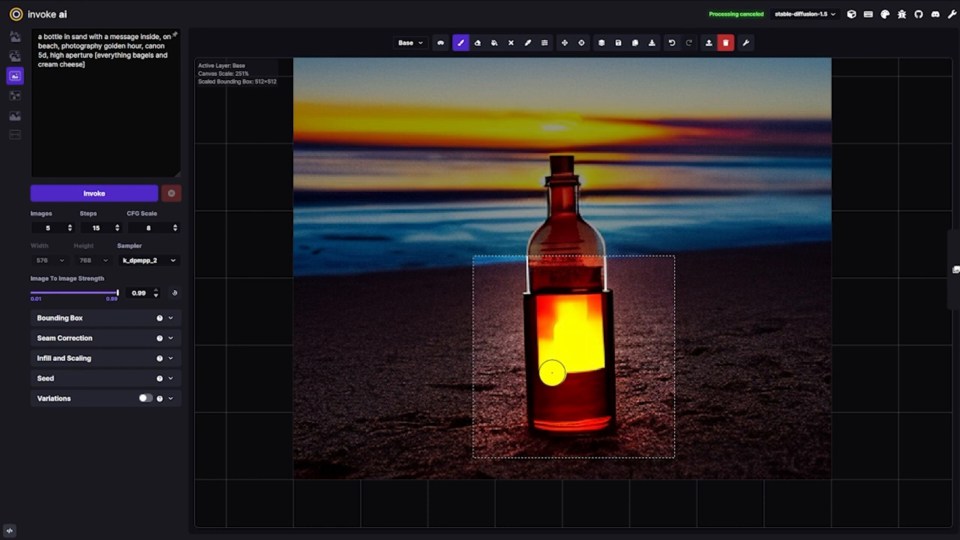
Brush two yellow strokes filling the bottle's label and lower interior.
left_click_drag(551, 372, 588, 411)
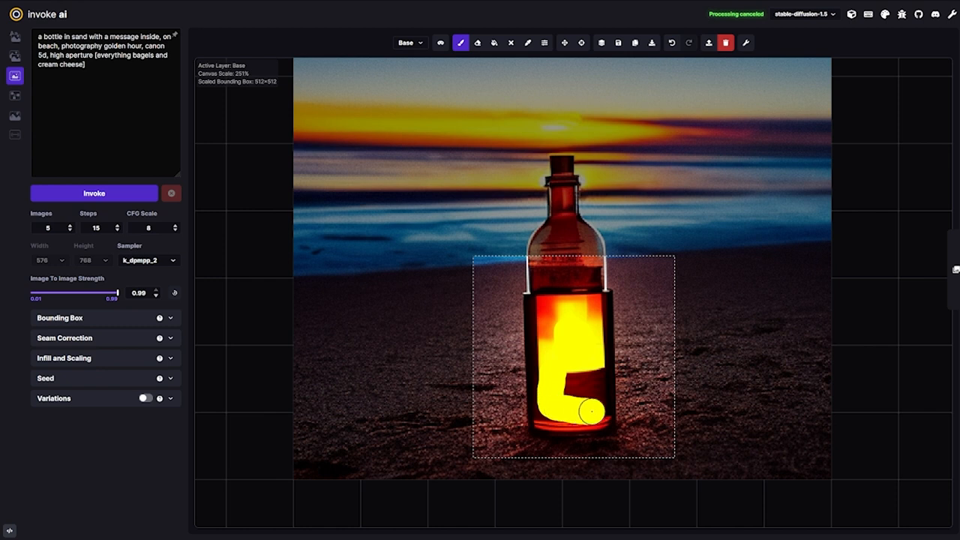
left_click_drag(588, 410, 560, 384)
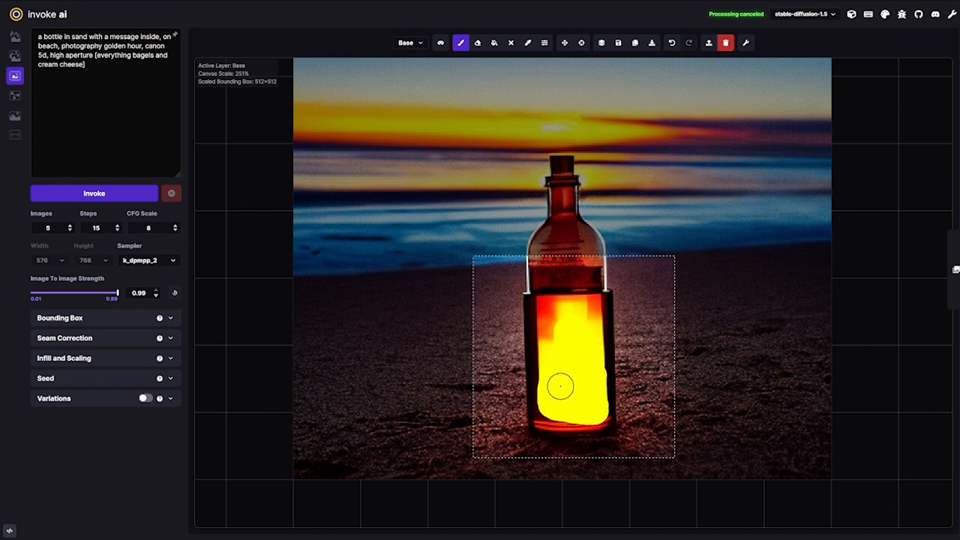
left_click(479, 43)
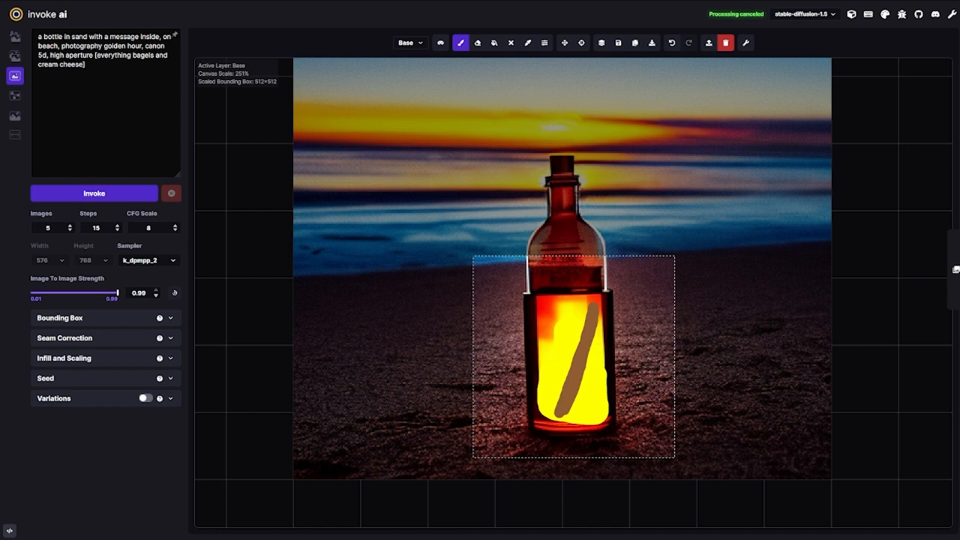
Switch to the mask layer and try Image To Image Strength near 0.72 before returning to 0.99.
left_click(404, 42)
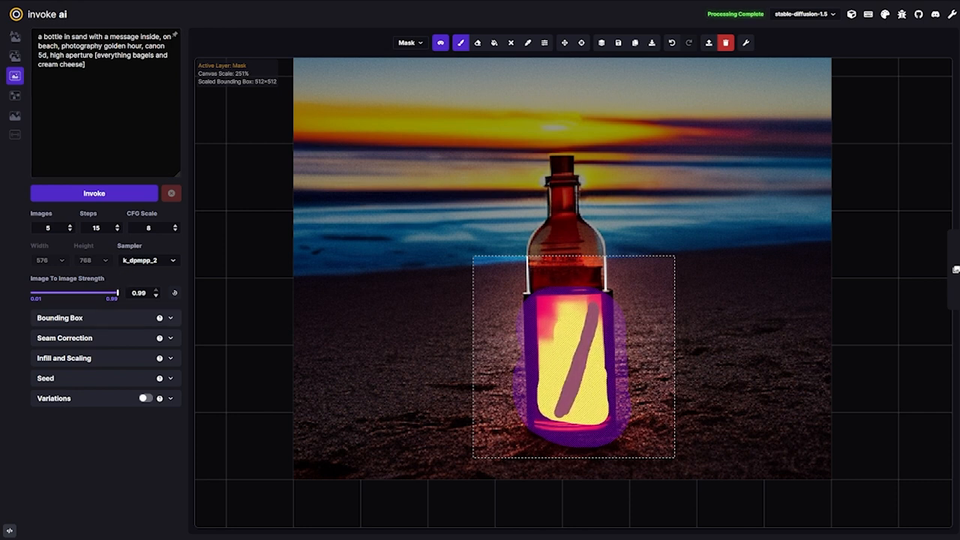
left_click_drag(117, 291, 102, 292)
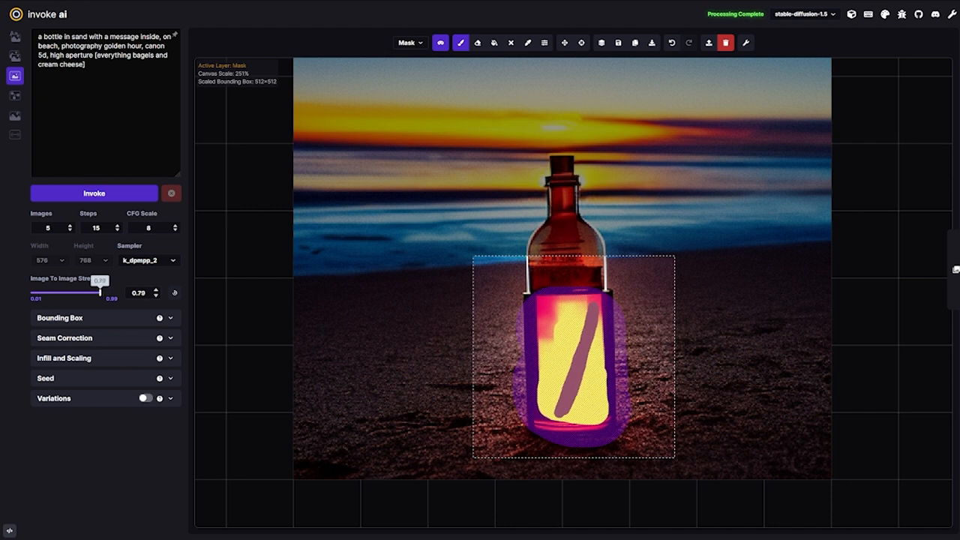
left_click_drag(102, 293, 93, 292)
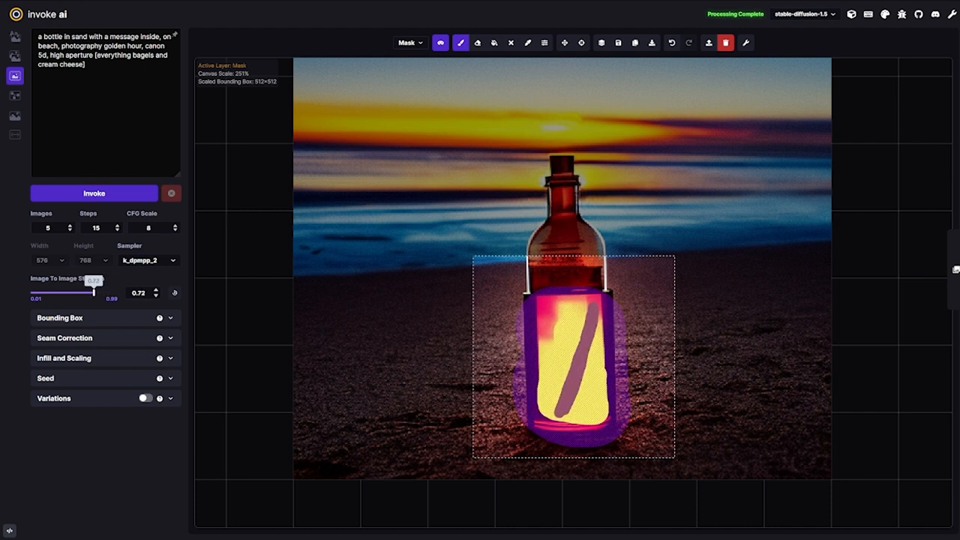
left_click_drag(92, 291, 117, 291)
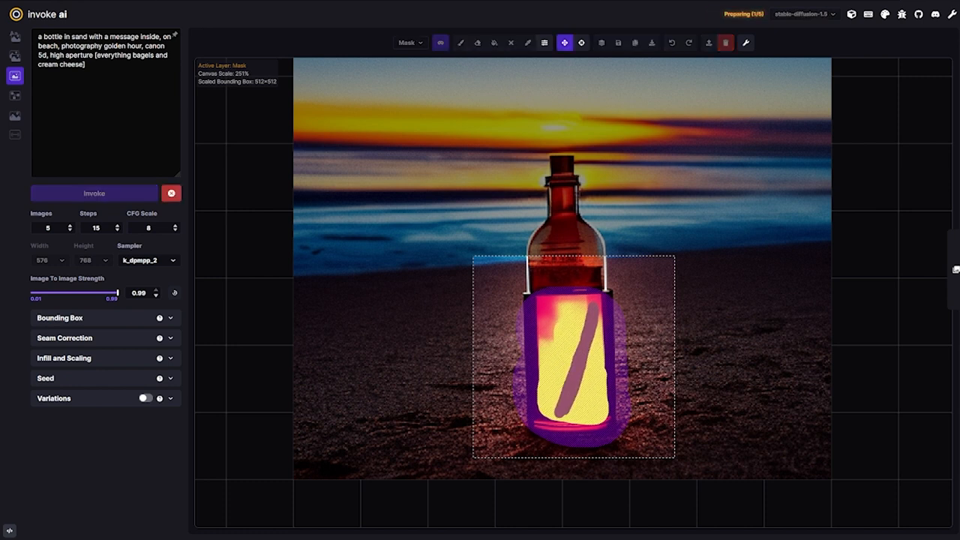
Cancel the running inpainting generation on the masked bottle.
left_click(93, 192)
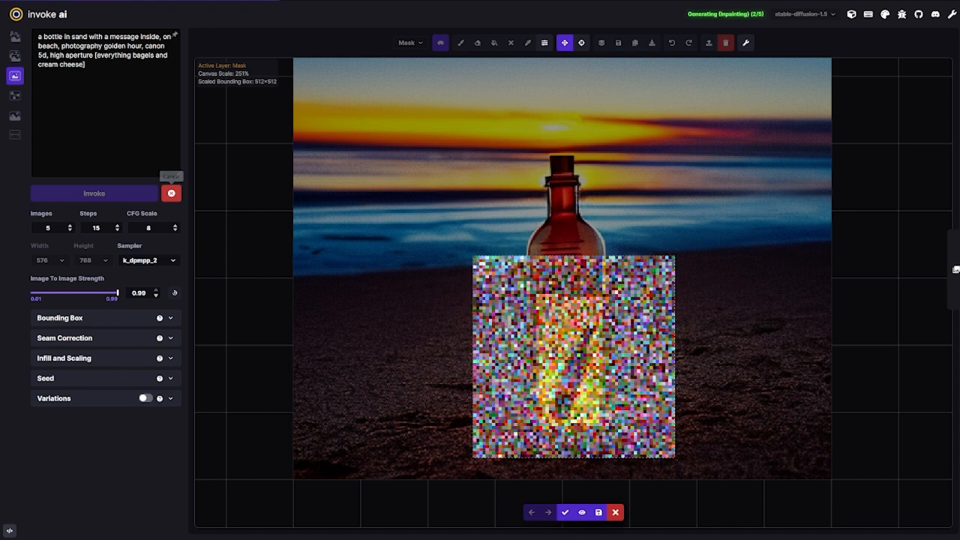
left_click(171, 192)
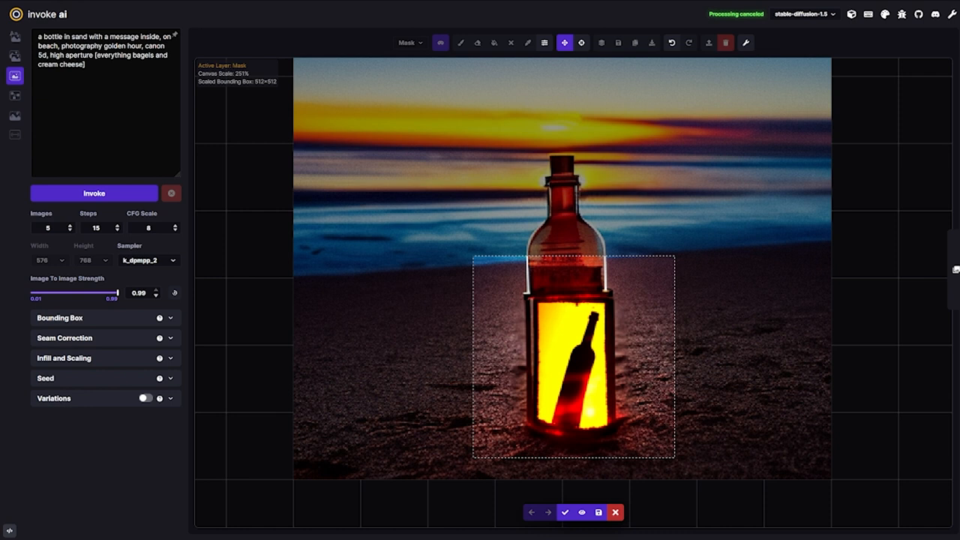
mouse_move(616, 512)
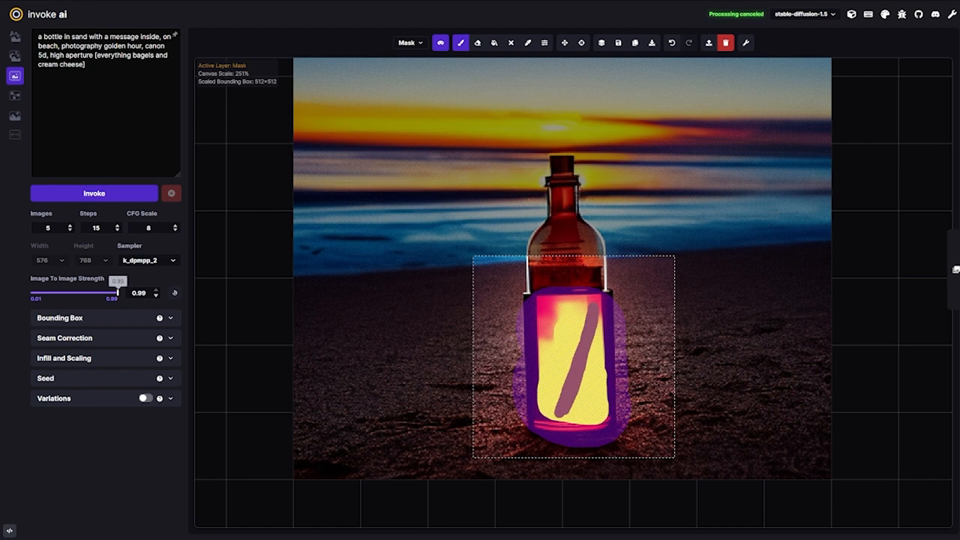
Generate at strength 0.7, browse the variations, and return to the rolled paper note.
left_click_drag(116, 292, 95, 292)
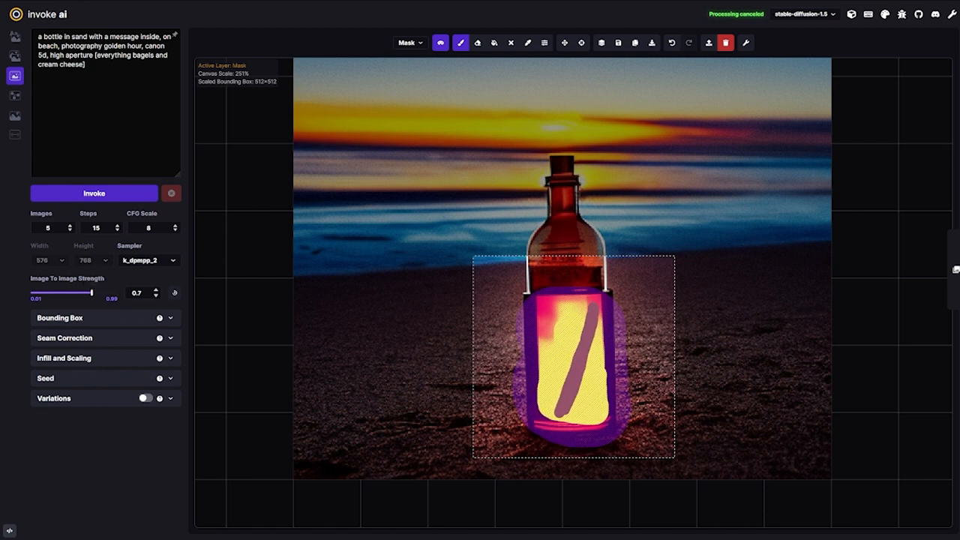
left_click(93, 192)
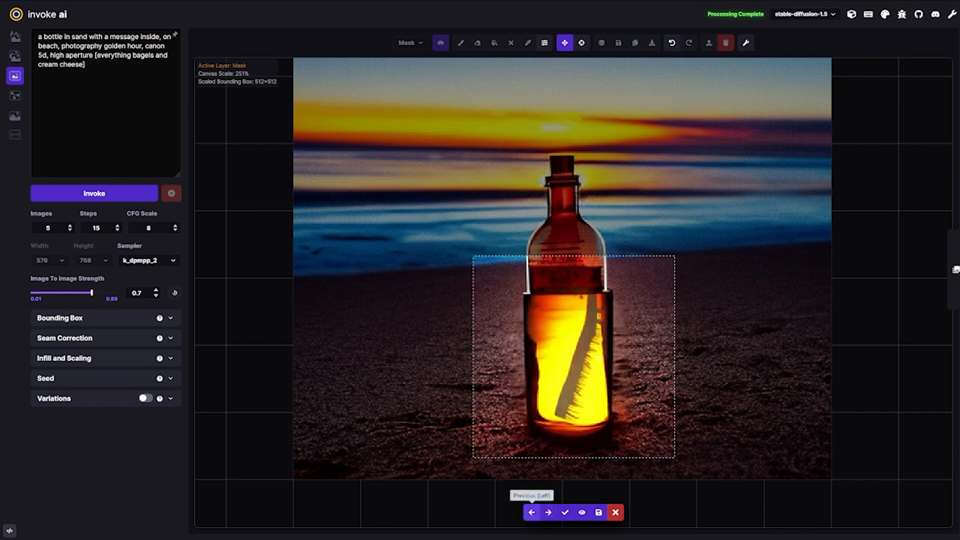
left_click(541, 512)
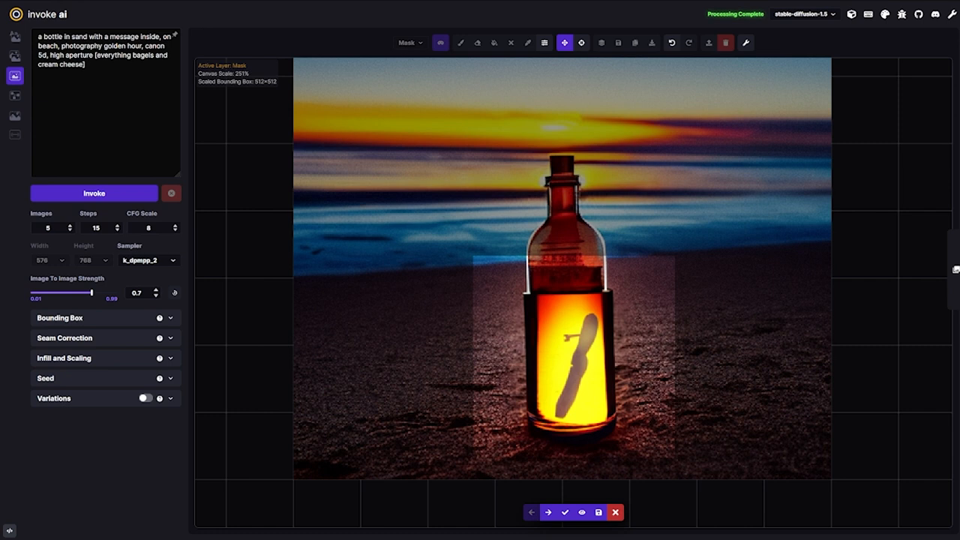
left_click(458, 42)
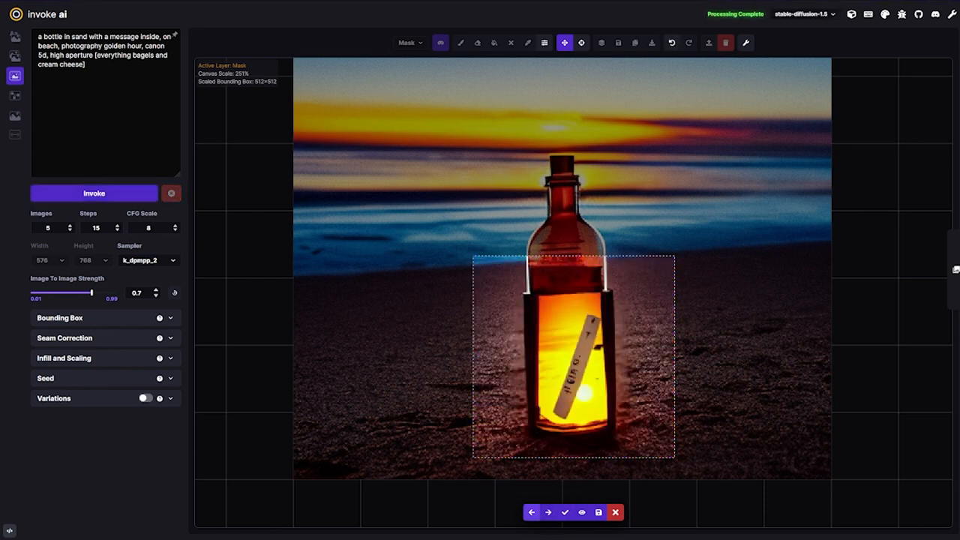
left_click(556, 512)
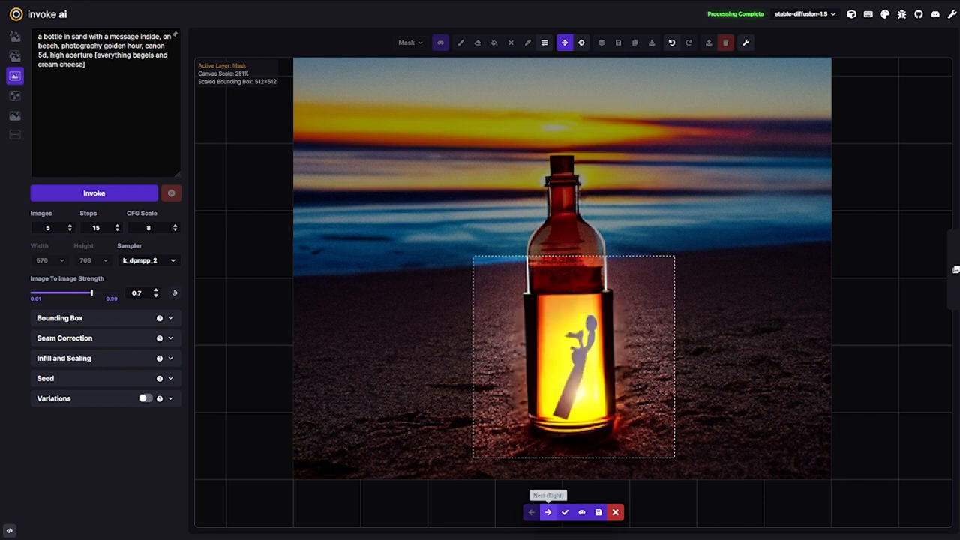
left_click(549, 512)
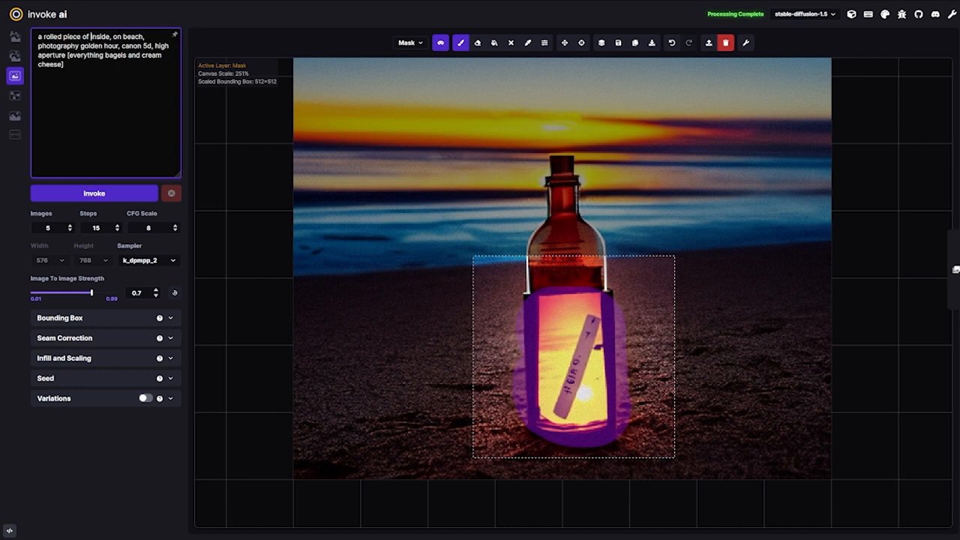
Add 'of paper' and 'bottle' to the prompt and lower strength to 0.53.
type("of paper")
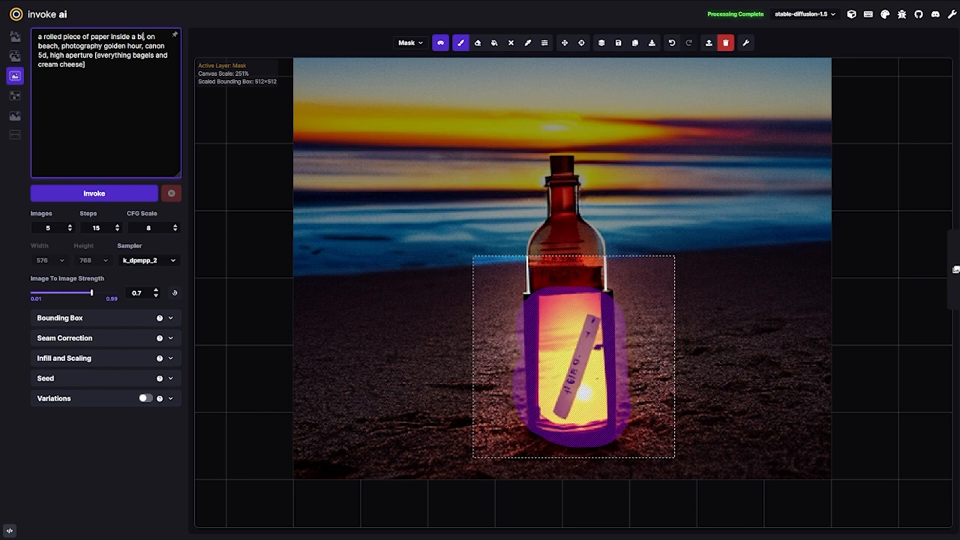
type("ottle")
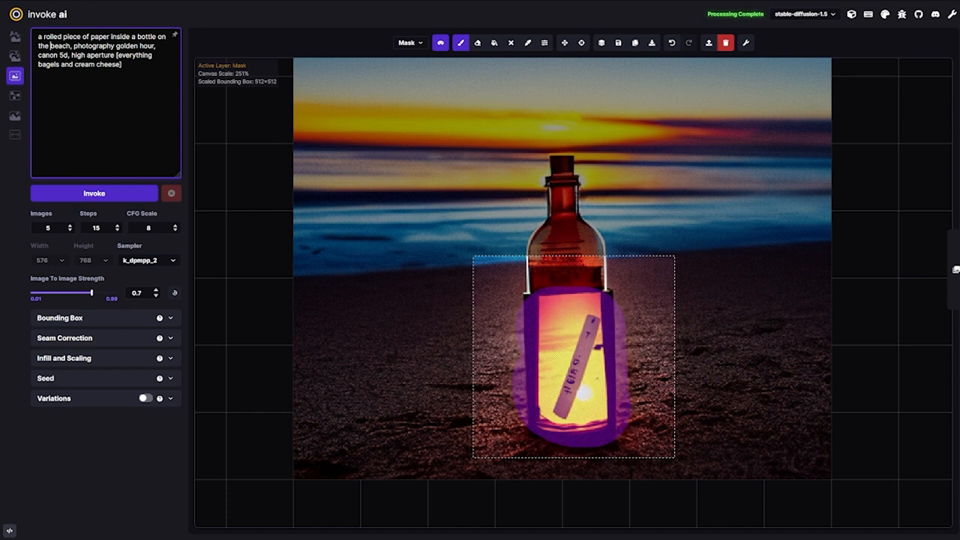
left_click_drag(85, 293, 75, 293)
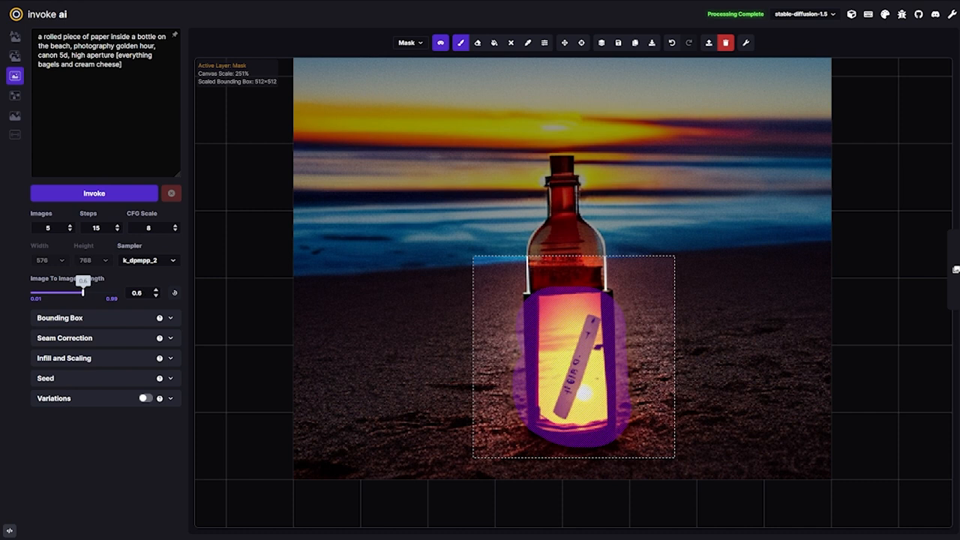
left_click_drag(84, 292, 75, 293)
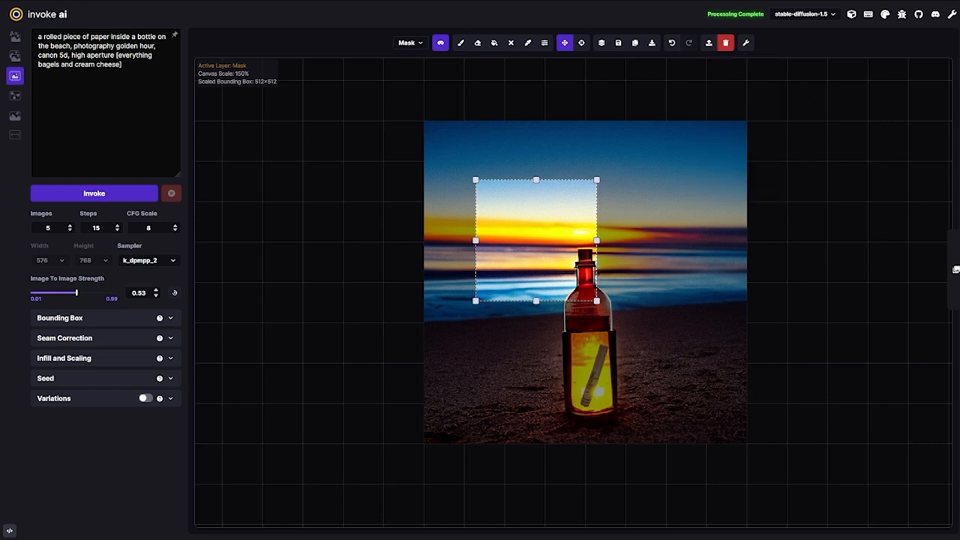
Enlarge the generation area to cover the whole picture and zoom out.
left_click_drag(535, 240, 483, 180)
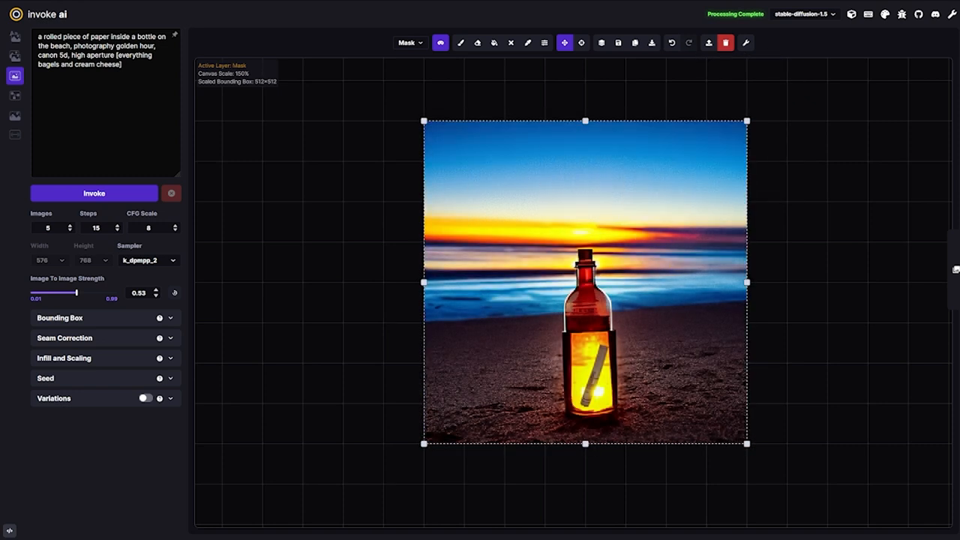
scroll("down", 3)
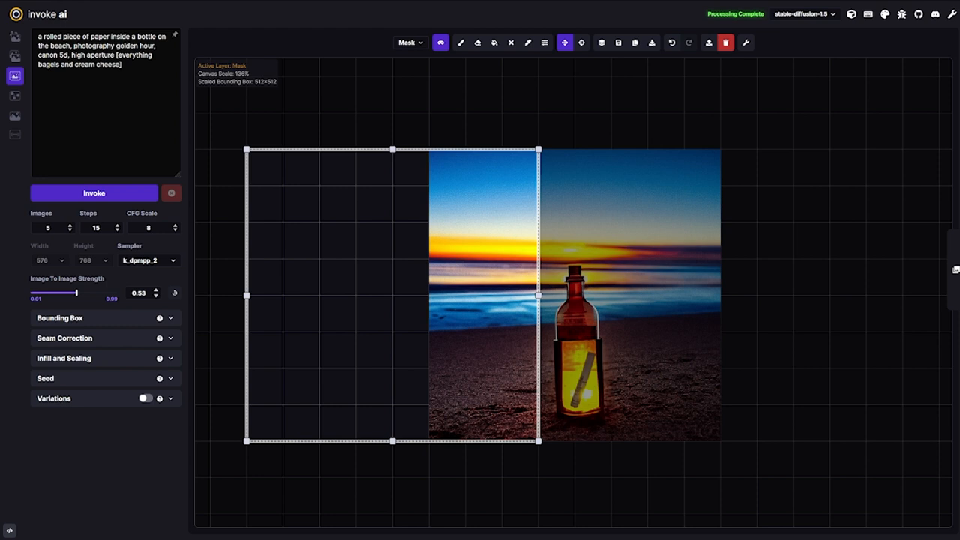
Outpaint the empty left canvas and cycle through variants to the clear glass bottle.
left_click_drag(392, 294, 501, 294)
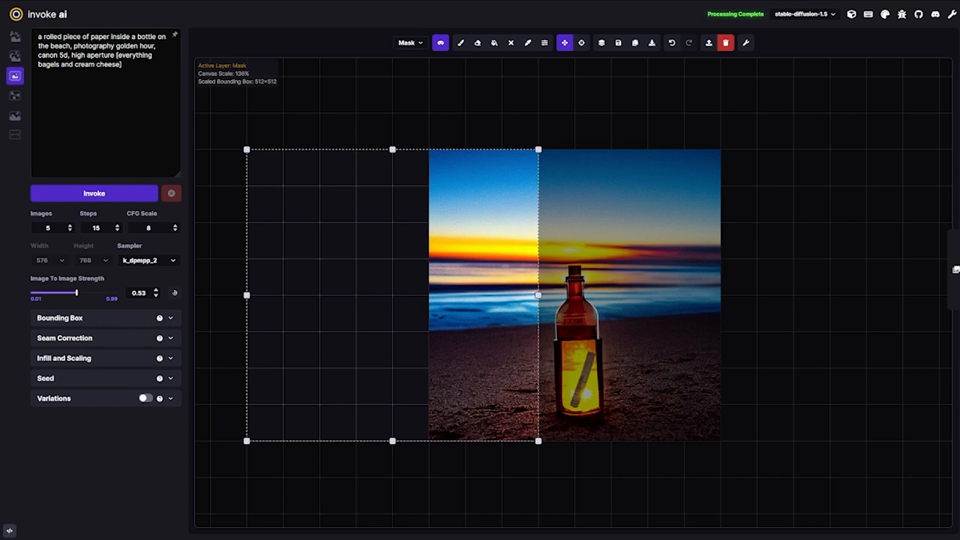
left_click(94, 194)
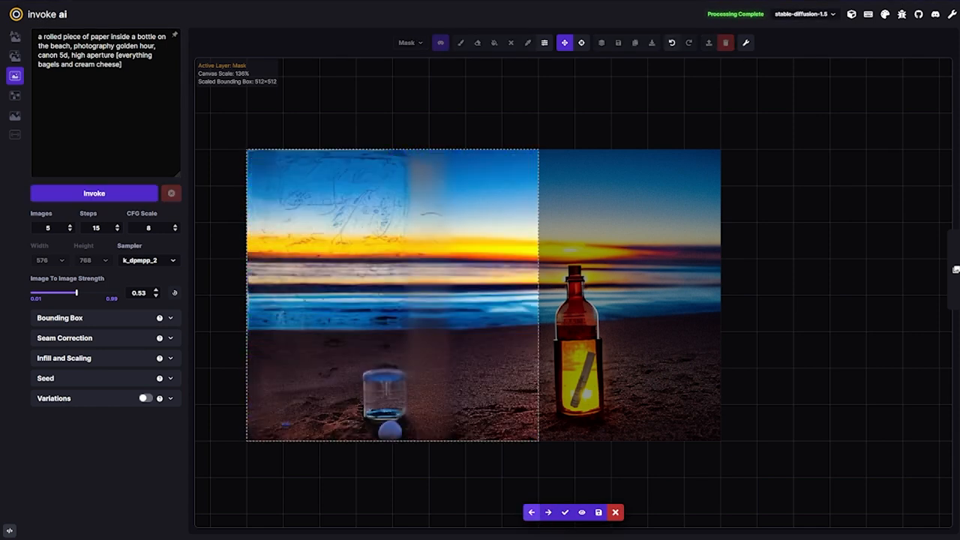
left_click(554, 510)
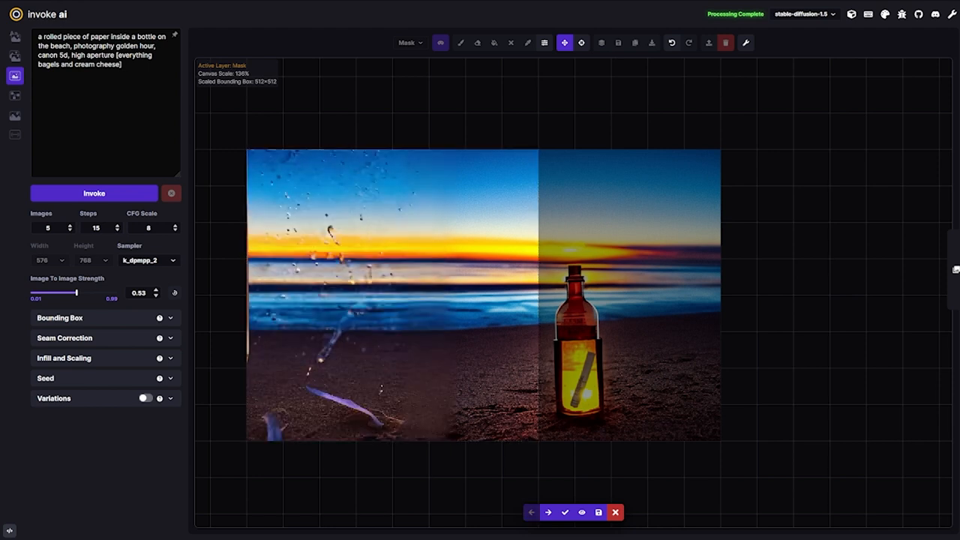
left_click(532, 511)
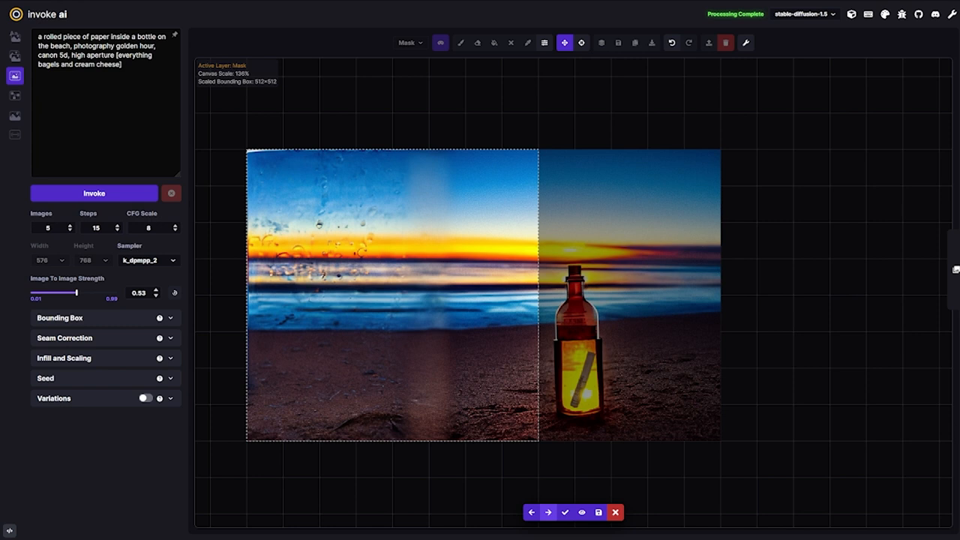
left_click(553, 511)
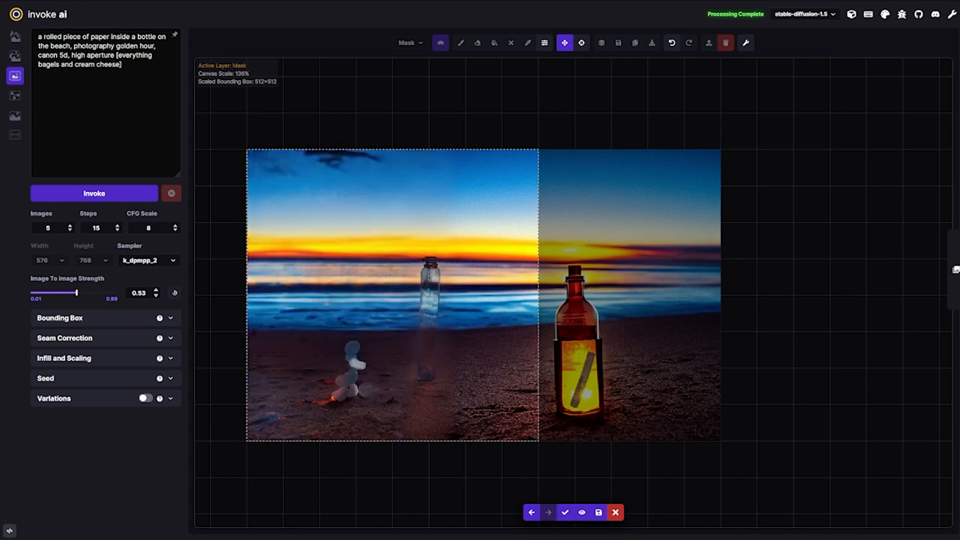
mouse_move(557, 512)
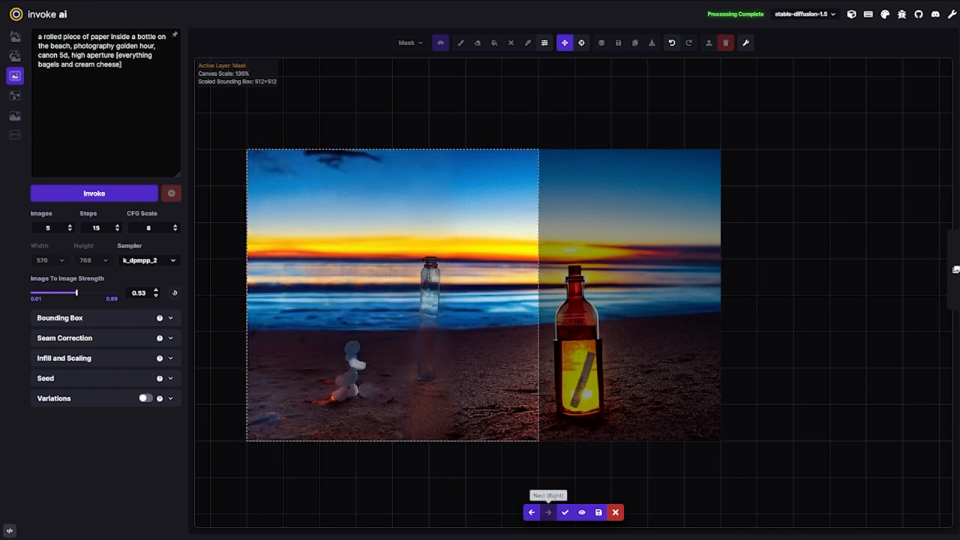
left_click(532, 511)
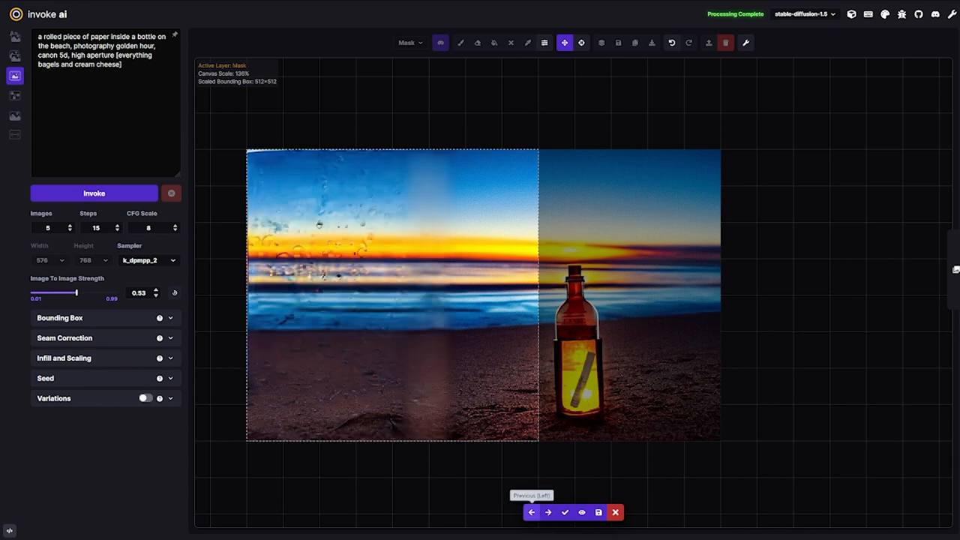
left_click(550, 512)
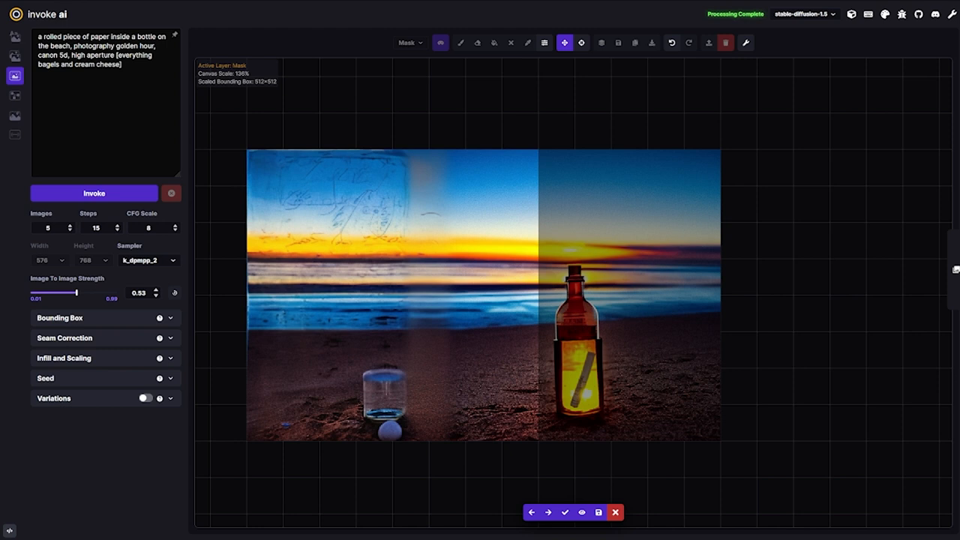
left_click(553, 511)
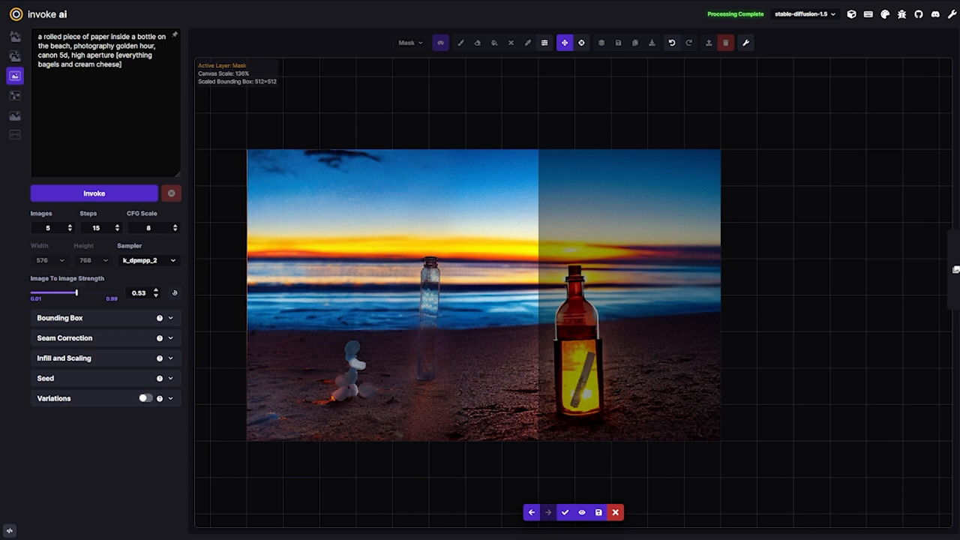
Set strength to 0.99 and generate a fresh left-strip beach fill.
left_click_drag(75, 293, 116, 292)
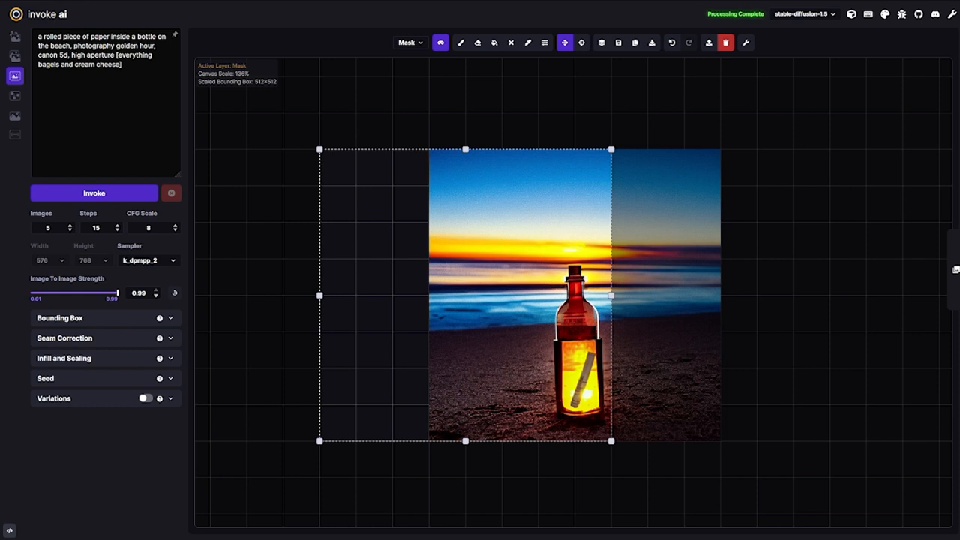
left_click(93, 193)
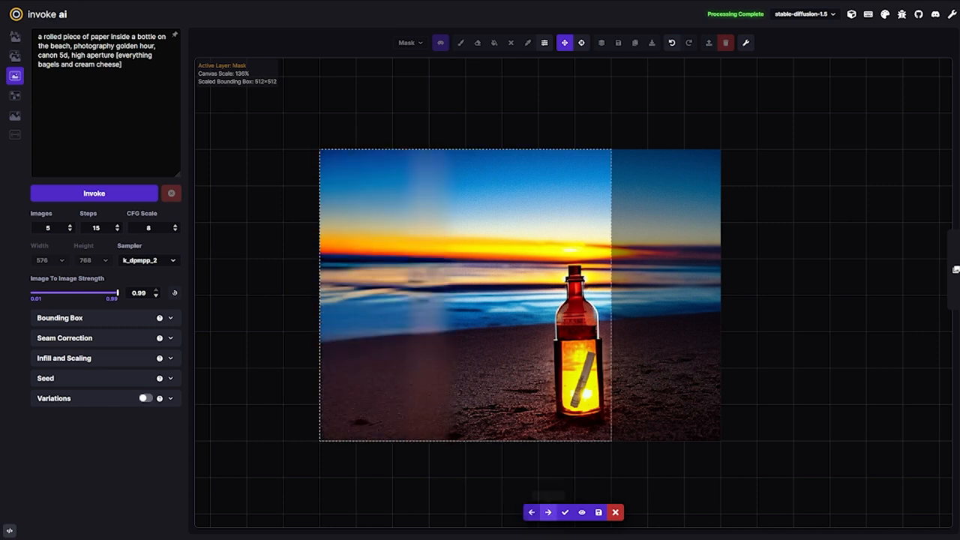
left_click(532, 512)
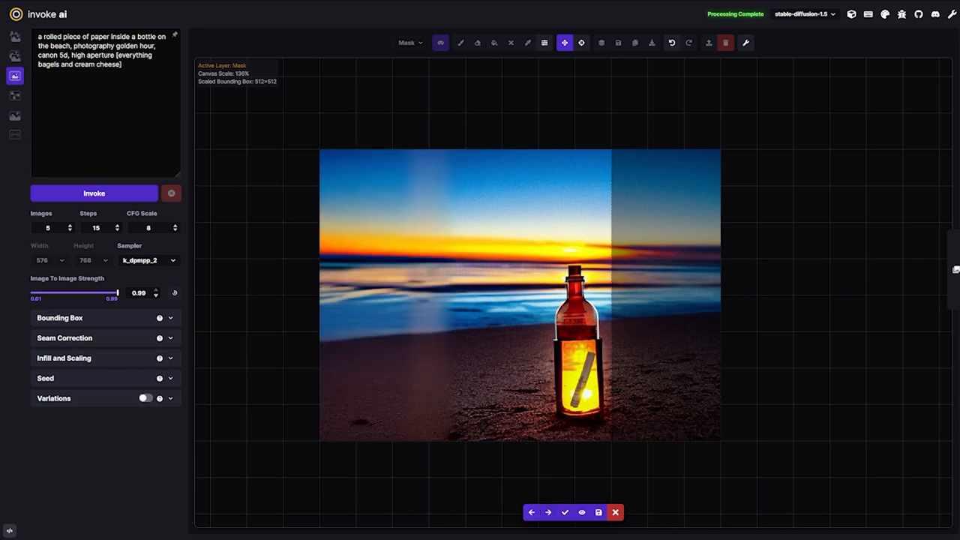
mouse_move(531, 512)
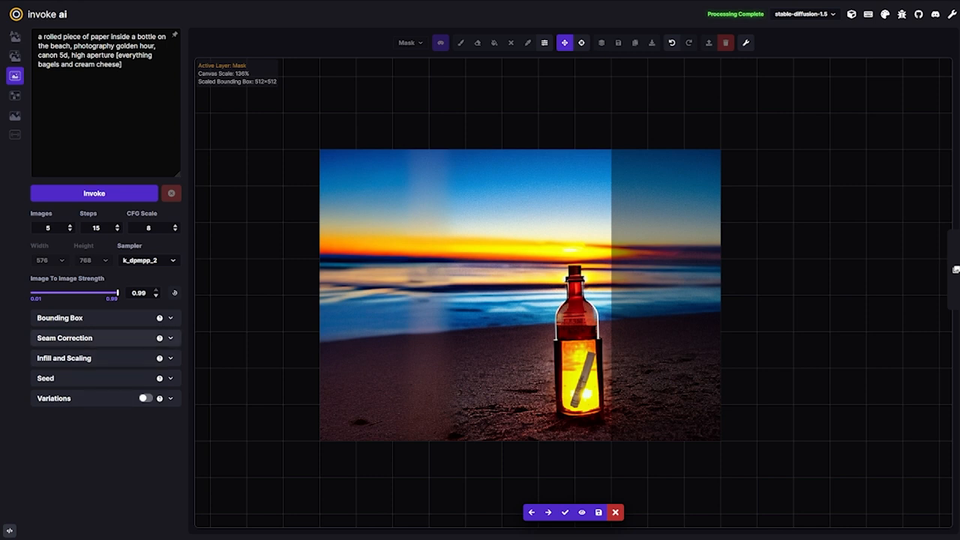
left_click(64, 337)
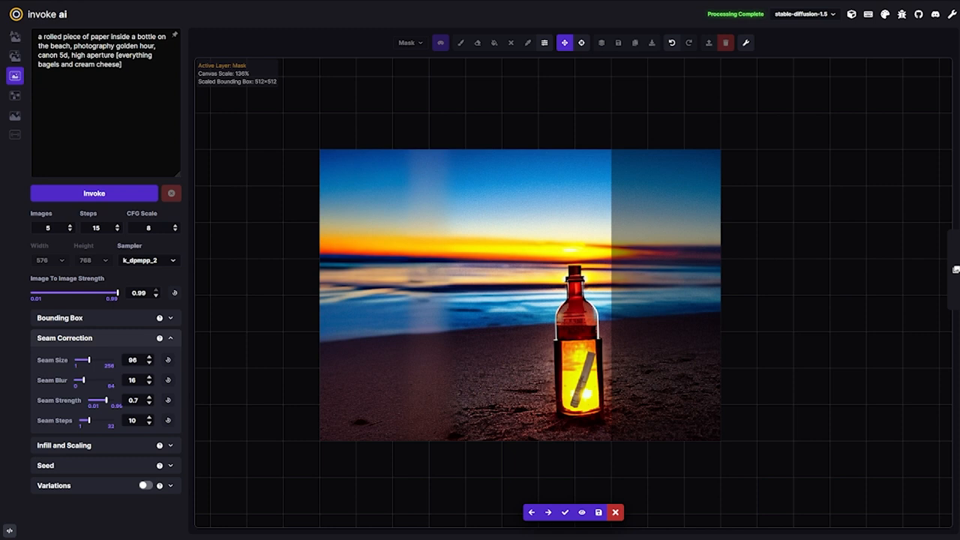
left_click(64, 338)
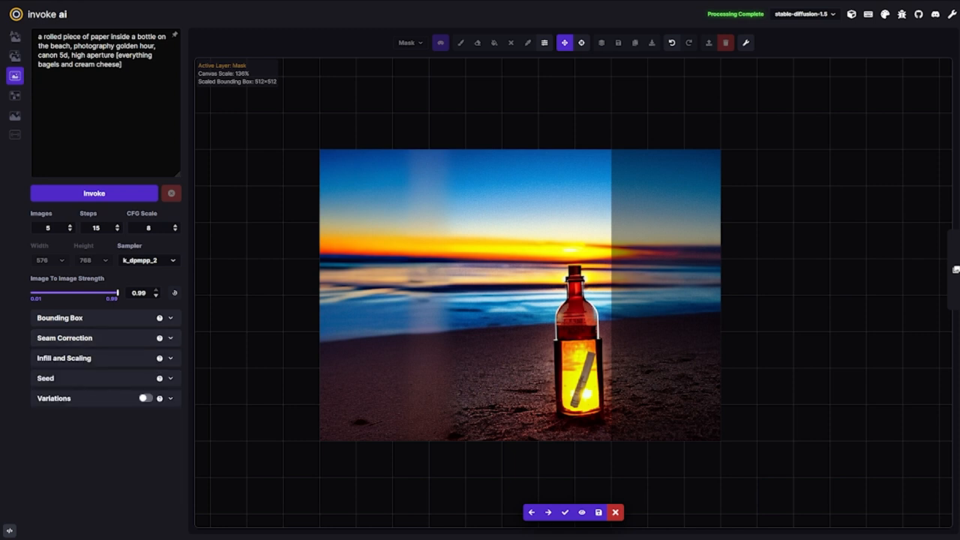
Paint a figure-shaped mask with its head in the sky, body over water, legs on sand.
left_click(462, 42)
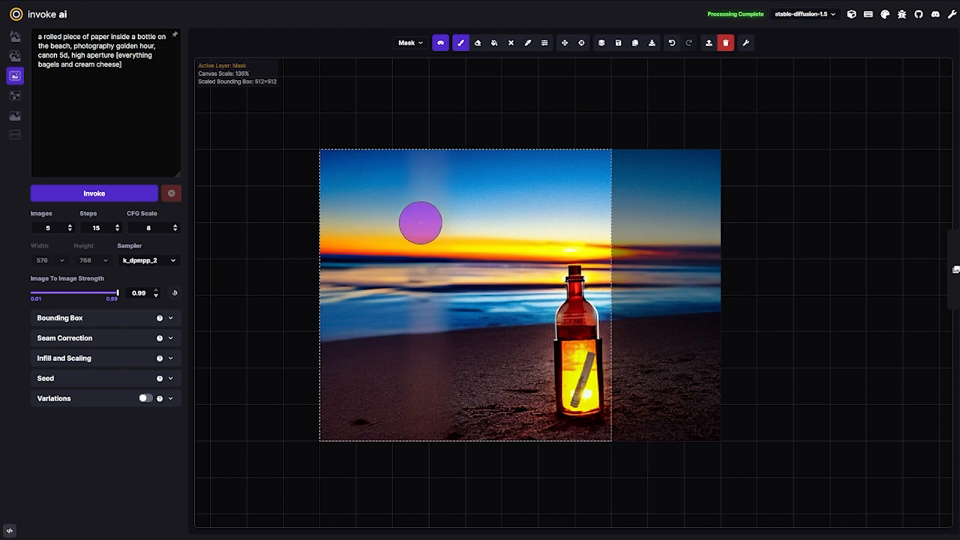
left_click_drag(419, 223, 426, 210)
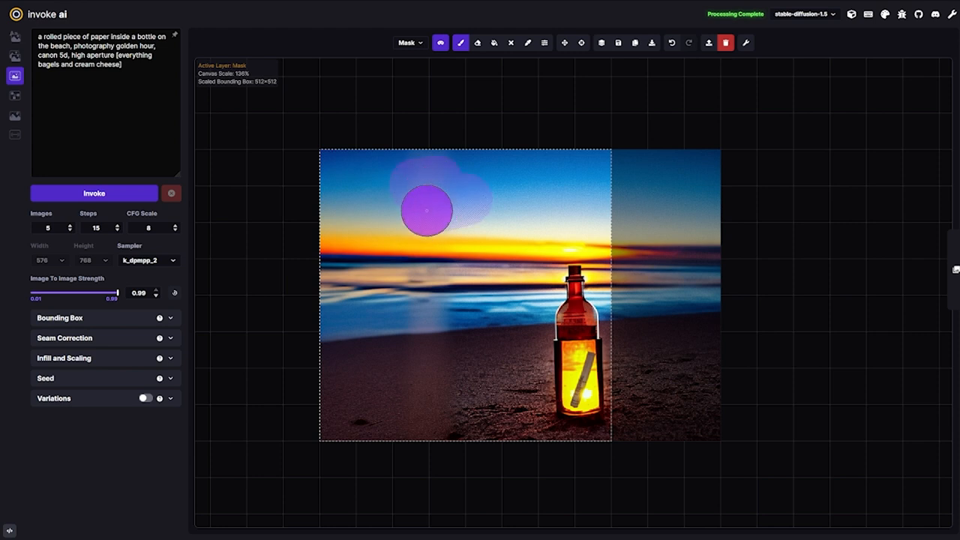
left_click_drag(425, 210, 425, 348)
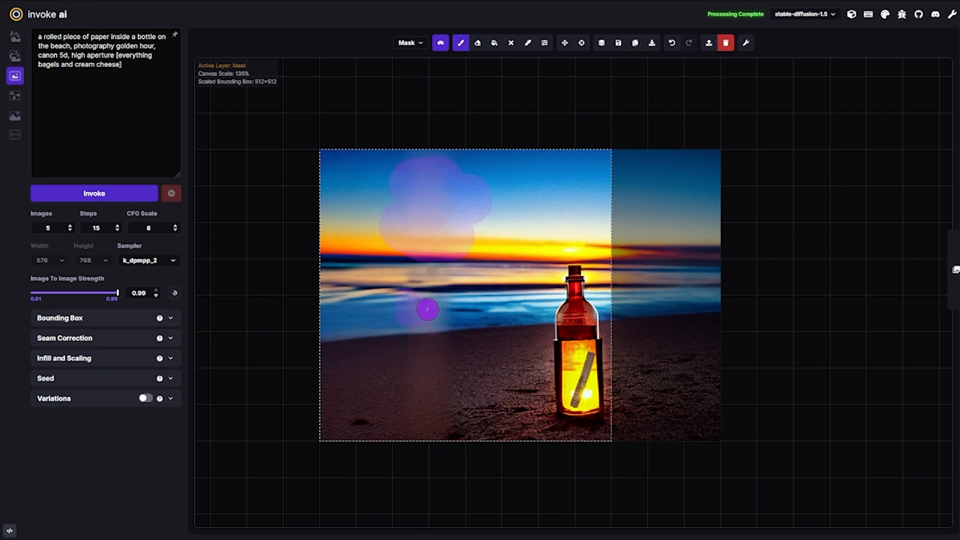
left_click_drag(426, 309, 438, 372)
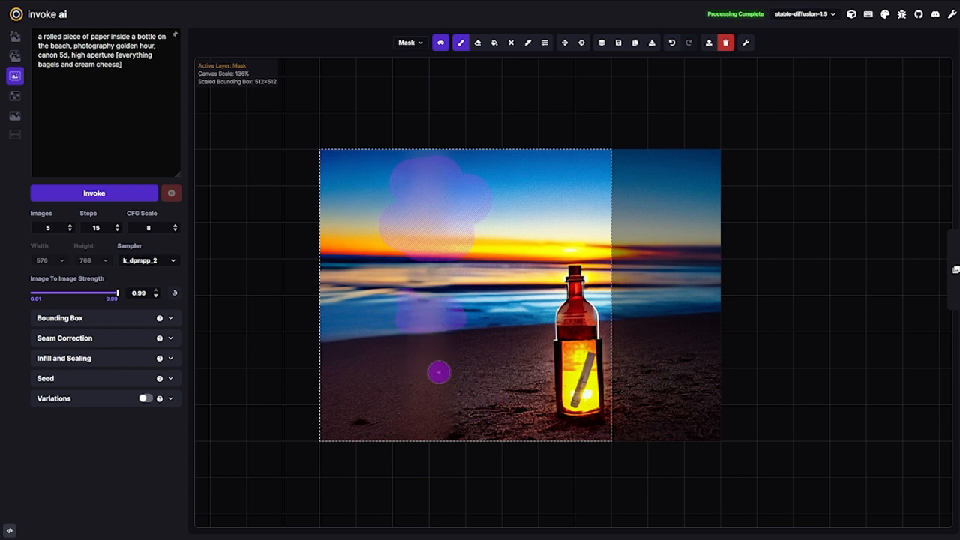
left_click_drag(438, 371, 453, 419)
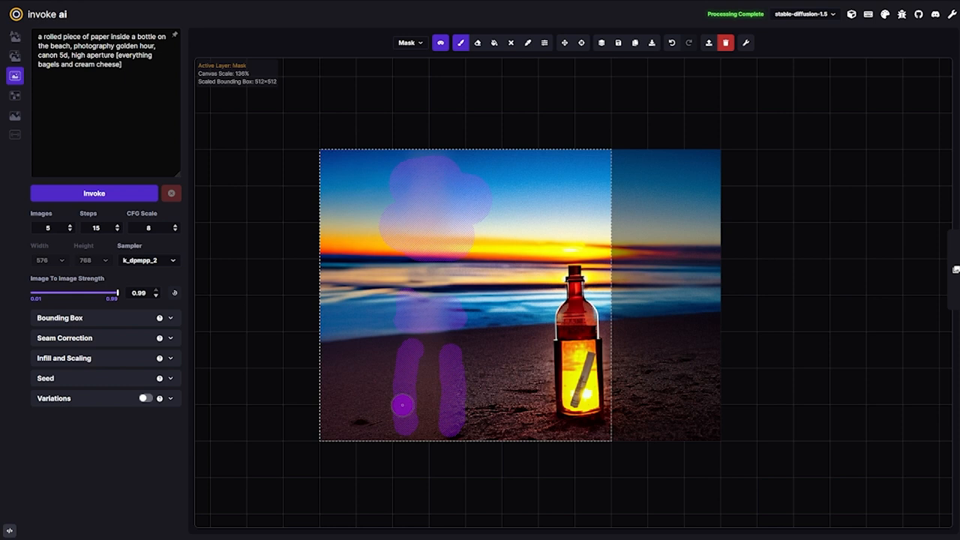
left_click_drag(403, 405, 410, 345)
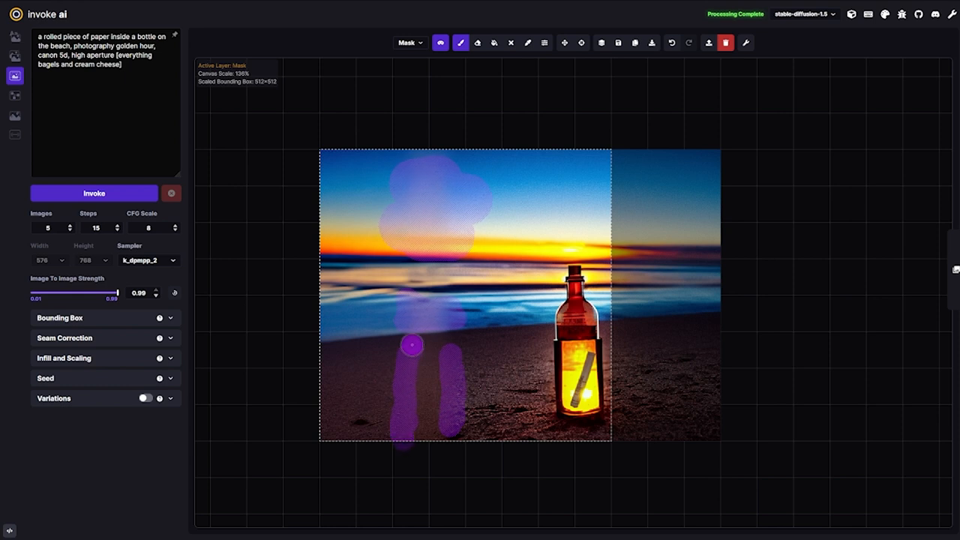
left_click_drag(411, 344, 461, 338)
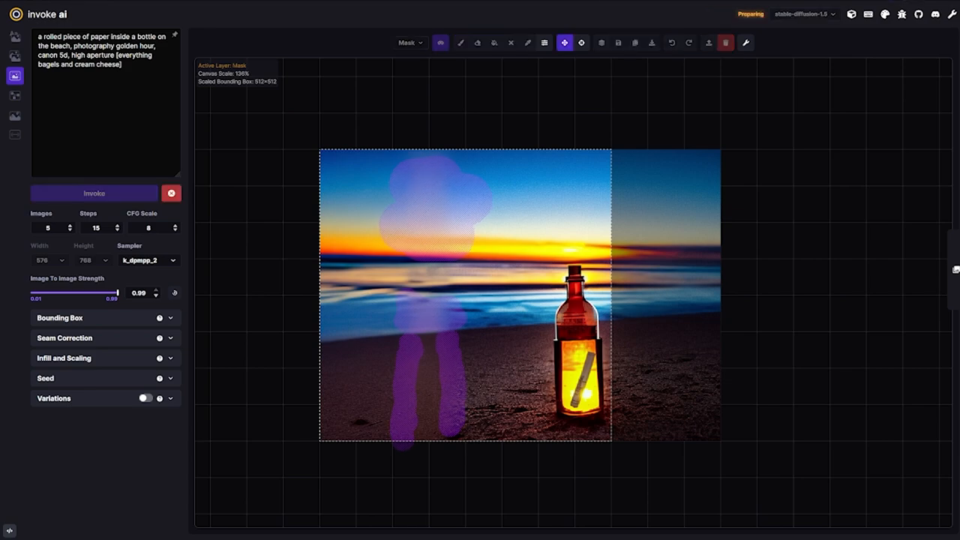
Run Invoke on the figure mask, clicking a toolbar button between two attempts.
left_click(93, 193)
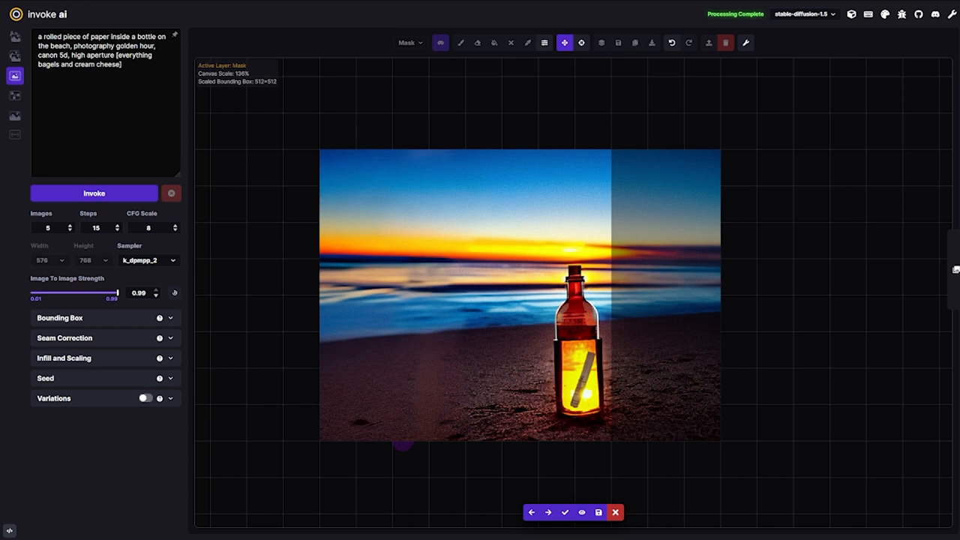
left_click(458, 42)
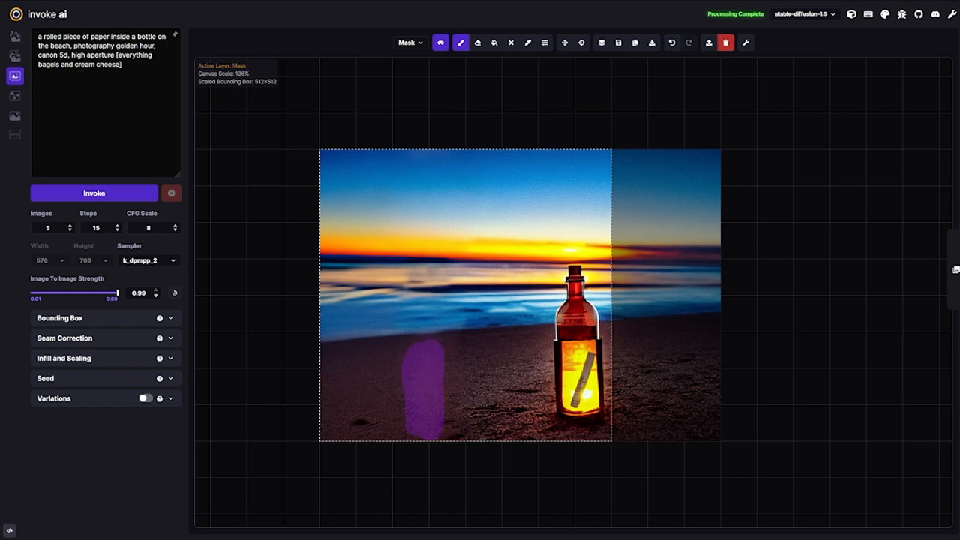
left_click(94, 194)
type(" at sunset")
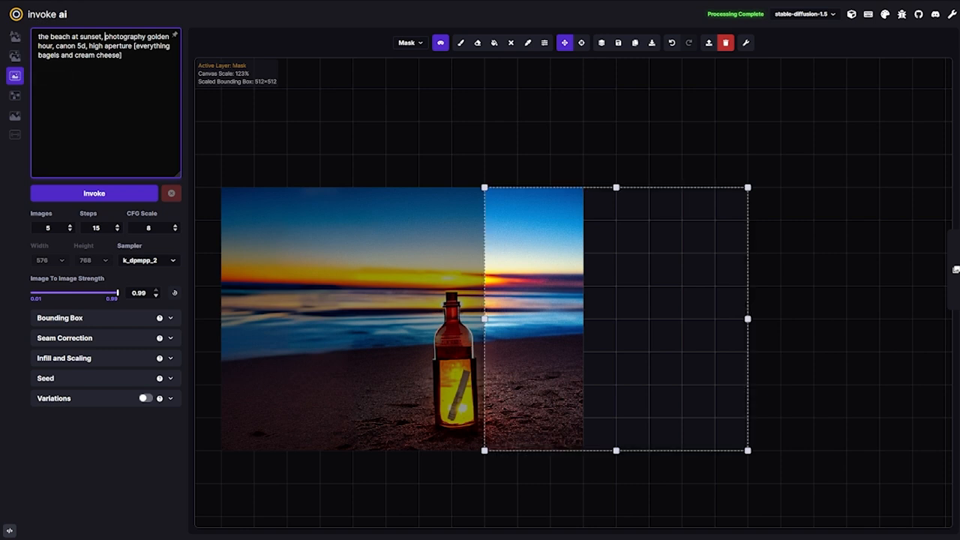
Start the prompt with 'an umbrella and chair' and begin generating the right side.
type("an umbrella")
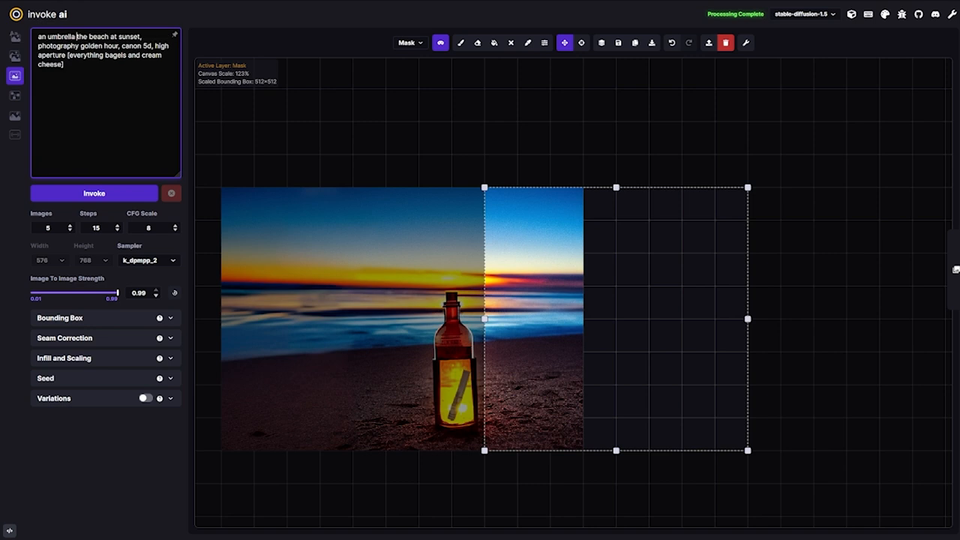
type("and chair on")
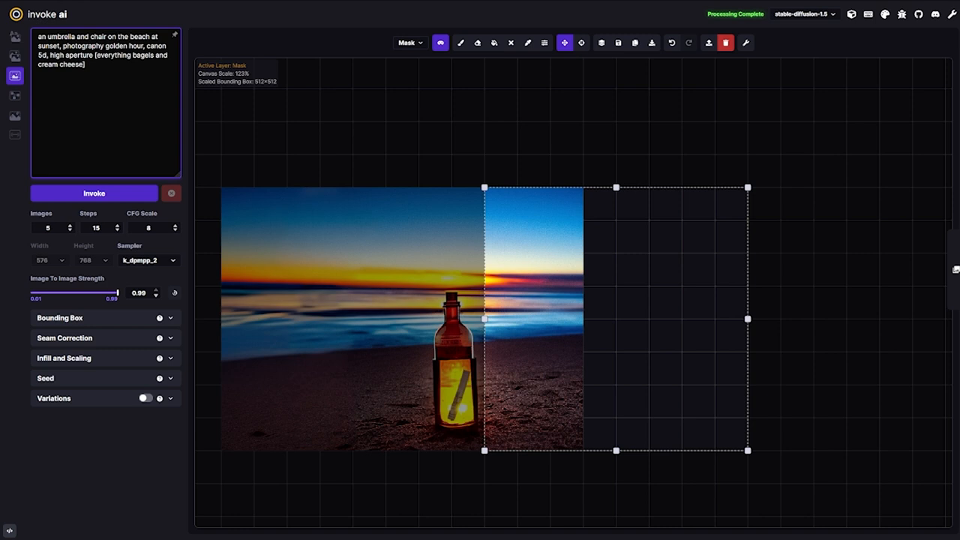
left_click(94, 193)
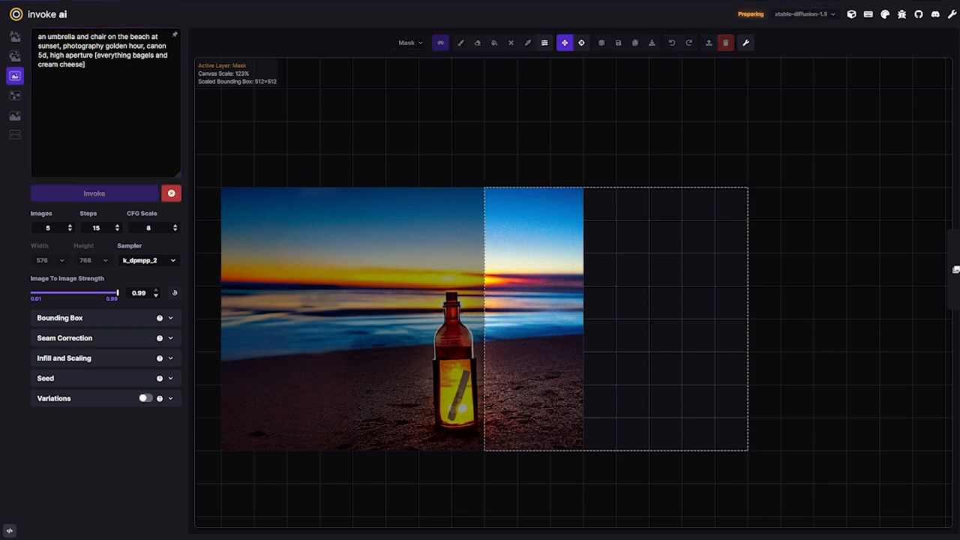
Cycle through the right-side outpainting results and accept the lone beach-chair variant.
left_click(94, 194)
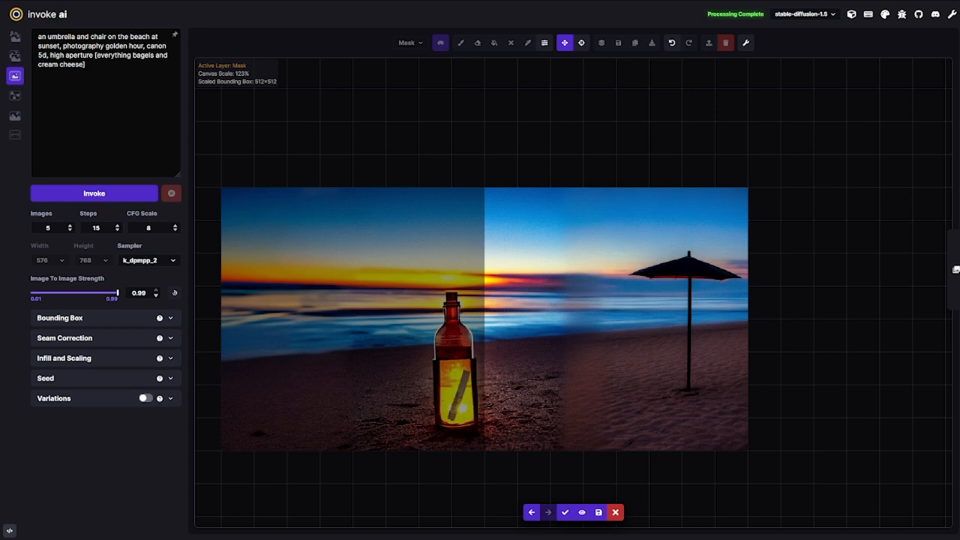
left_click(582, 512)
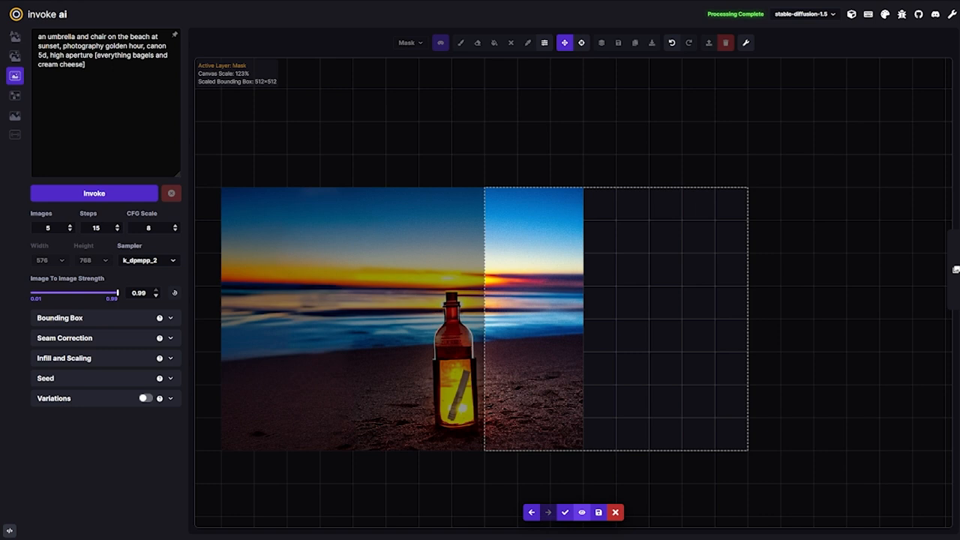
left_click(533, 512)
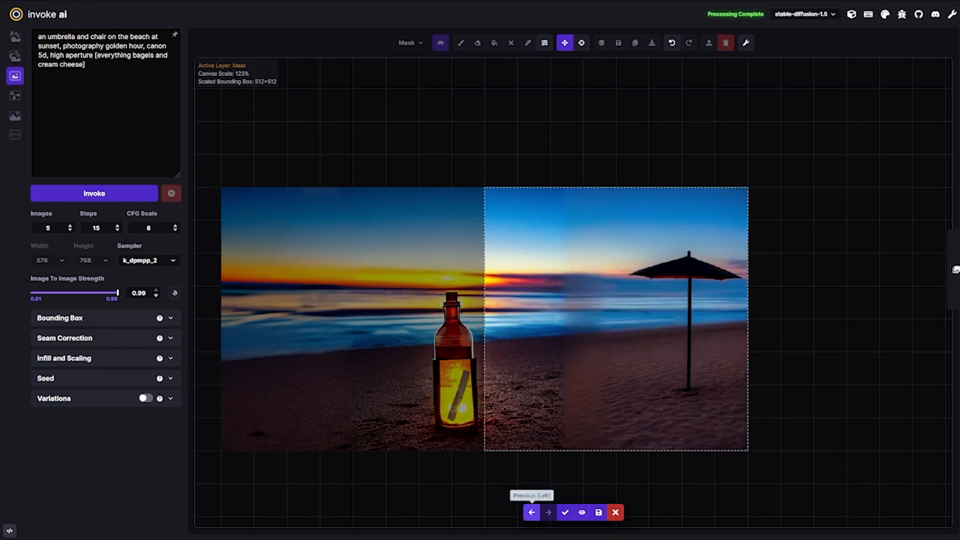
left_click(537, 512)
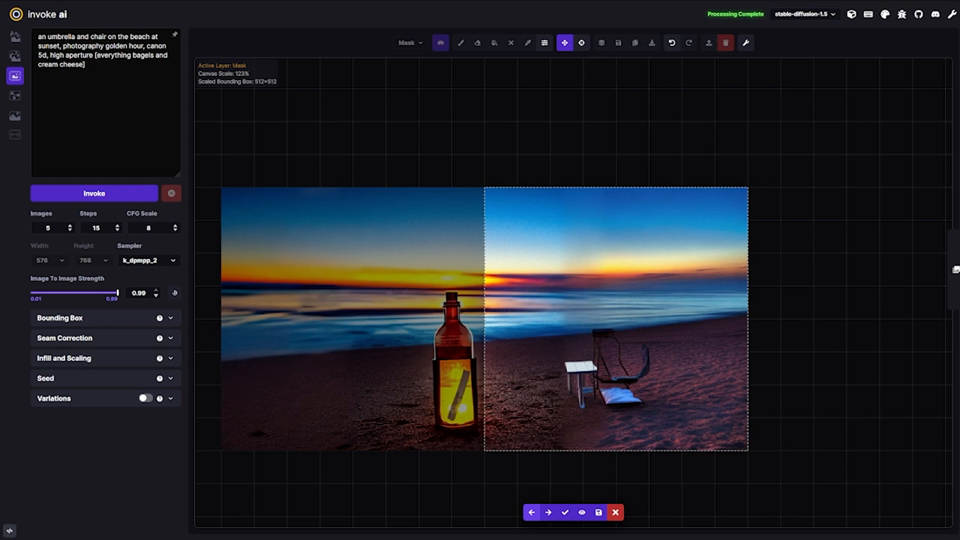
left_click(554, 510)
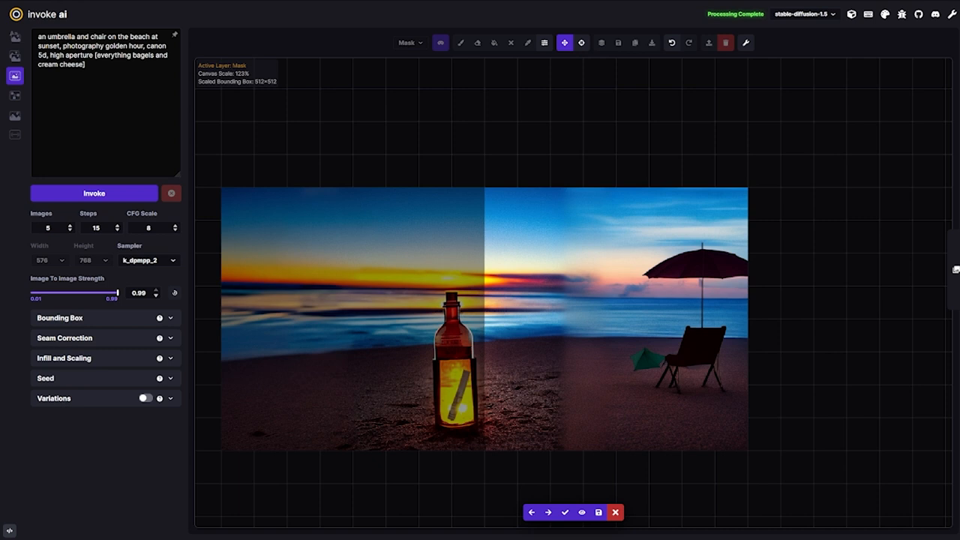
mouse_move(533, 512)
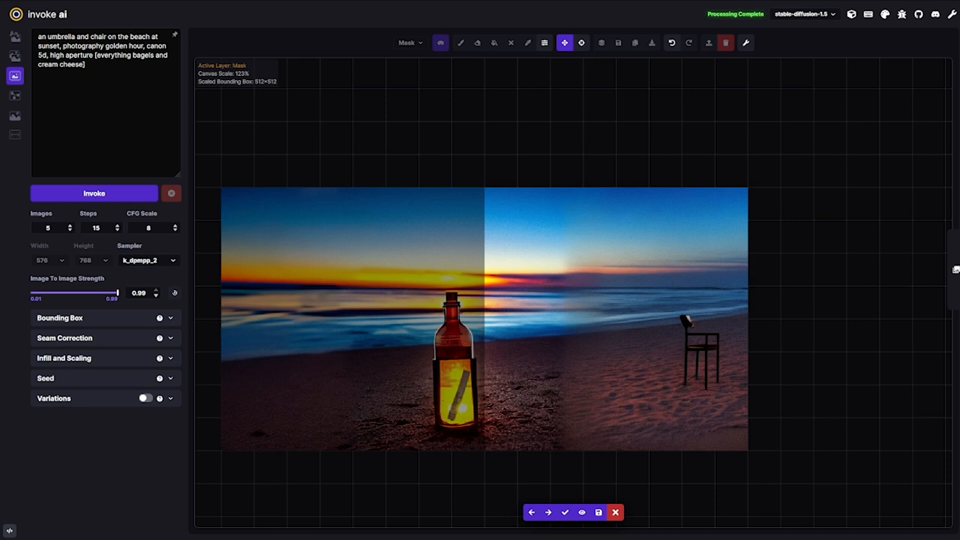
left_click(556, 511)
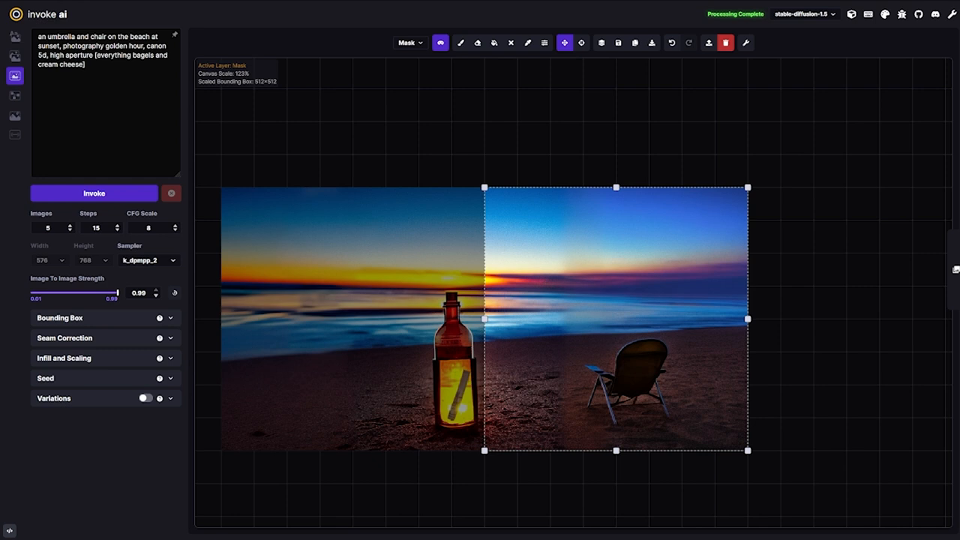
Paint a mask over the umbrella canopy and down its pole beside the chair.
left_click(458, 42)
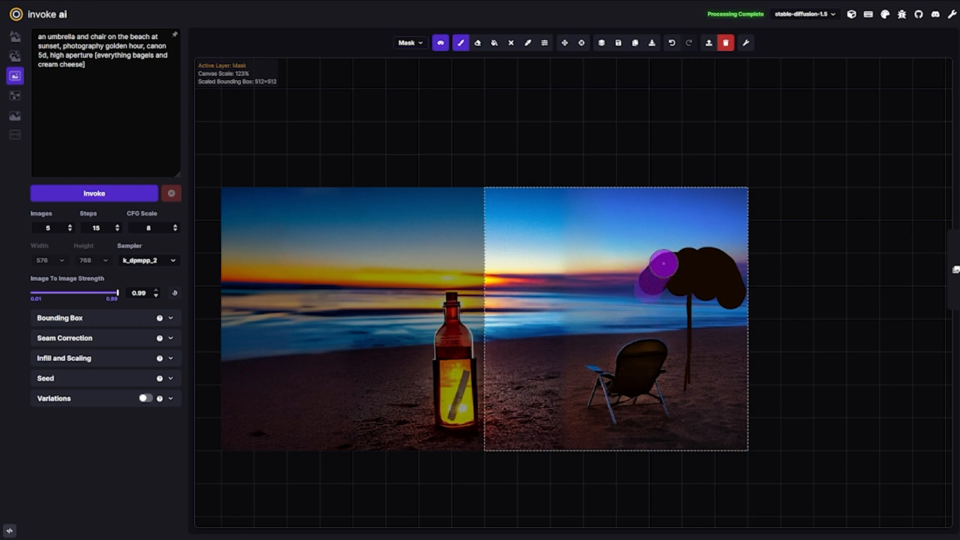
left_click_drag(663, 266, 682, 289)
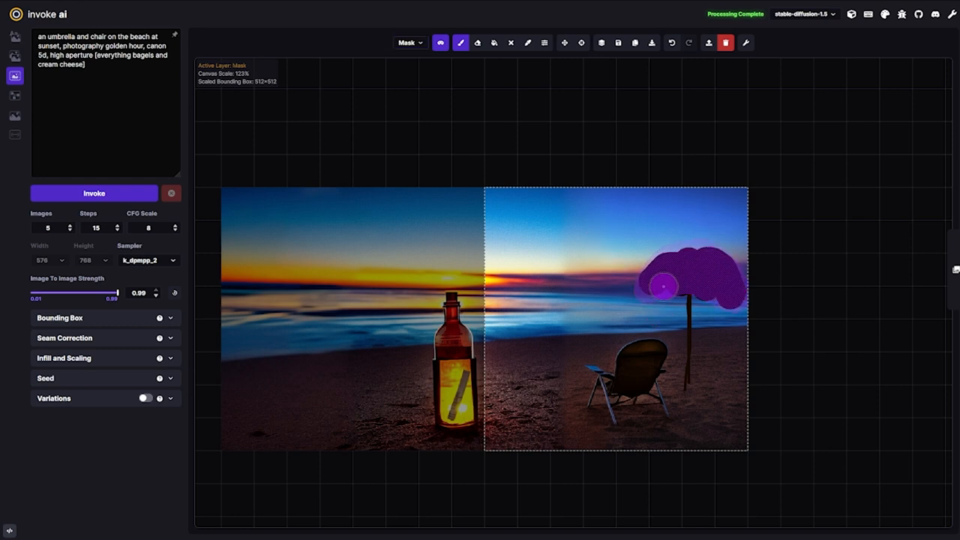
left_click_drag(679, 300, 678, 390)
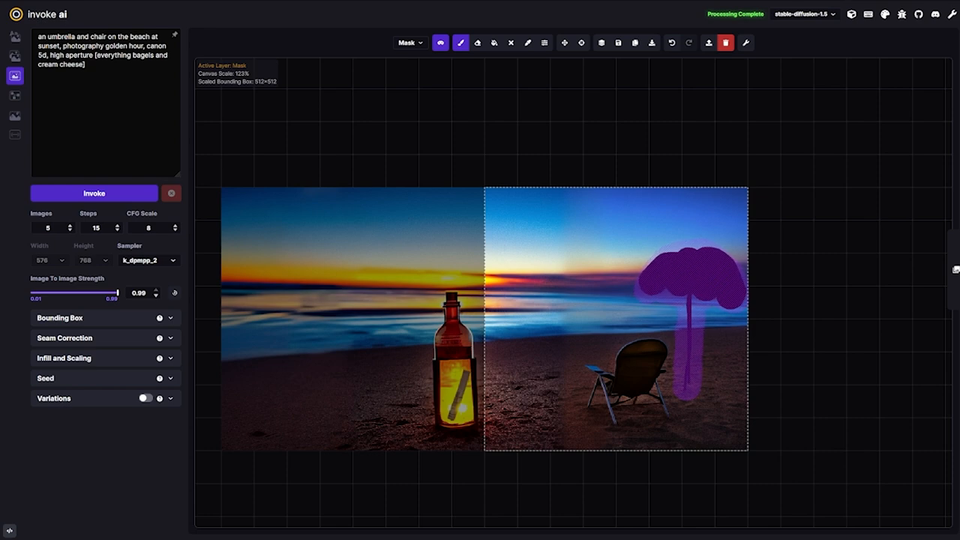
Inpaint the masked umbrella, browse the options, and accept the glowing red umbrella.
left_click(94, 193)
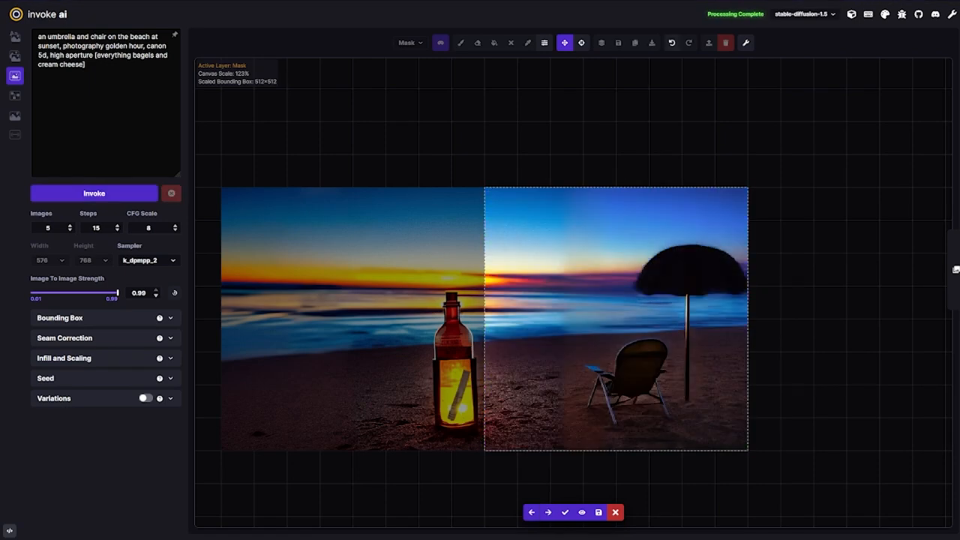
left_click(556, 511)
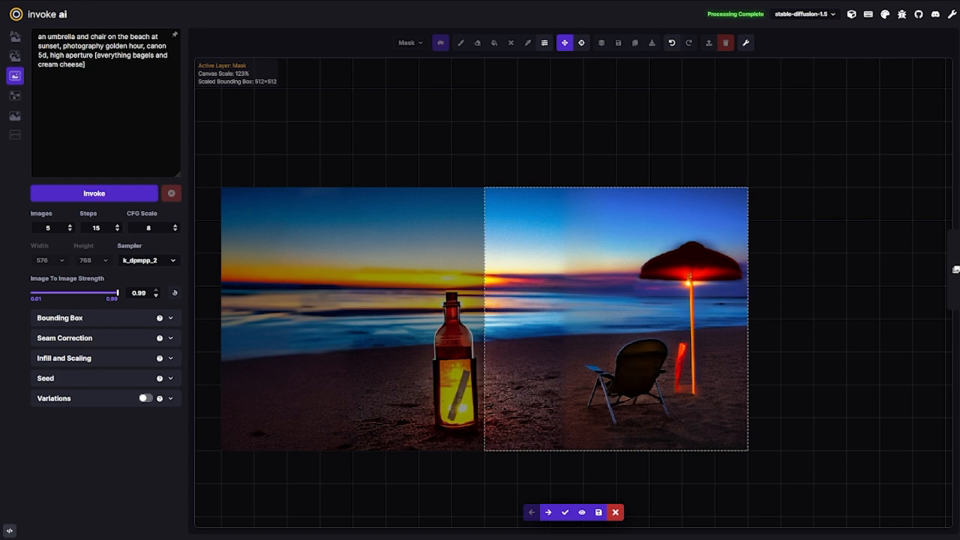
mouse_move(565, 511)
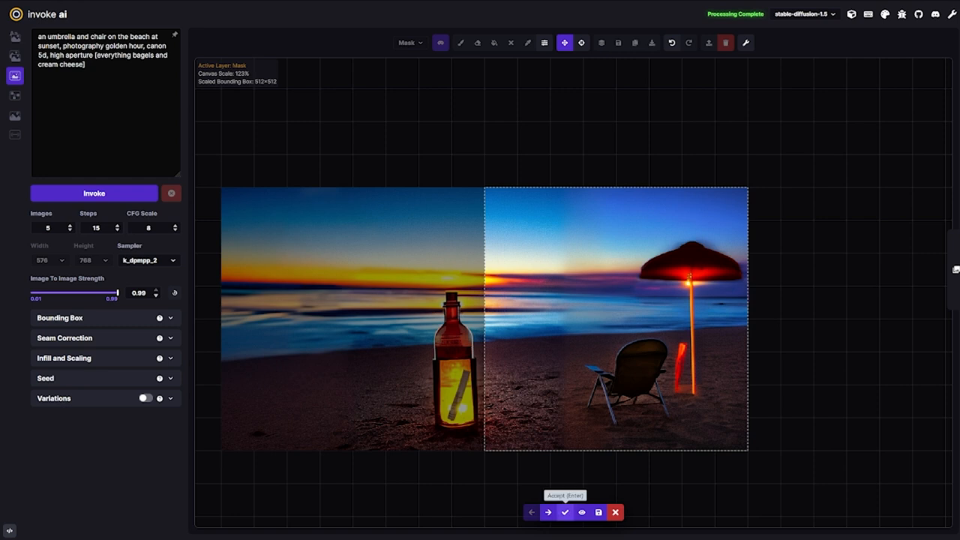
left_click(457, 42)
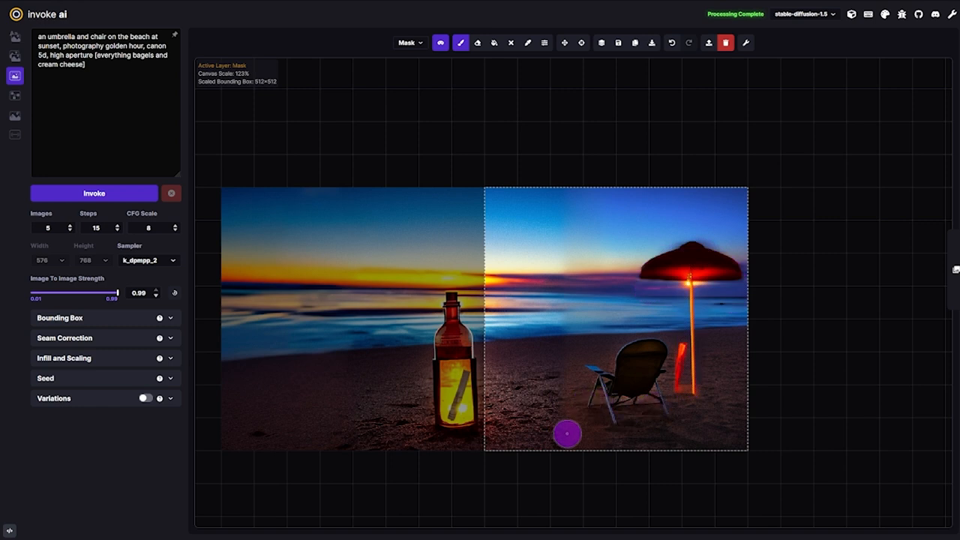
Mask the sand strip left of the chair, regenerate it, and accept the result.
left_click_drag(567, 433, 564, 339)
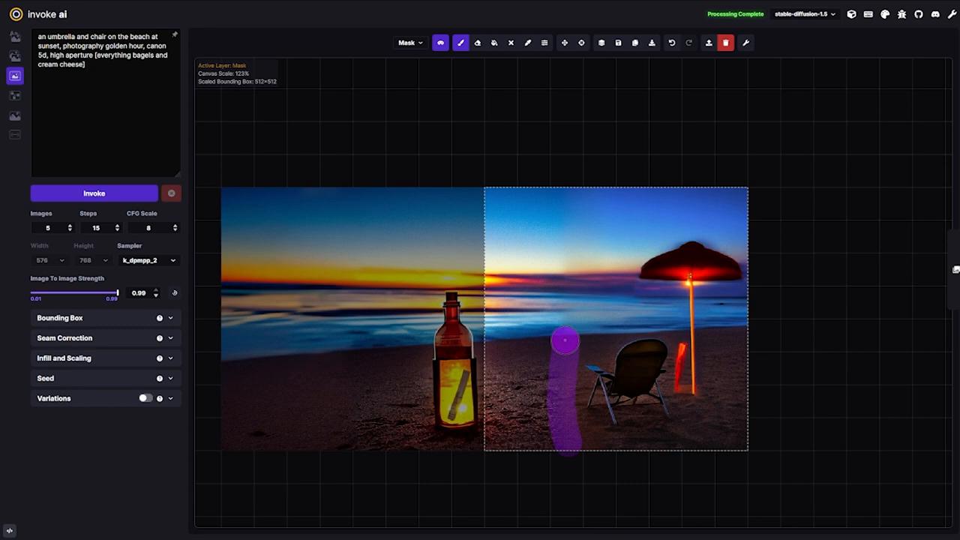
left_click(94, 192)
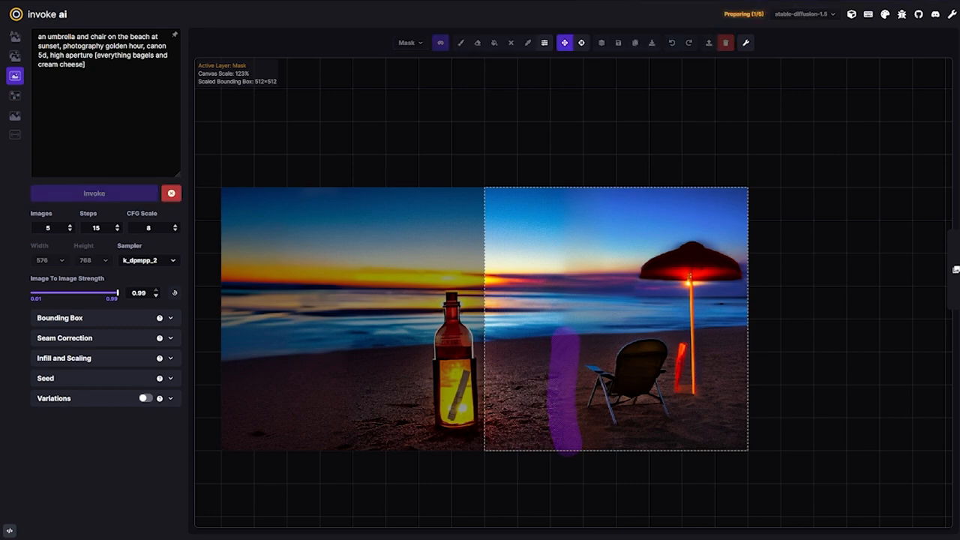
left_click(93, 193)
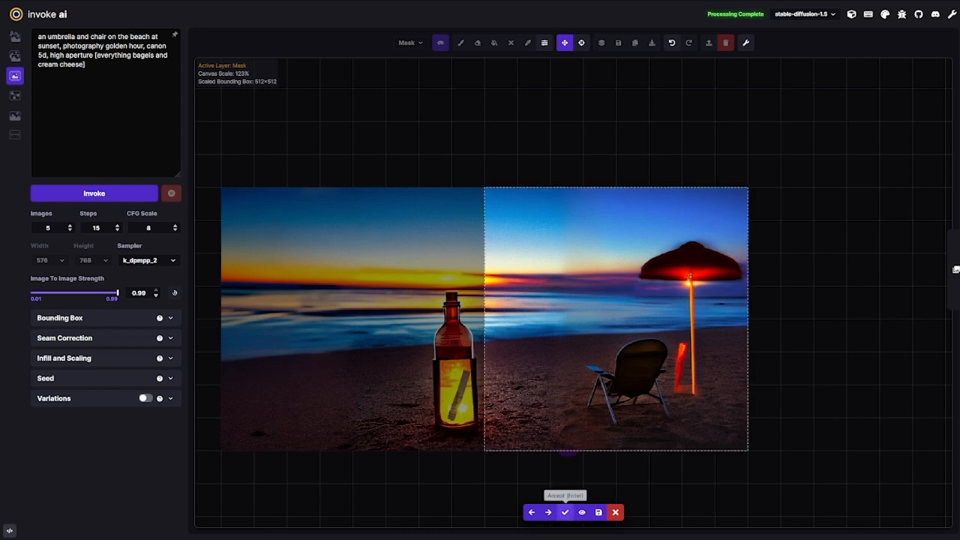
left_click(458, 42)
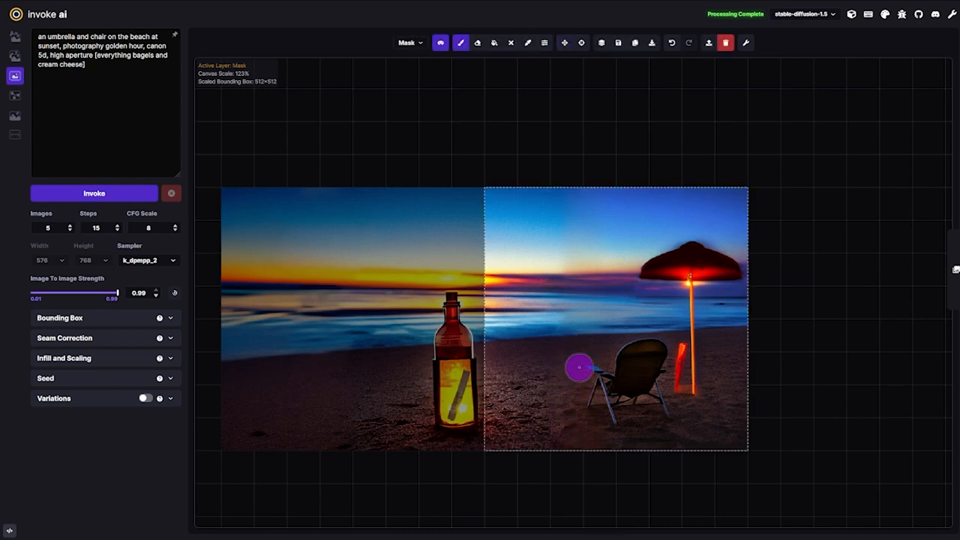
mouse_move(561, 301)
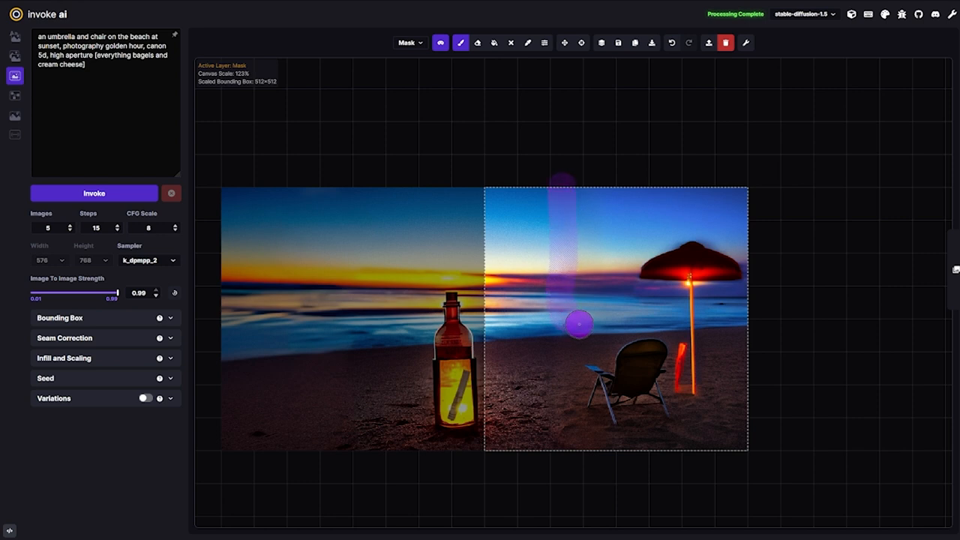
Mask a sky patch above the horizon, generate it, and discard the staged result.
left_click_drag(577, 323, 549, 255)
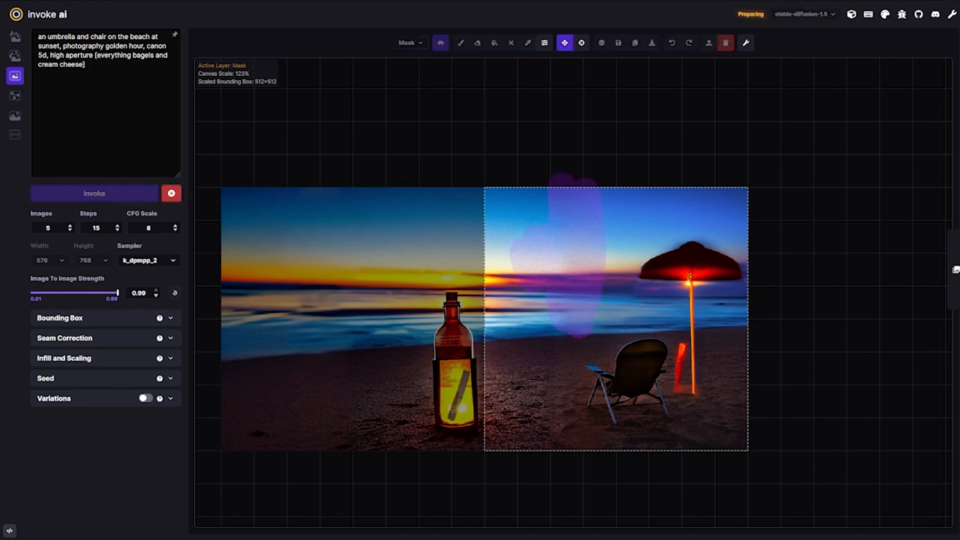
left_click(93, 192)
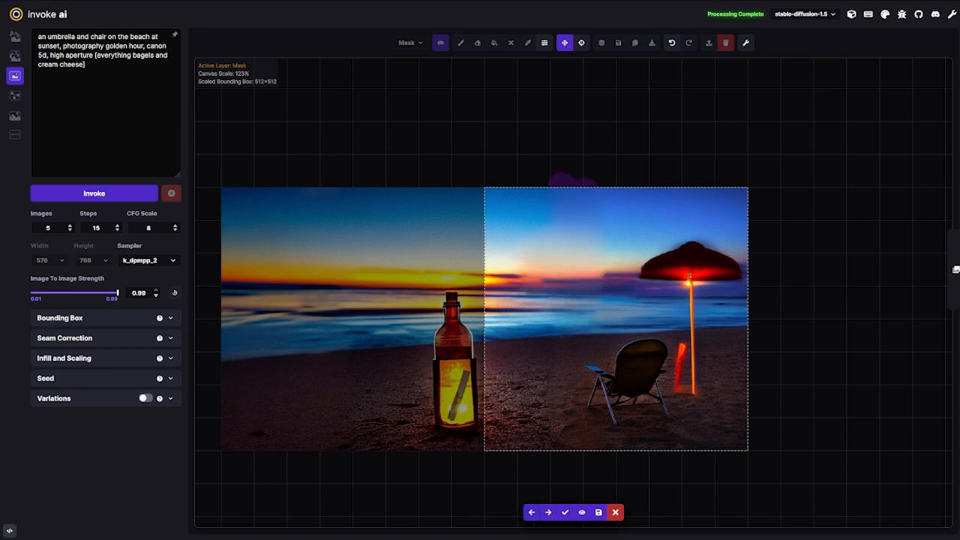
left_click(458, 42)
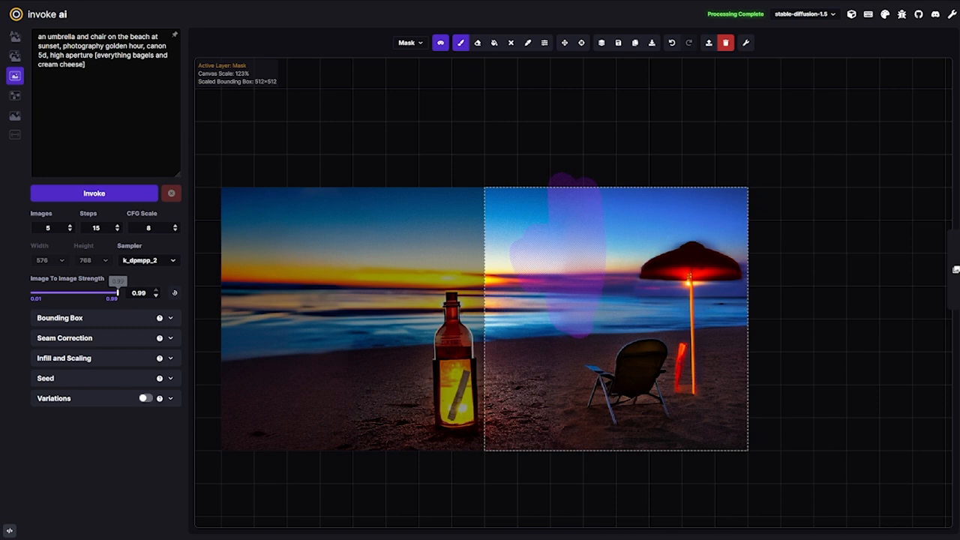
Set Image To Image Strength to 0.58, regenerate, and repaint a sky mask spot left of the umbrella.
left_click_drag(118, 293, 80, 292)
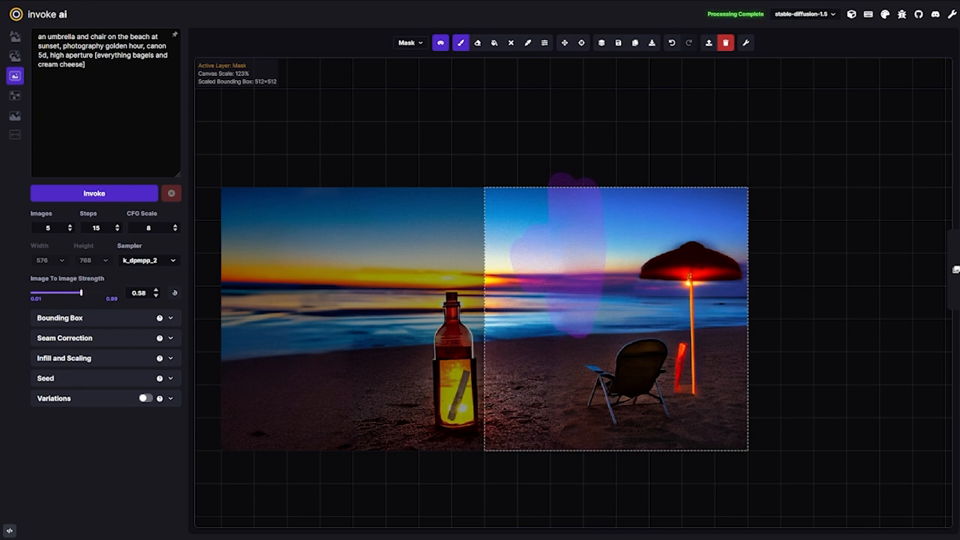
left_click(94, 193)
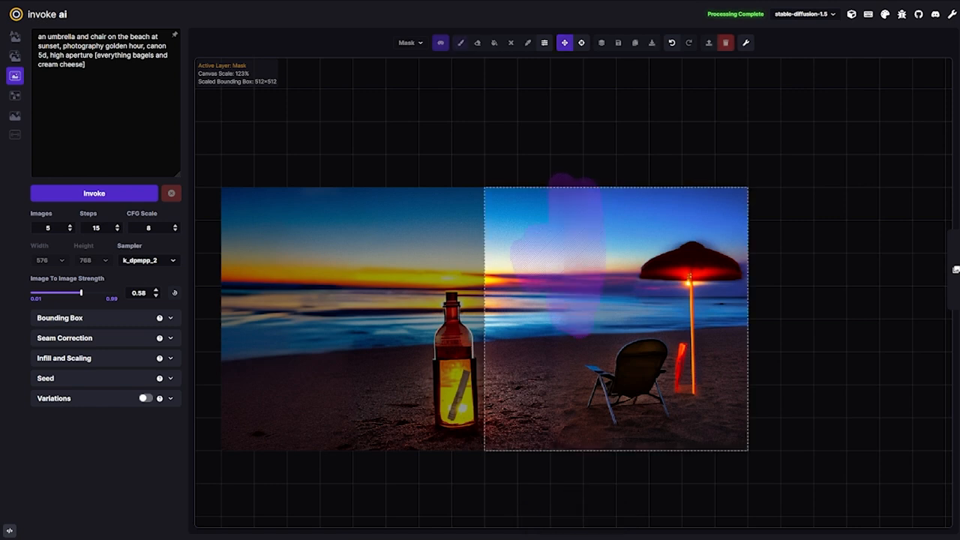
left_click(457, 43)
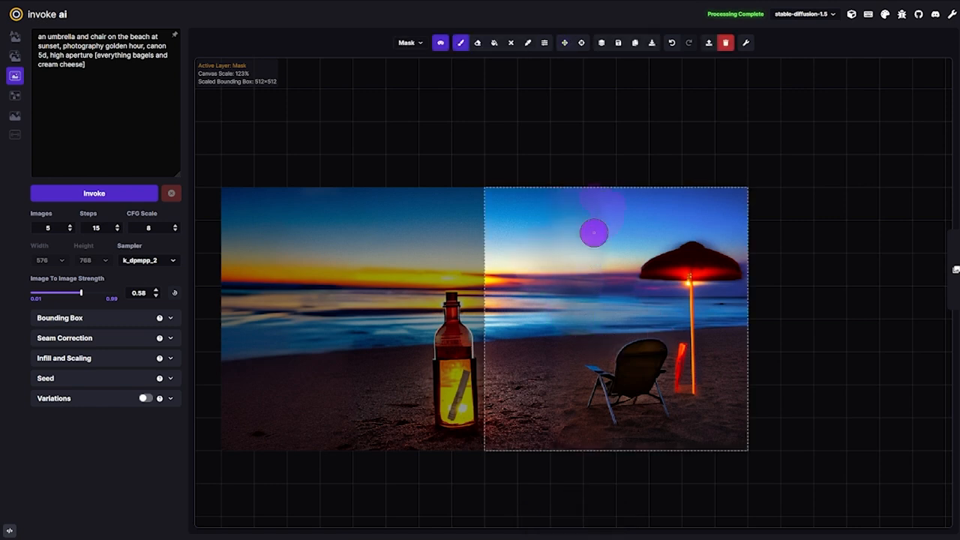
left_click(94, 193)
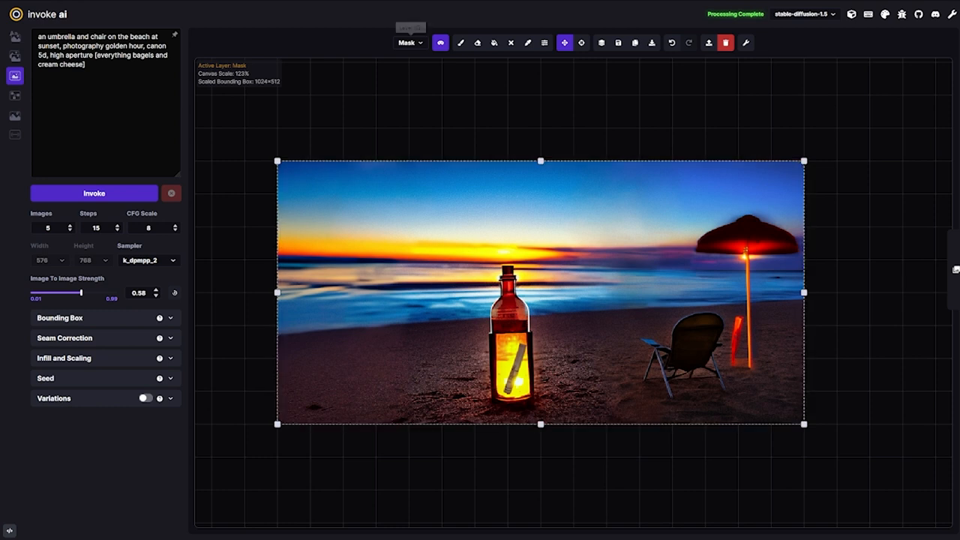
Choose the Mask layer and paint a mask patch over the sun left of the bottle.
left_click(407, 42)
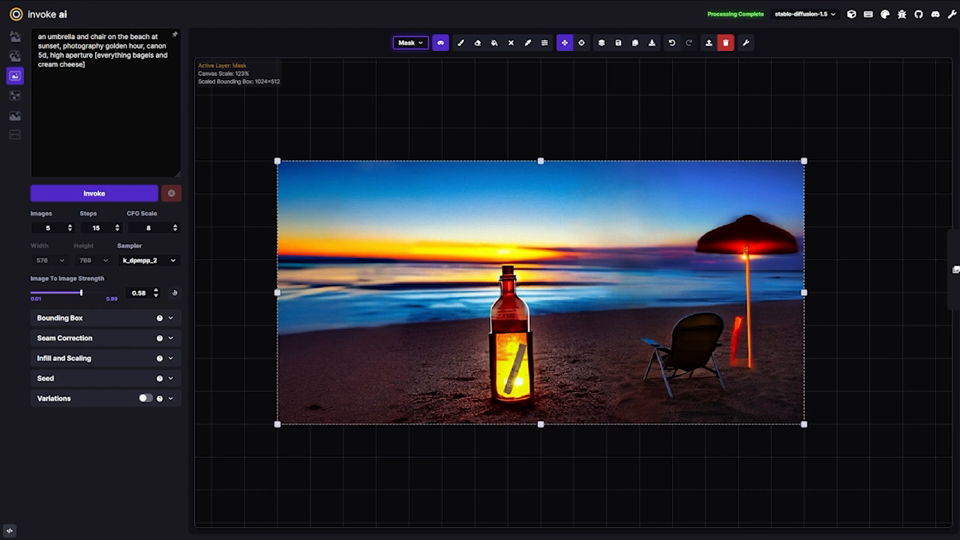
mouse_move(408, 42)
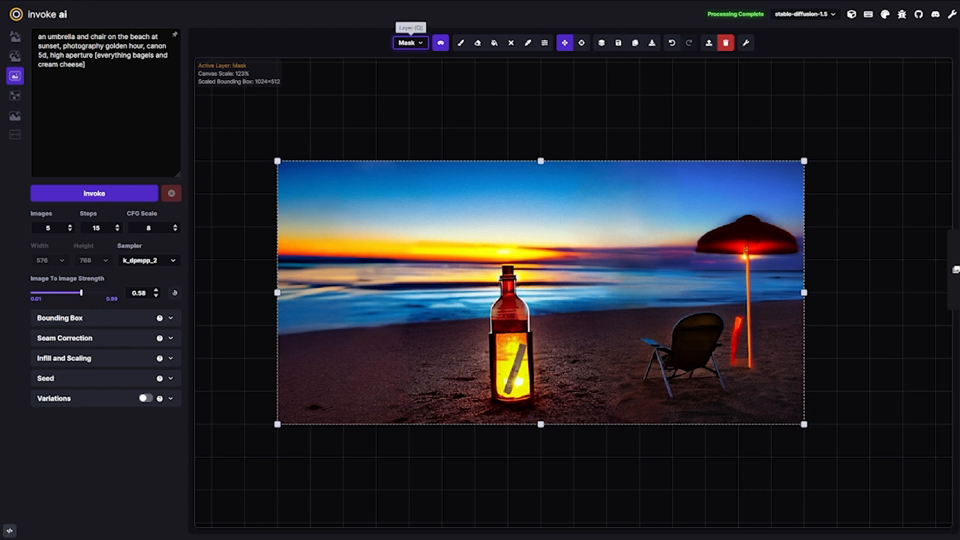
left_click(408, 42)
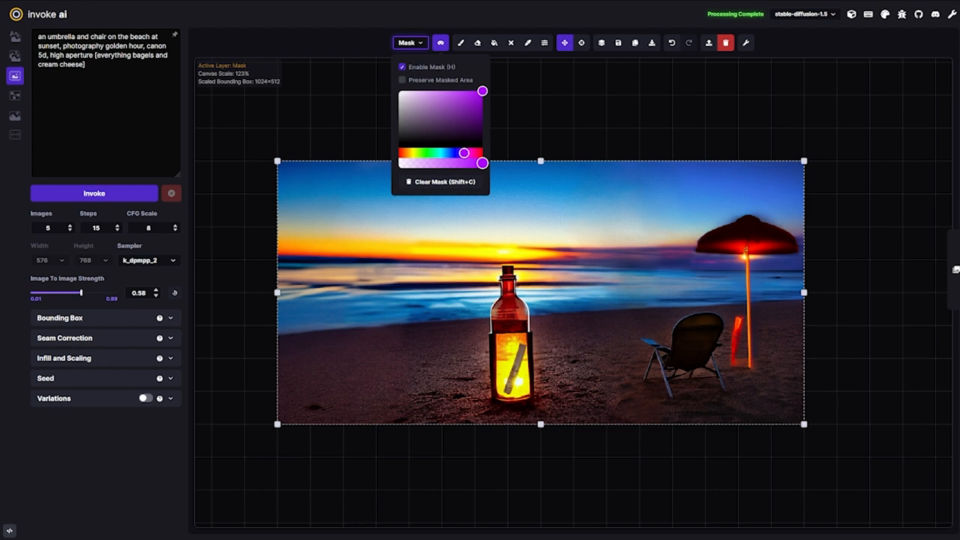
left_click(441, 41)
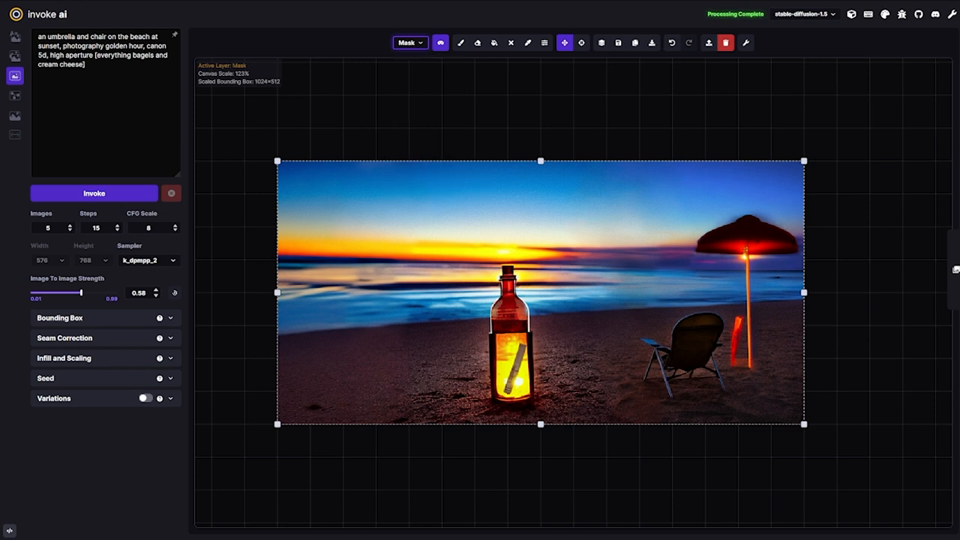
left_click(460, 42)
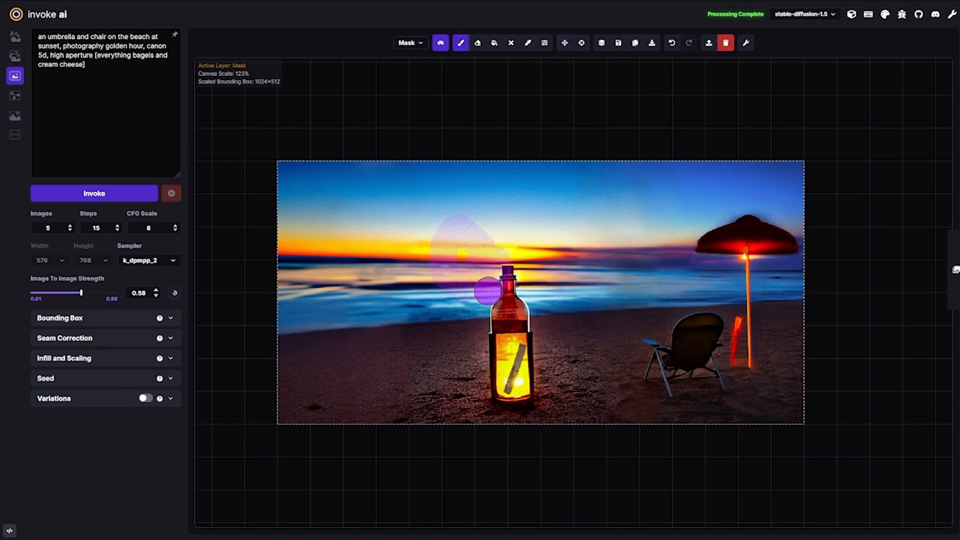
Toggle the active layer from Base back to Mask and bring up the mask options.
left_click(407, 42)
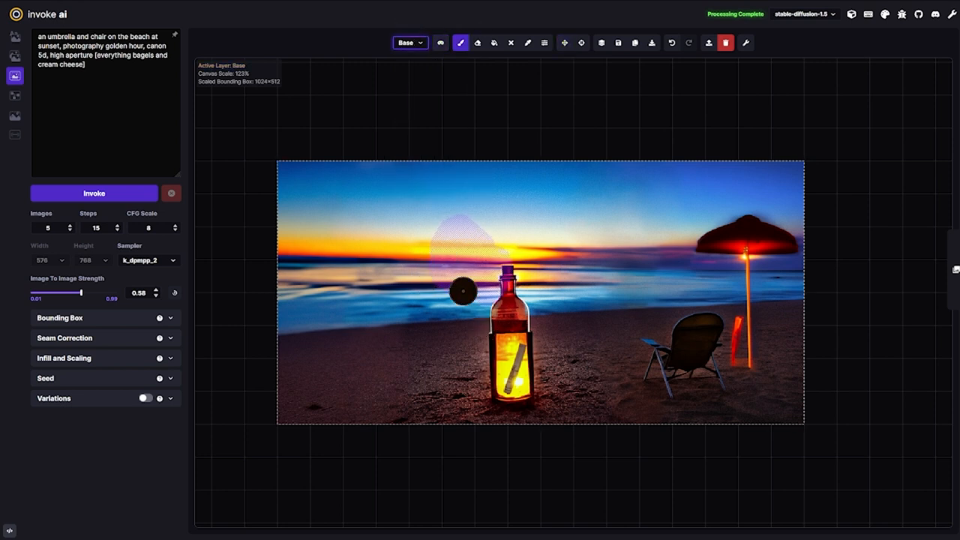
left_click(464, 42)
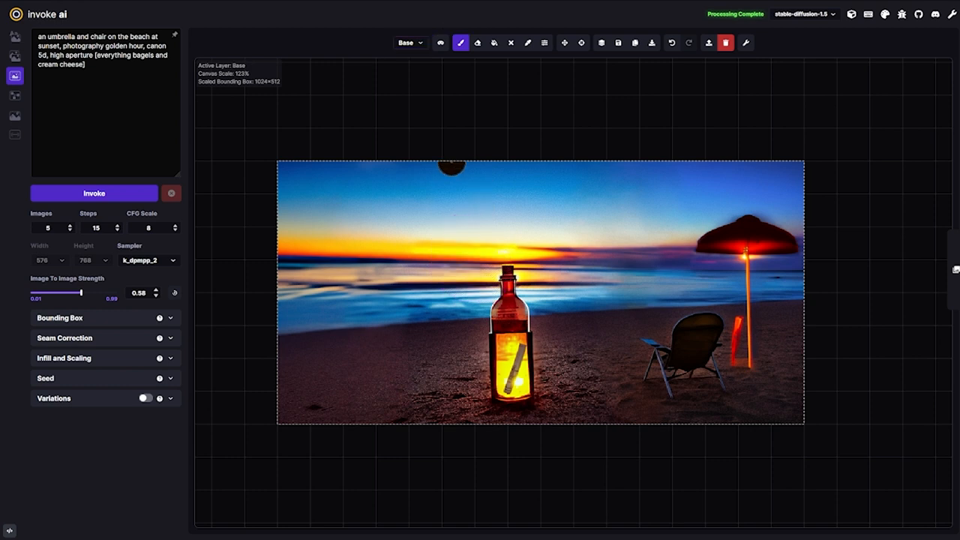
left_click(450, 42)
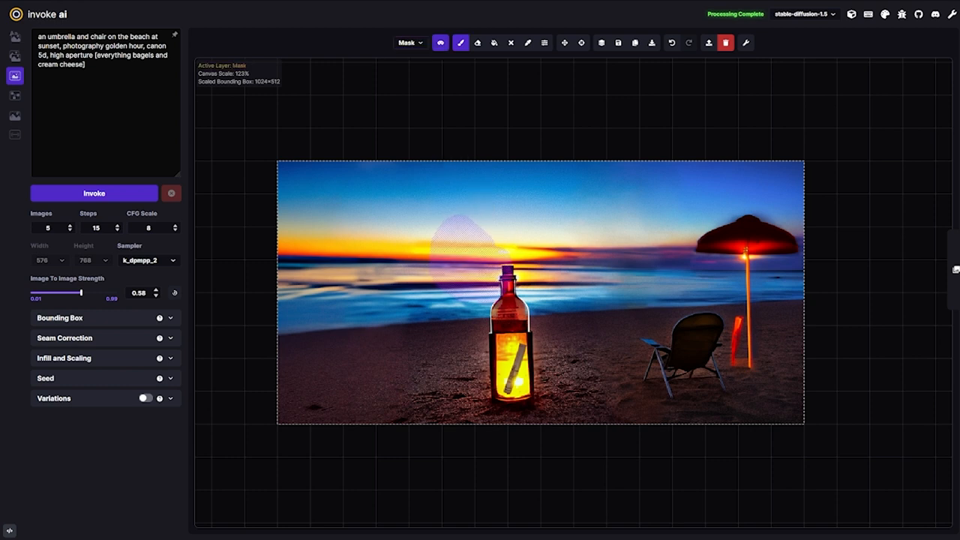
left_click(406, 42)
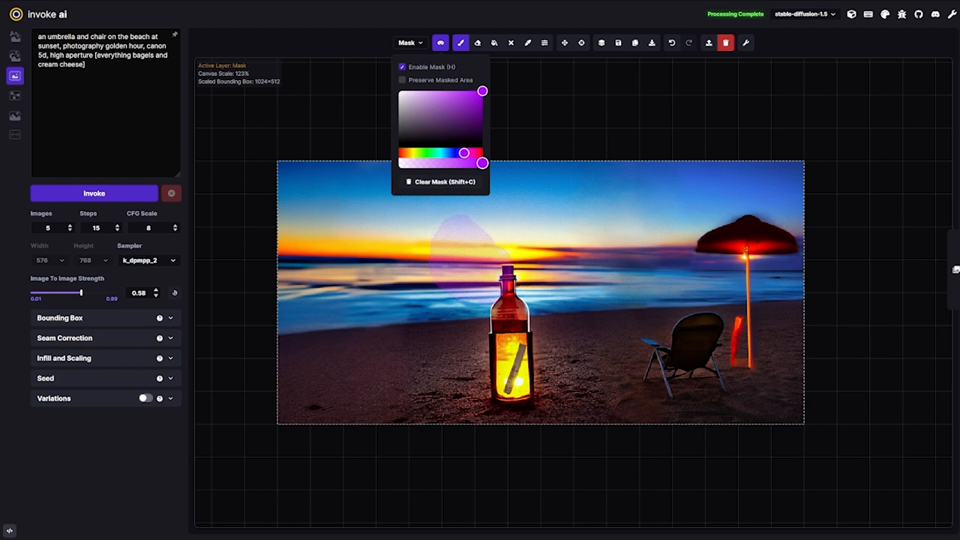
Enable Preserve Masked Area, set the mask colour to yellow, and clear all mask strokes.
left_click(401, 81)
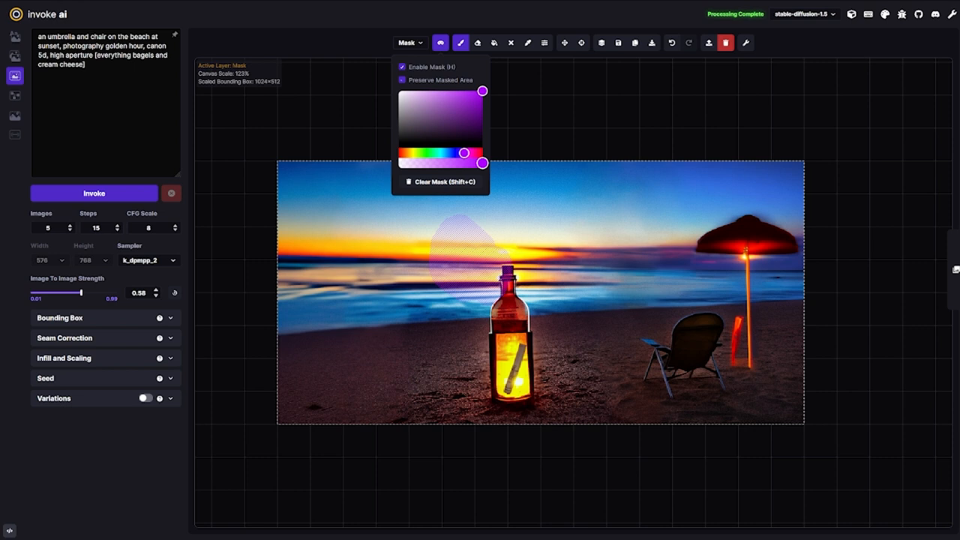
left_click(399, 81)
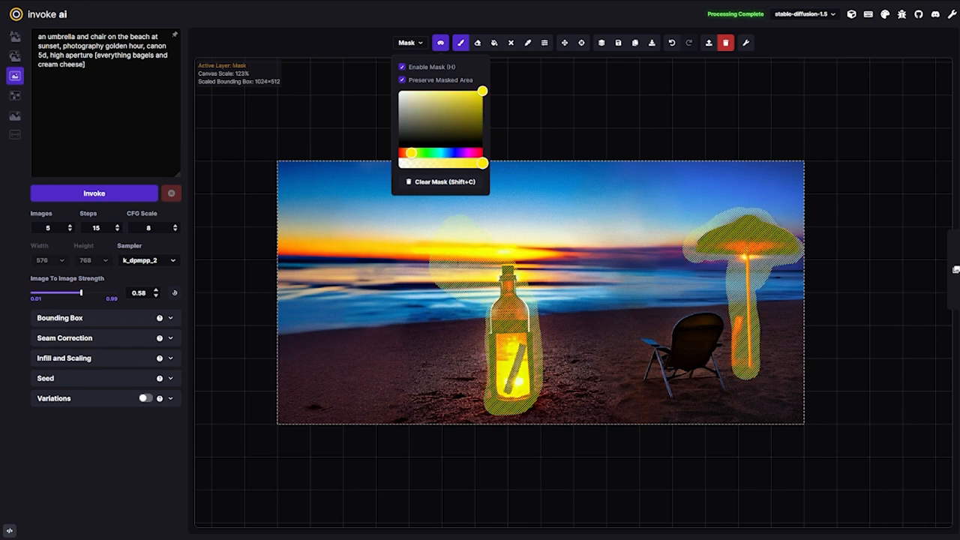
left_click(427, 153)
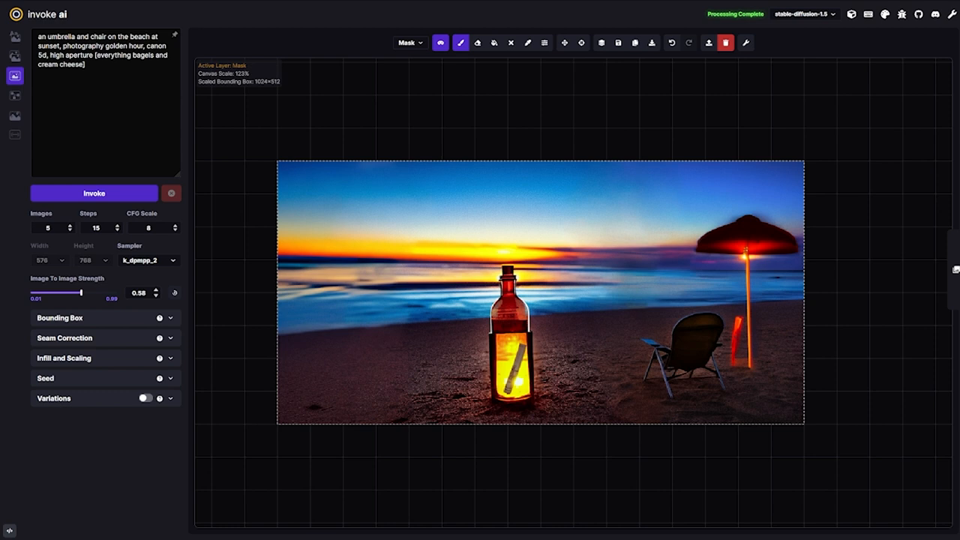
mouse_move(487, 42)
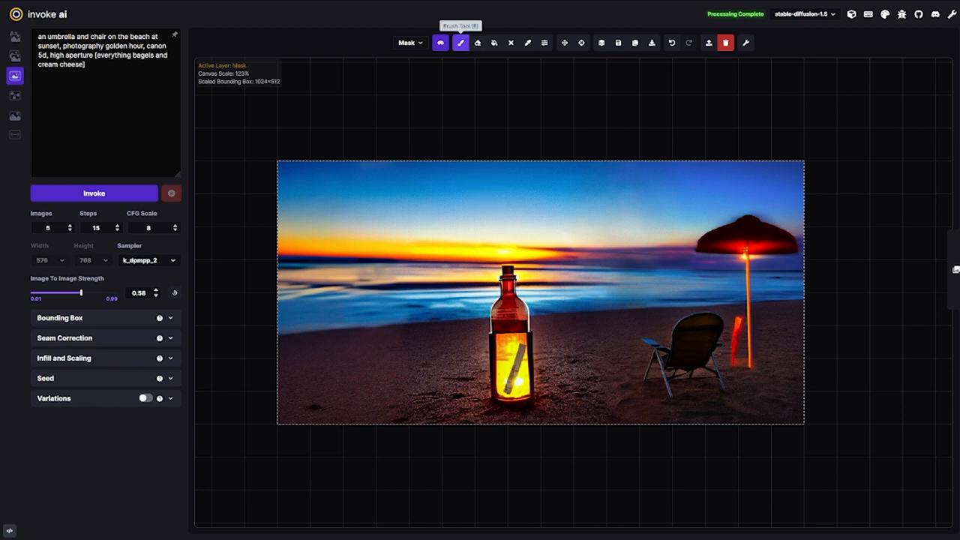
mouse_move(491, 42)
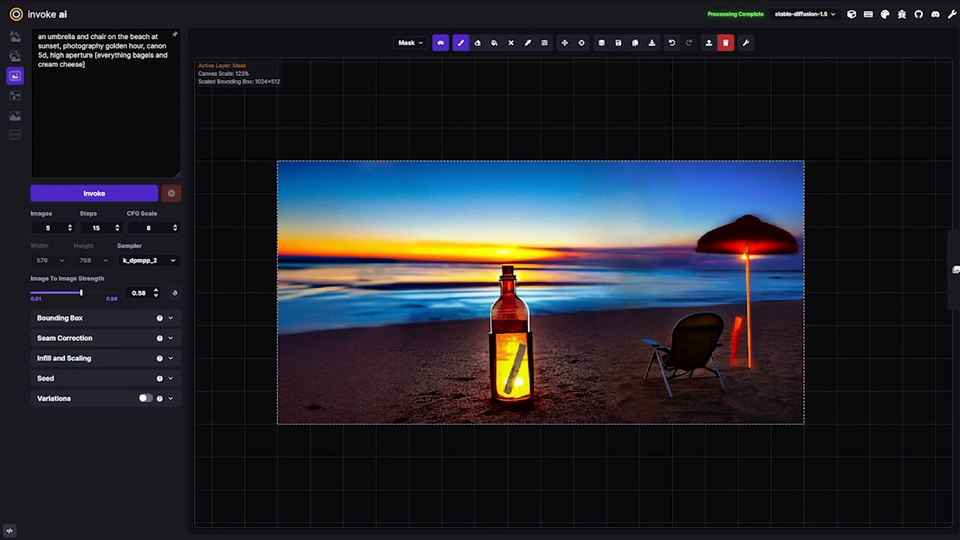
Move the bounding box above the beach image and fill it with solid blue on the Base layer.
left_click(543, 41)
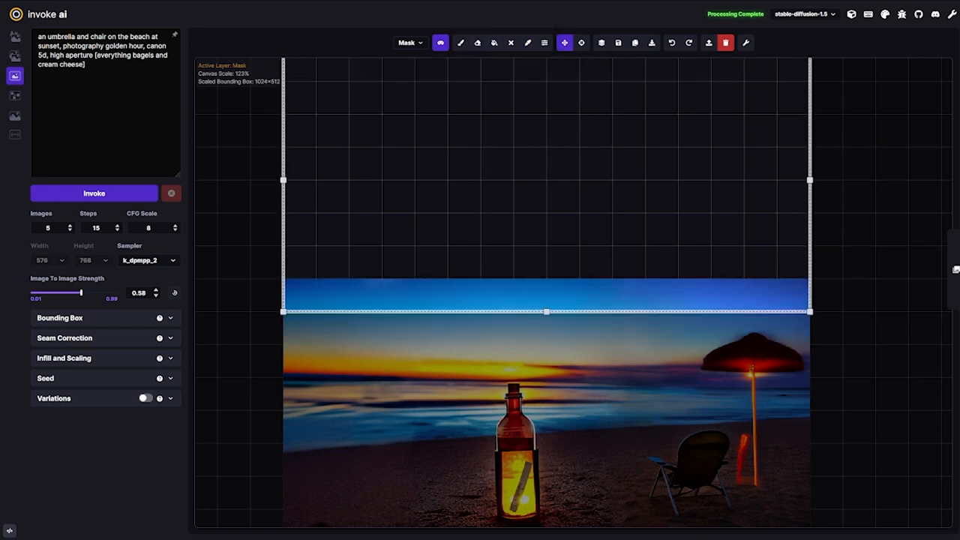
left_click(458, 42)
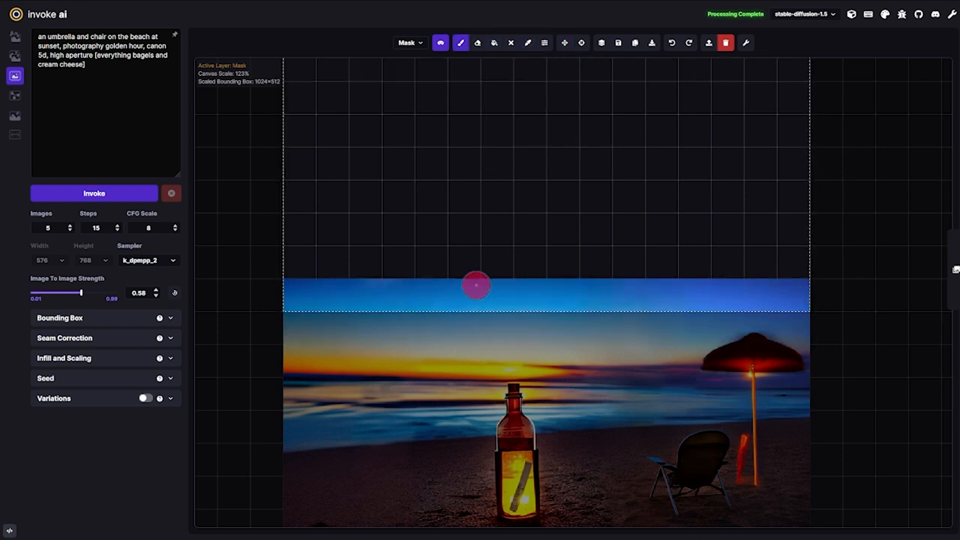
left_click(564, 42)
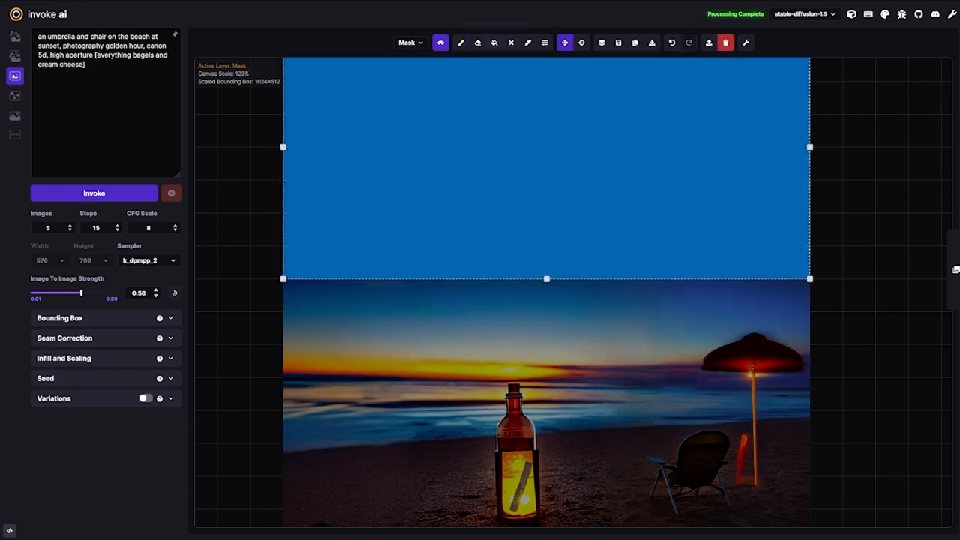
left_click(461, 42)
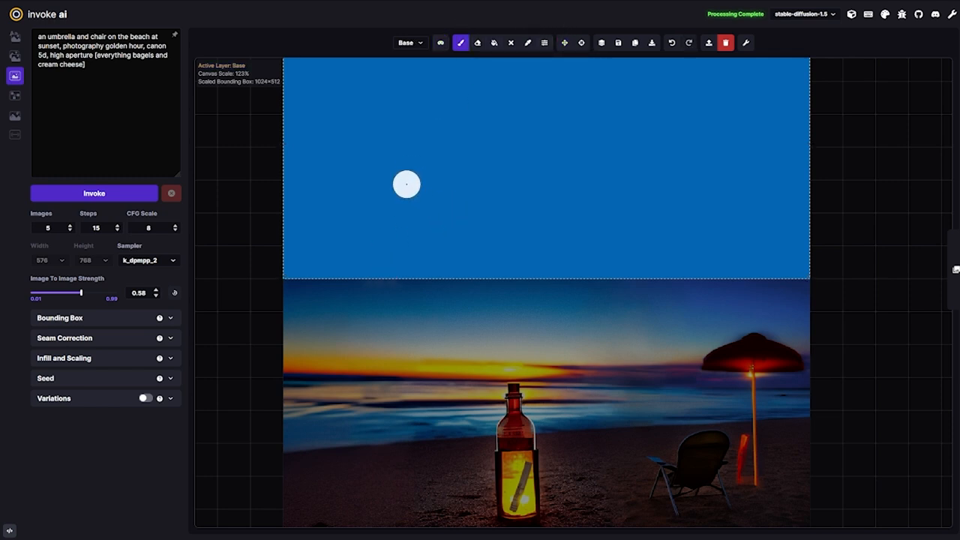
Undo the blue fill and resize the bounding box to 384×704 over the left edge.
left_click_drag(405, 176, 585, 176)
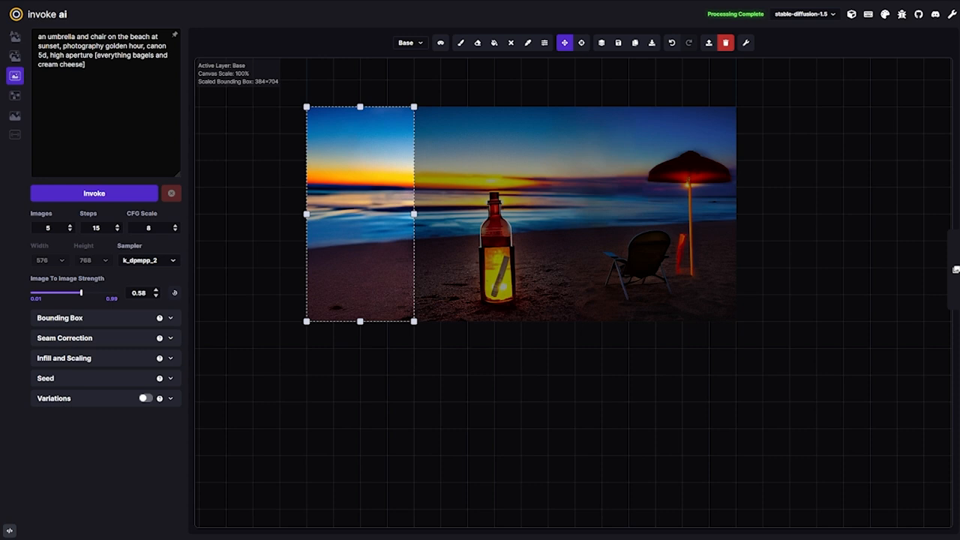
Fit the bounding box to 768×512, sample the bottle's yellow, and set brush size 16.
left_click_drag(360, 214, 495, 214)
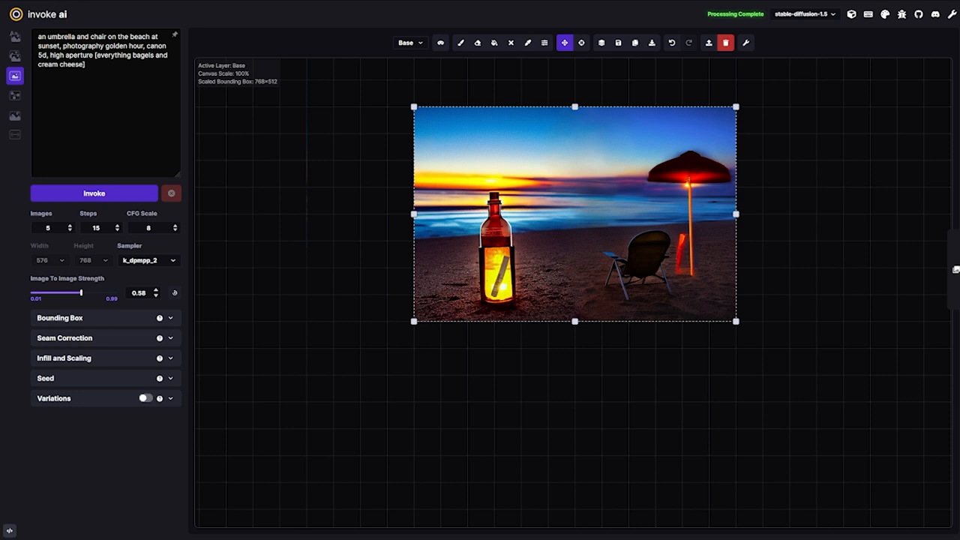
left_click(528, 43)
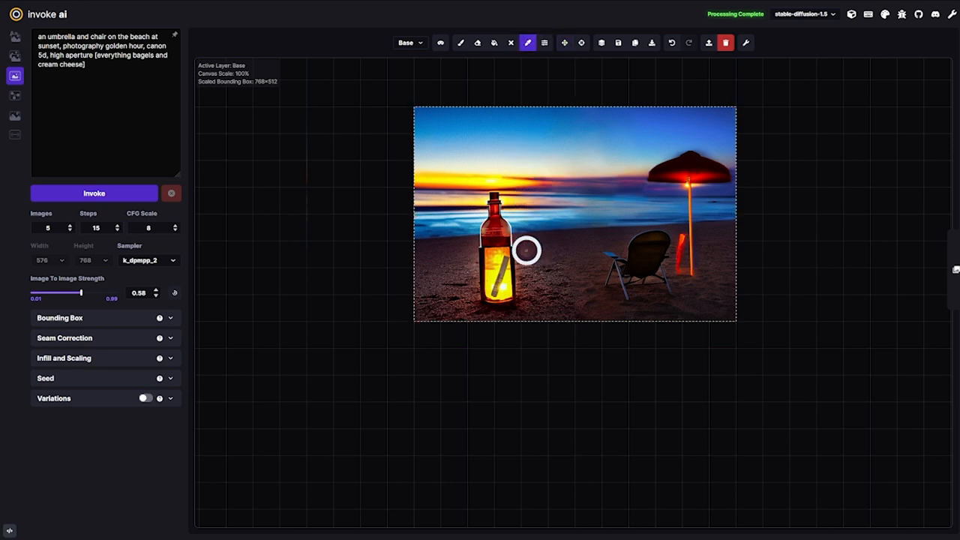
left_click(444, 42)
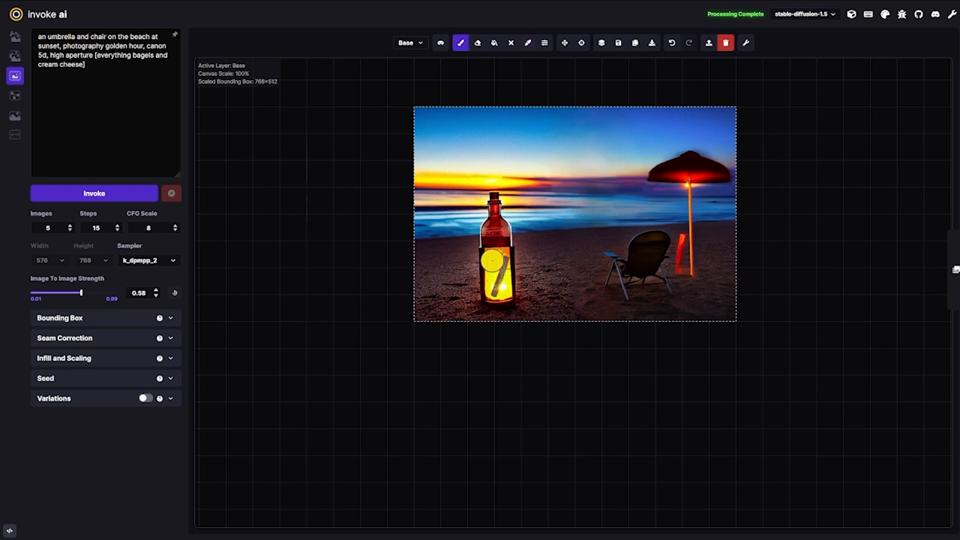
left_click(544, 42)
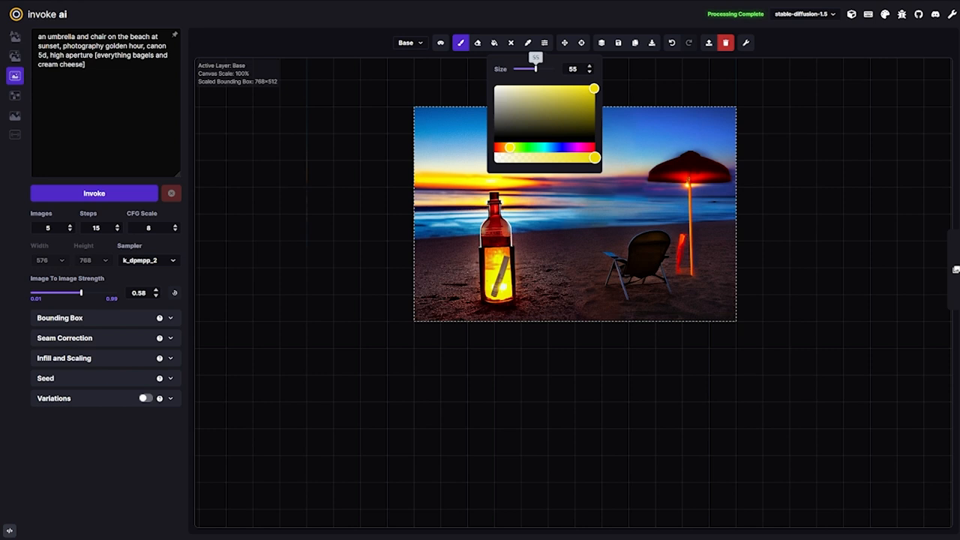
left_click_drag(535, 69, 517, 69)
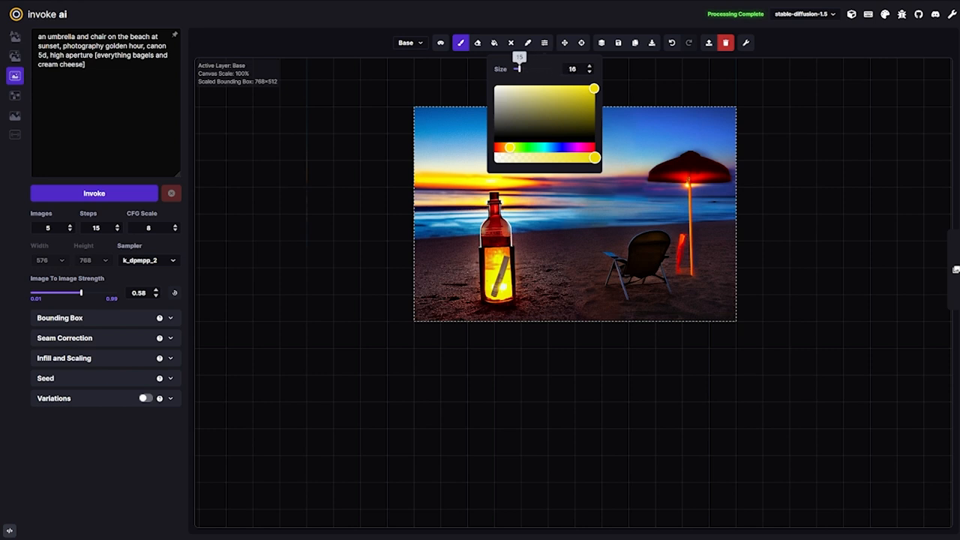
left_click_drag(518, 69, 536, 69)
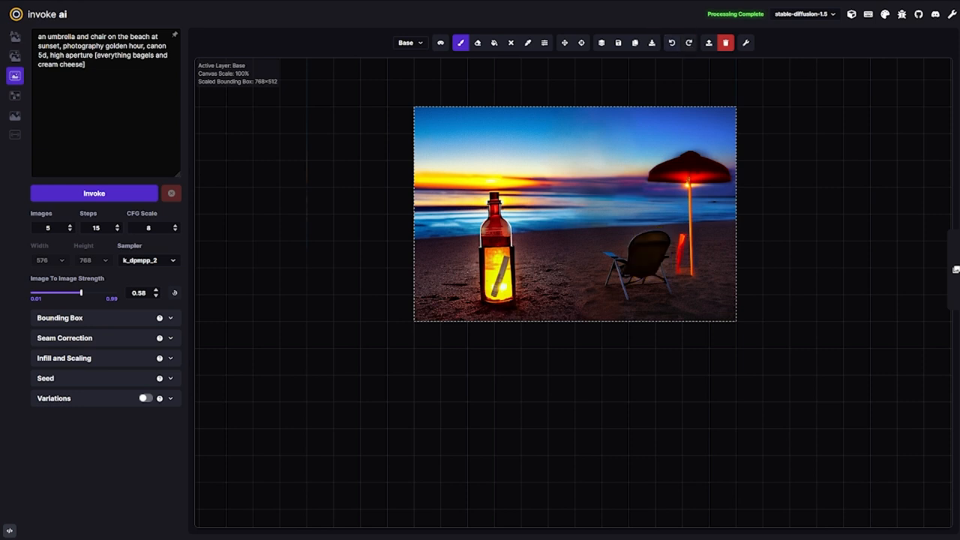
mouse_move(561, 42)
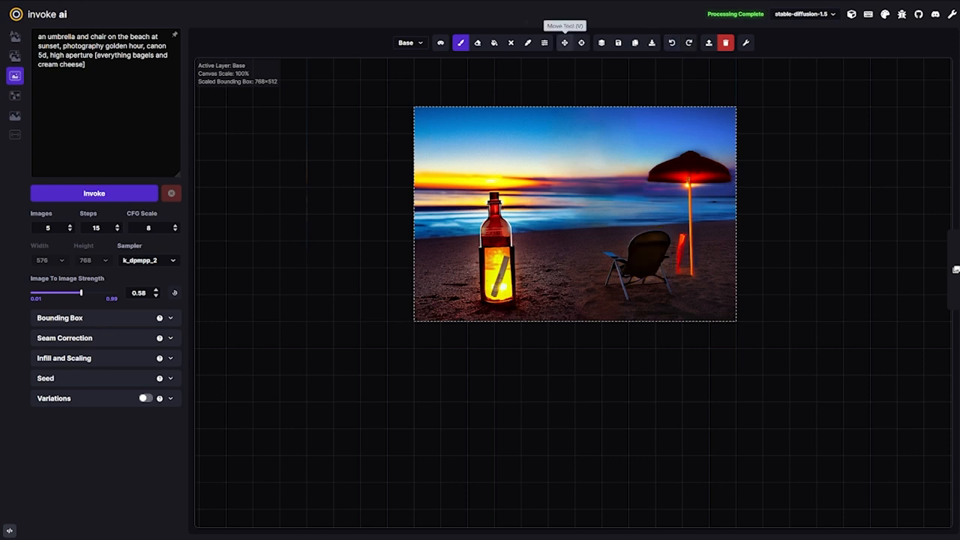
Reset the view onto the beach image and merge the visible layers.
left_click(564, 42)
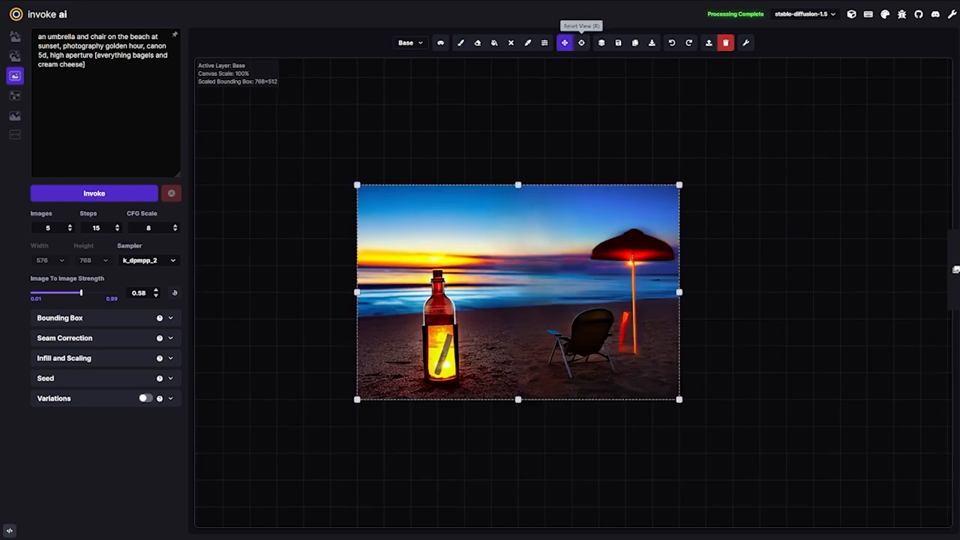
mouse_move(601, 43)
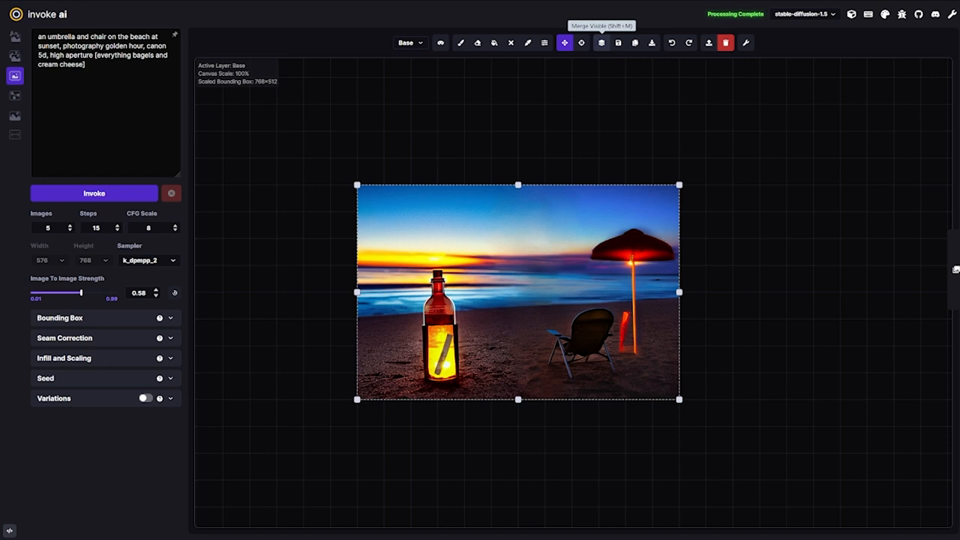
left_click(599, 42)
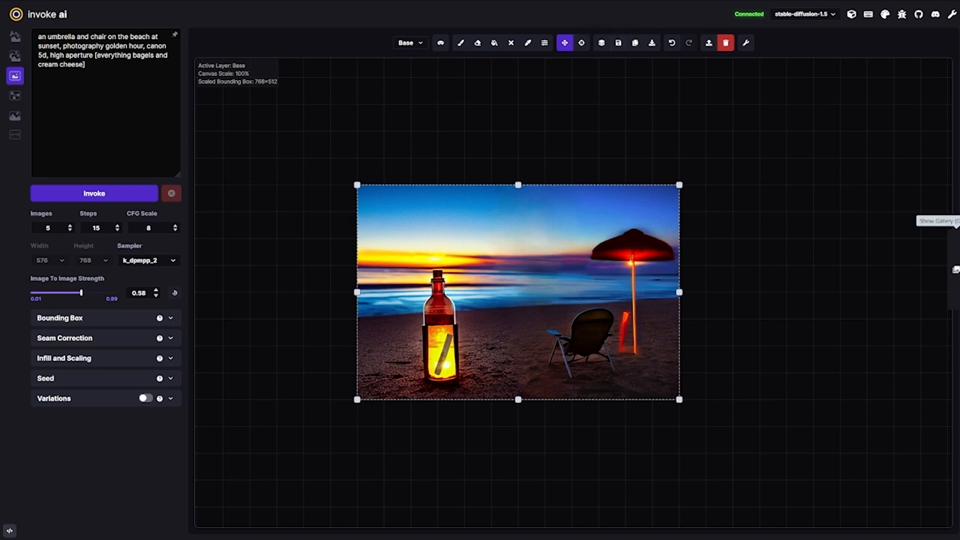
left_click(745, 42)
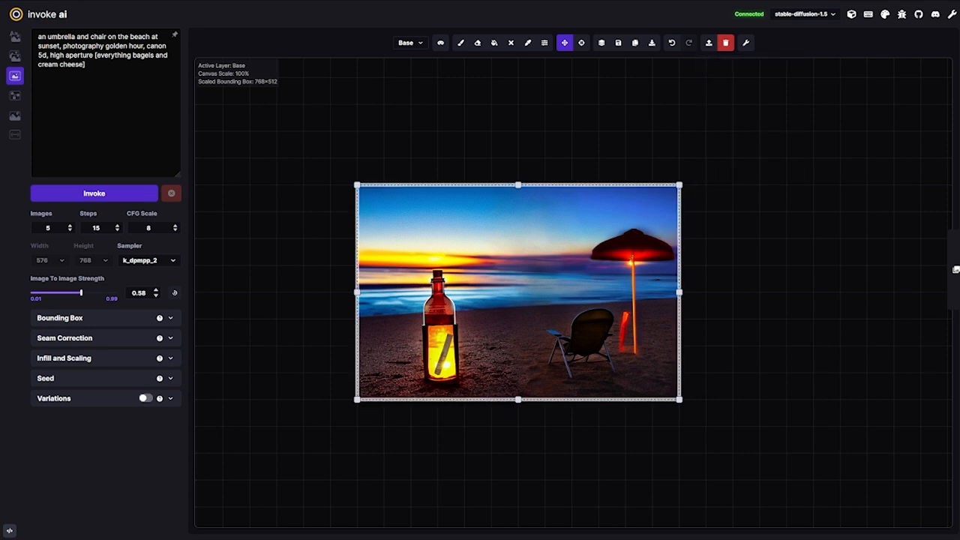
left_click(745, 43)
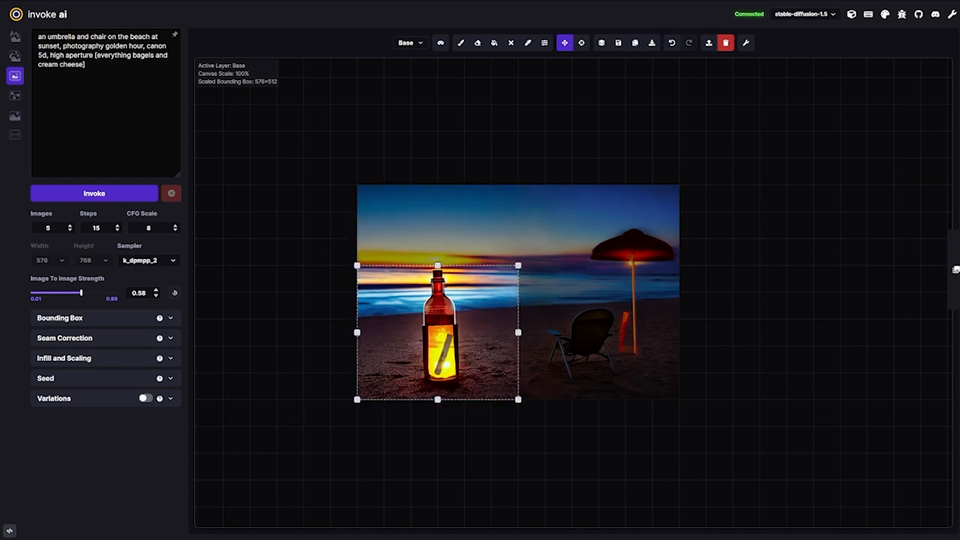
left_click_drag(437, 332, 598, 331)
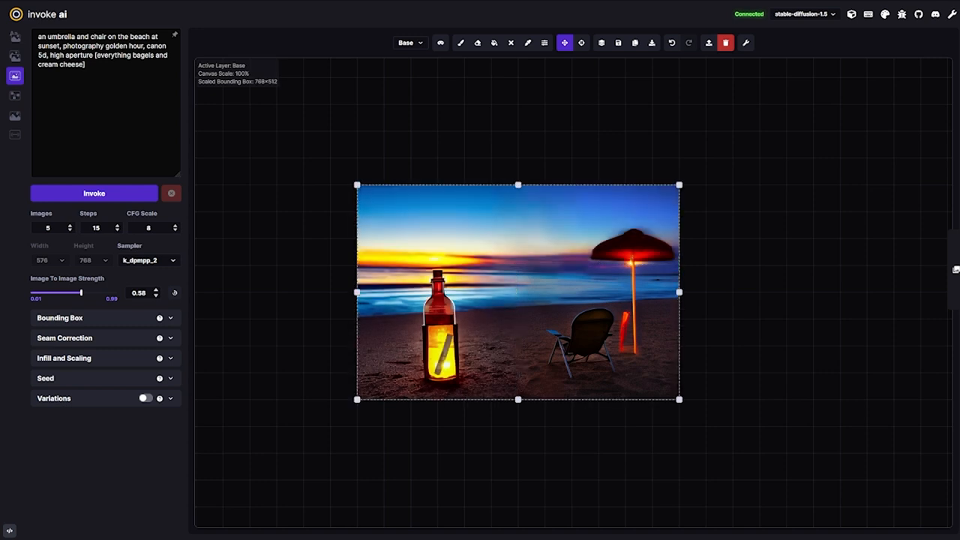
mouse_move(634, 42)
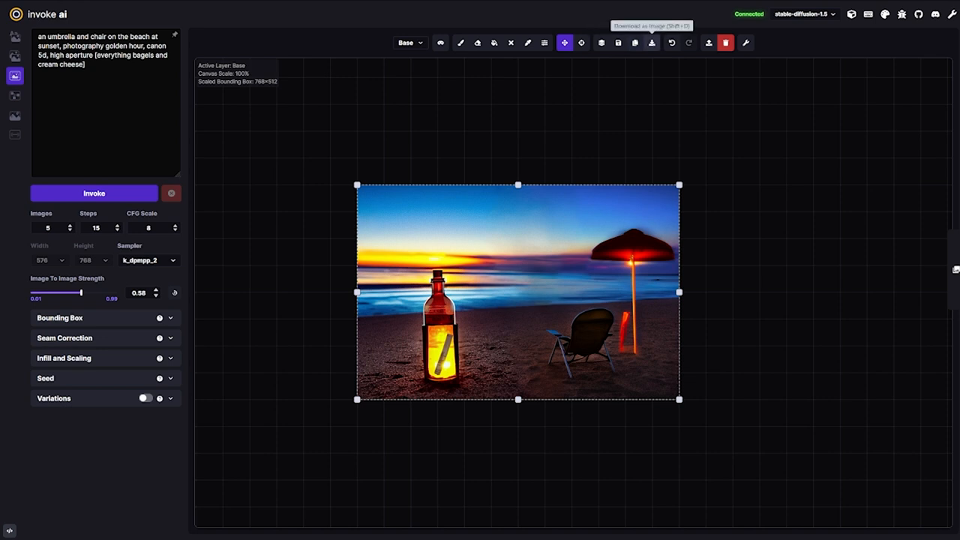
mouse_move(687, 43)
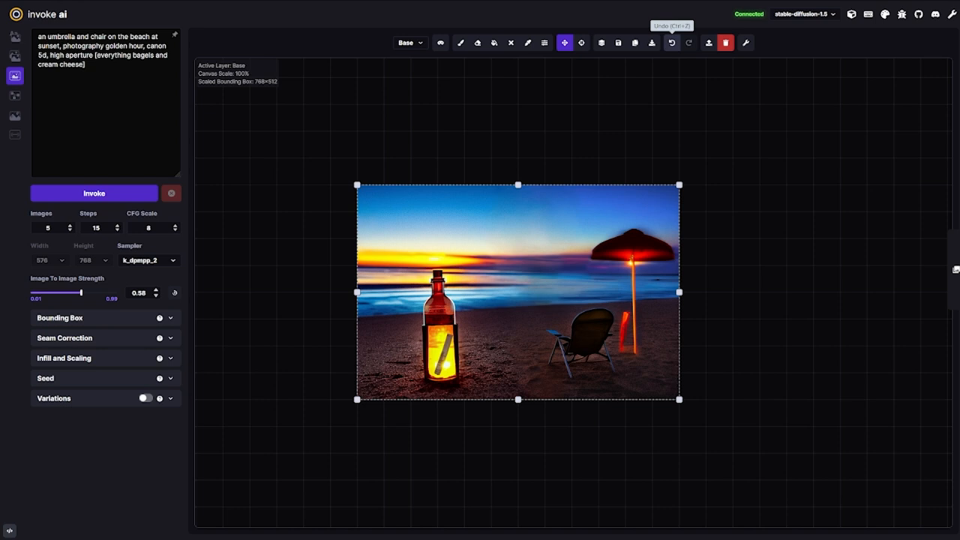
mouse_move(705, 42)
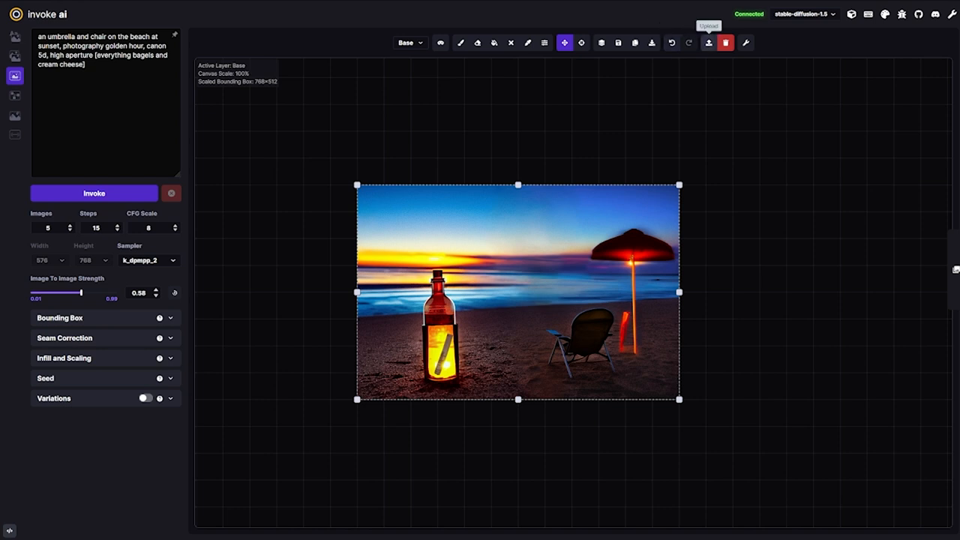
mouse_move(724, 43)
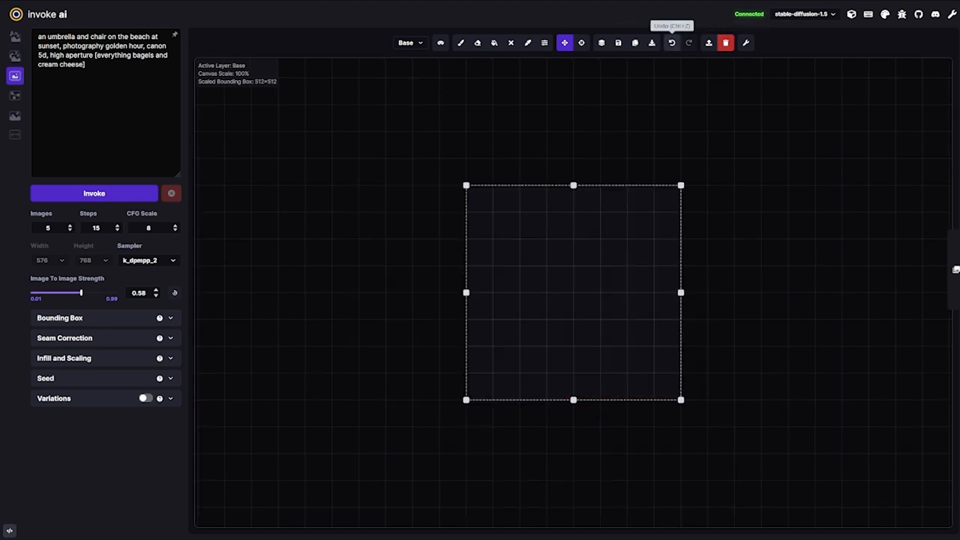
left_click(745, 42)
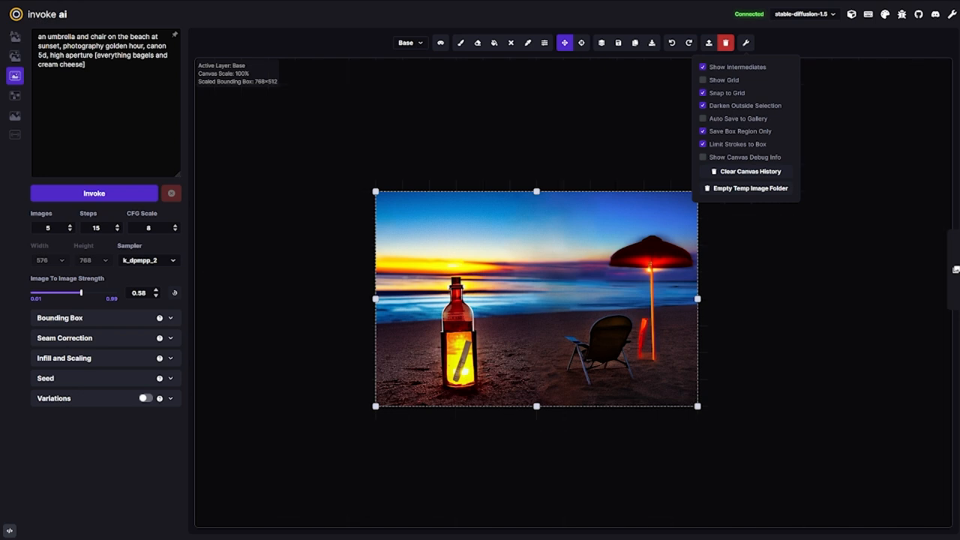
Turn on Show Grid and extend the bounding box to 768×576 above the image.
left_click(703, 79)
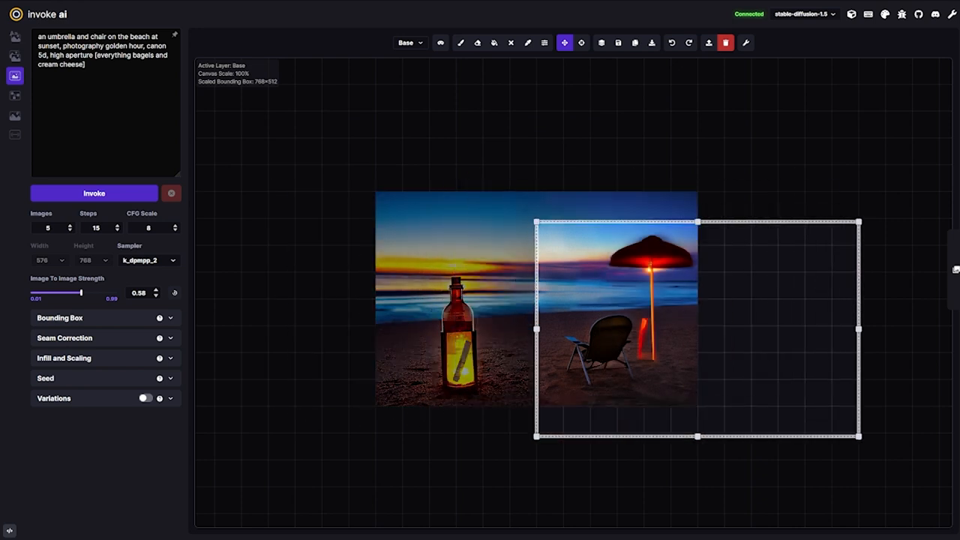
left_click(745, 42)
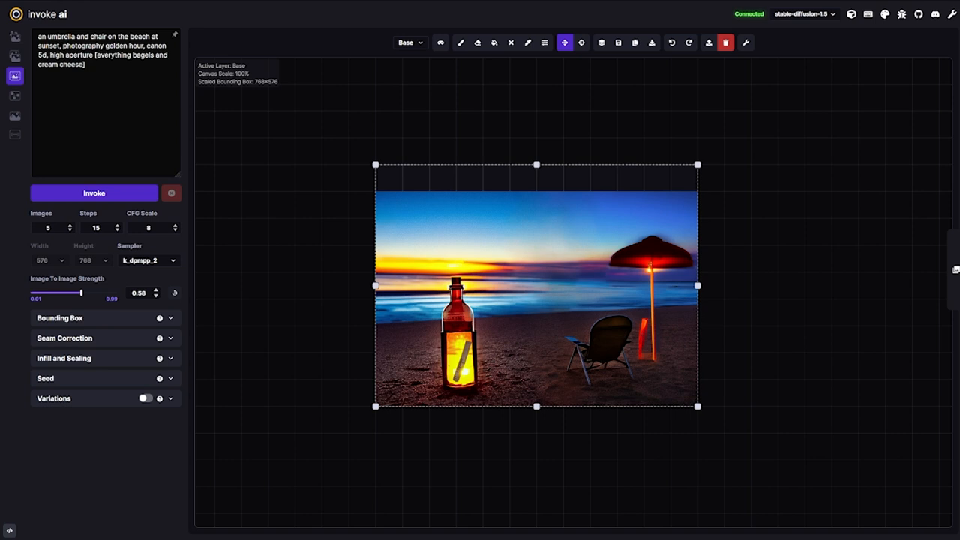
left_click(746, 41)
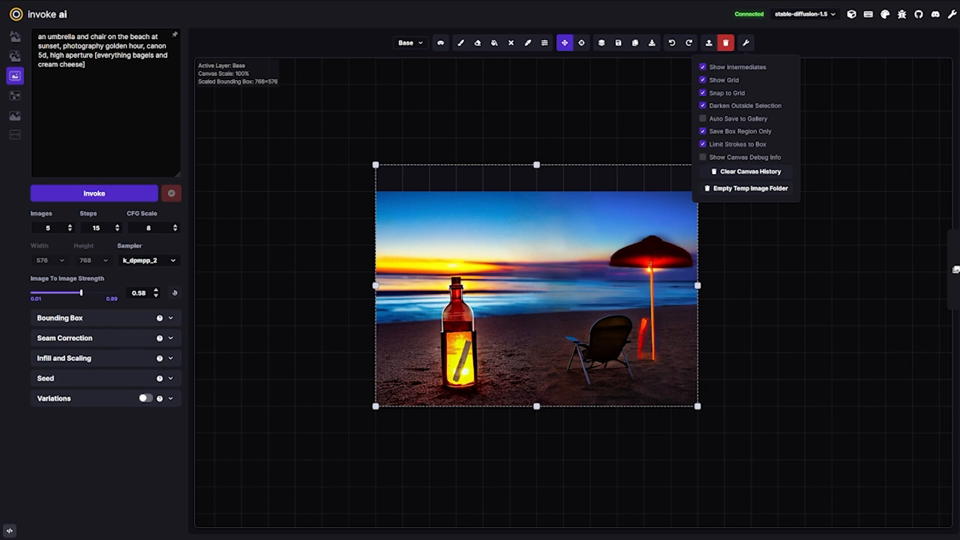
Paint yellow over the image's left side, then disable Limit Strokes to Box and paint outside it.
left_click(467, 42)
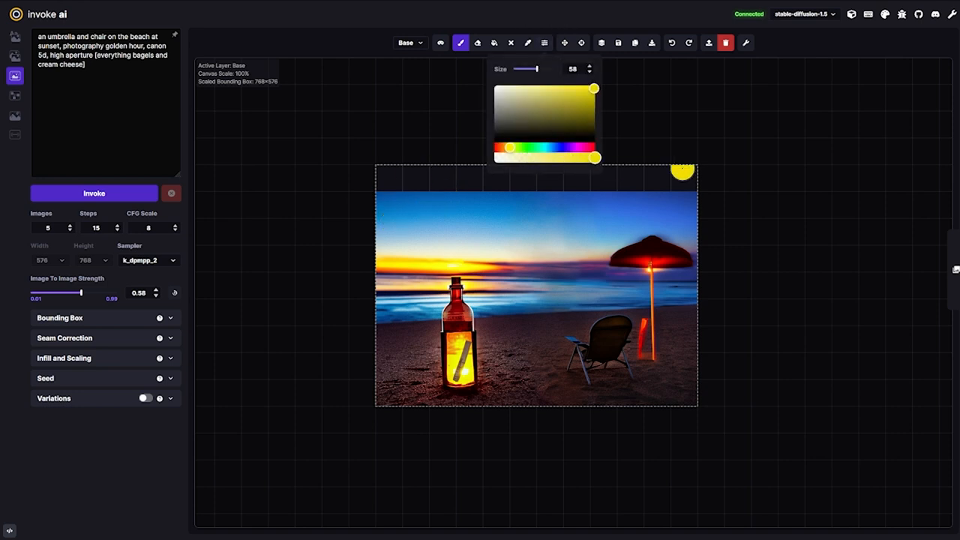
left_click_drag(679, 171, 393, 202)
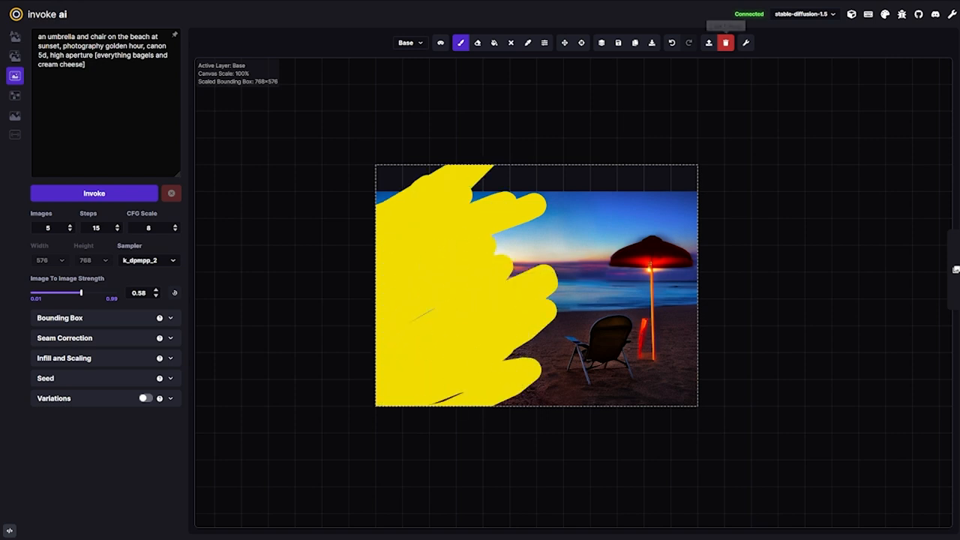
left_click(745, 42)
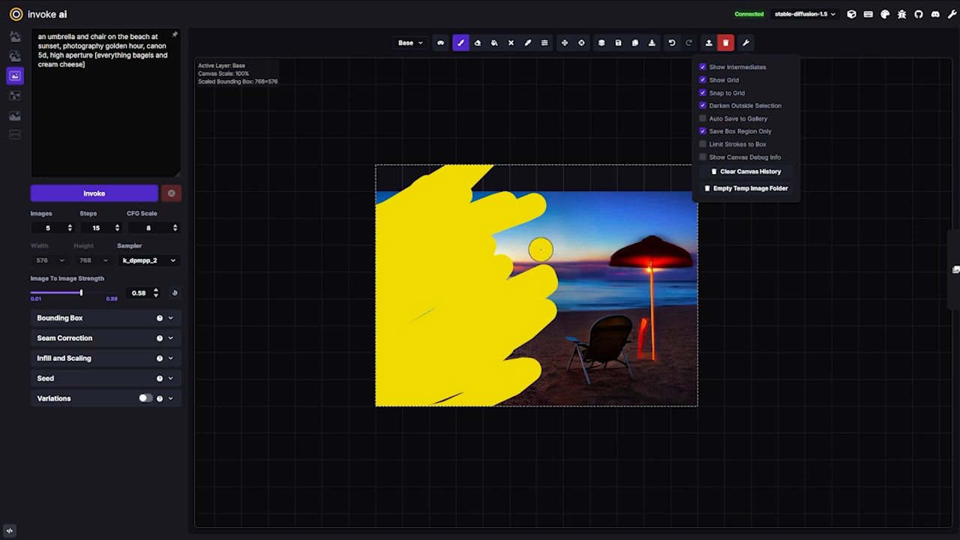
left_click_drag(525, 263, 401, 356)
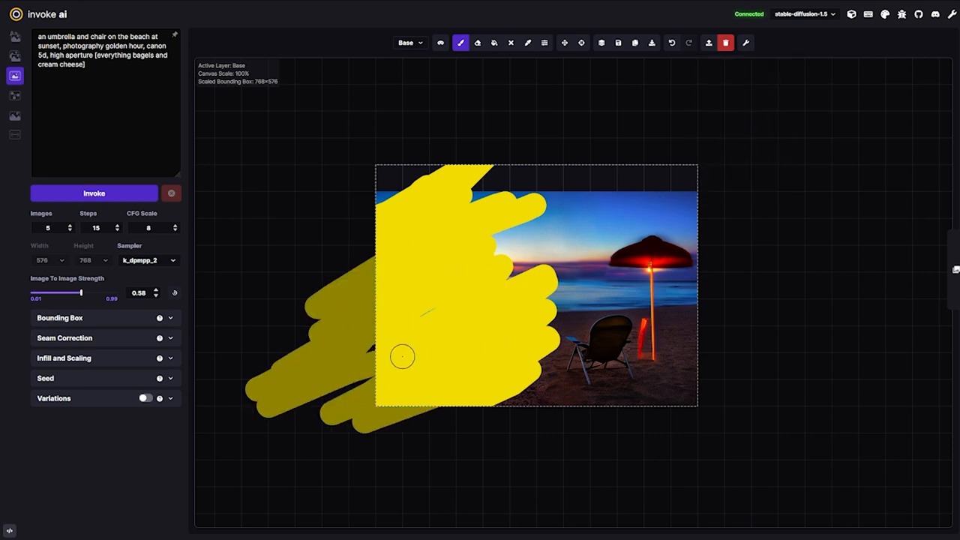
left_click_drag(401, 356, 420, 431)
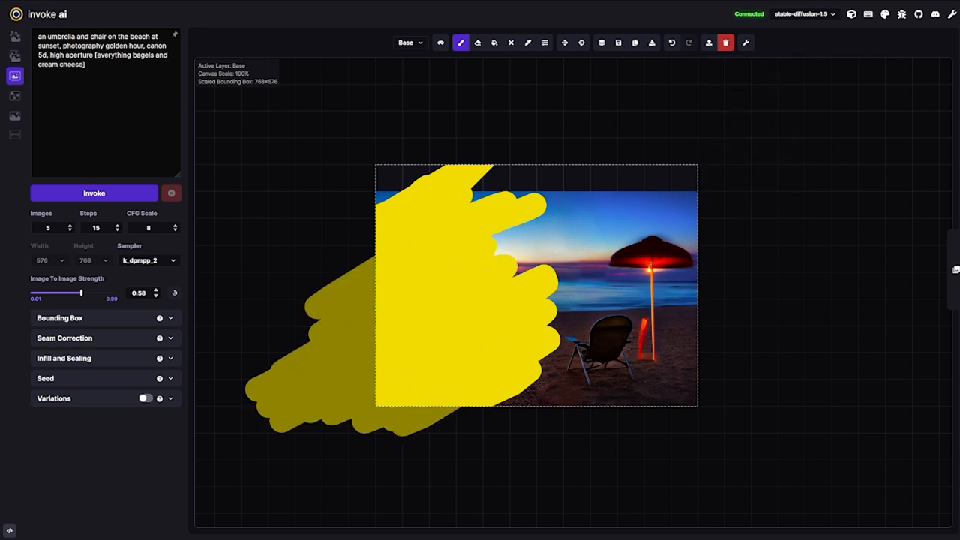
Paint yellow further left beyond the box, turn off Darken Outside Selection, and show debug info.
left_click(745, 42)
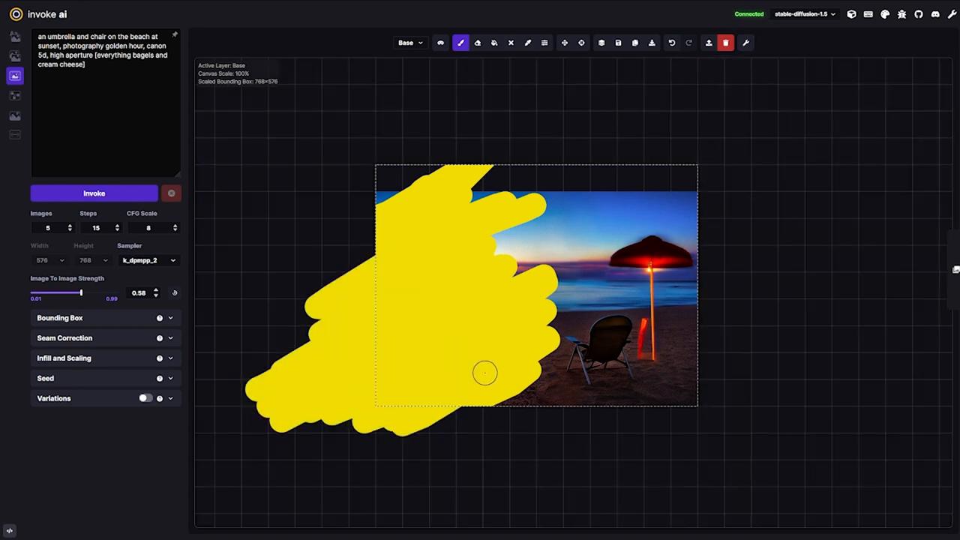
left_click_drag(484, 373, 349, 251)
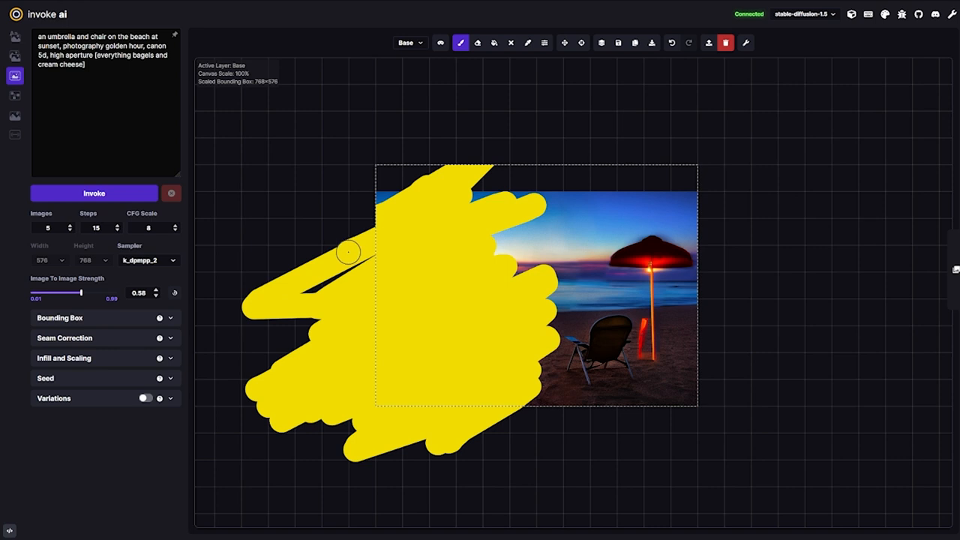
left_click(743, 42)
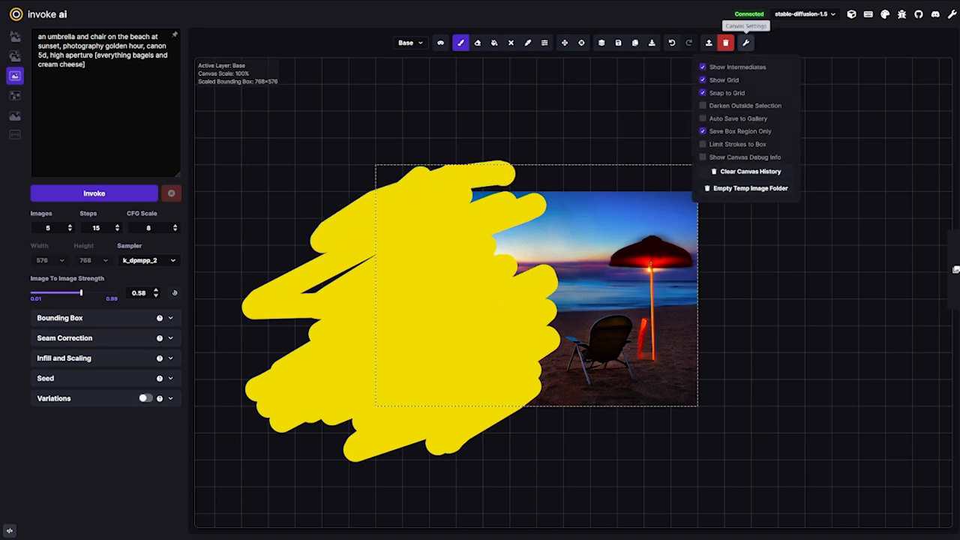
left_click(702, 156)
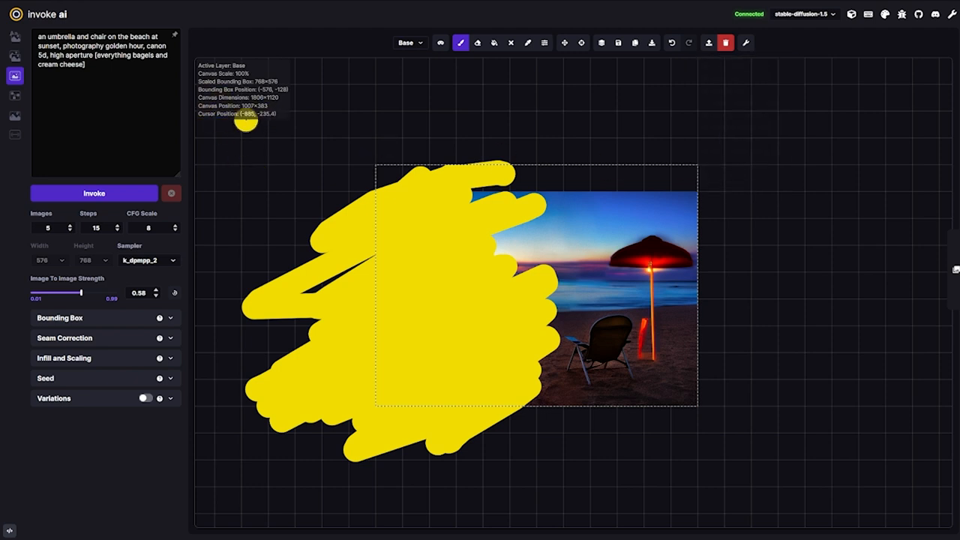
mouse_move(255, 136)
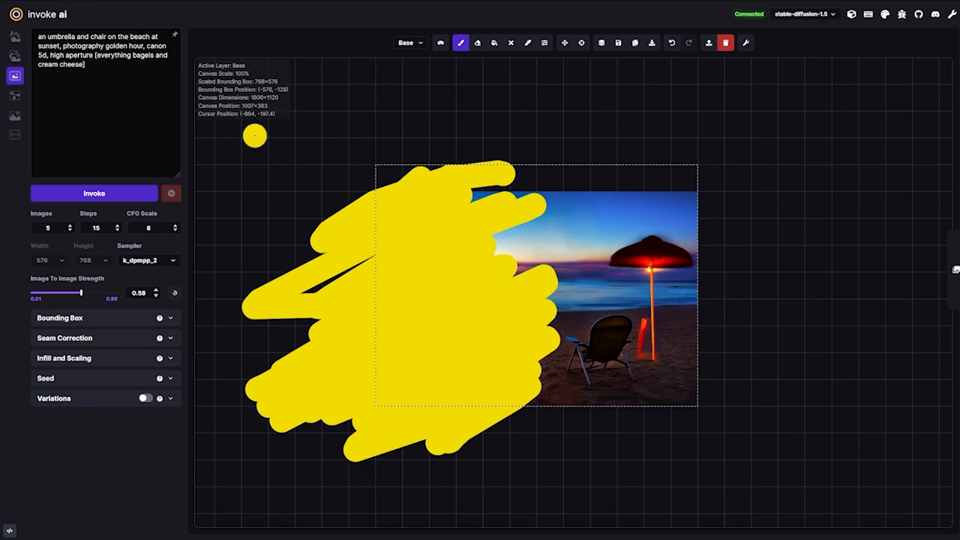
left_click(746, 43)
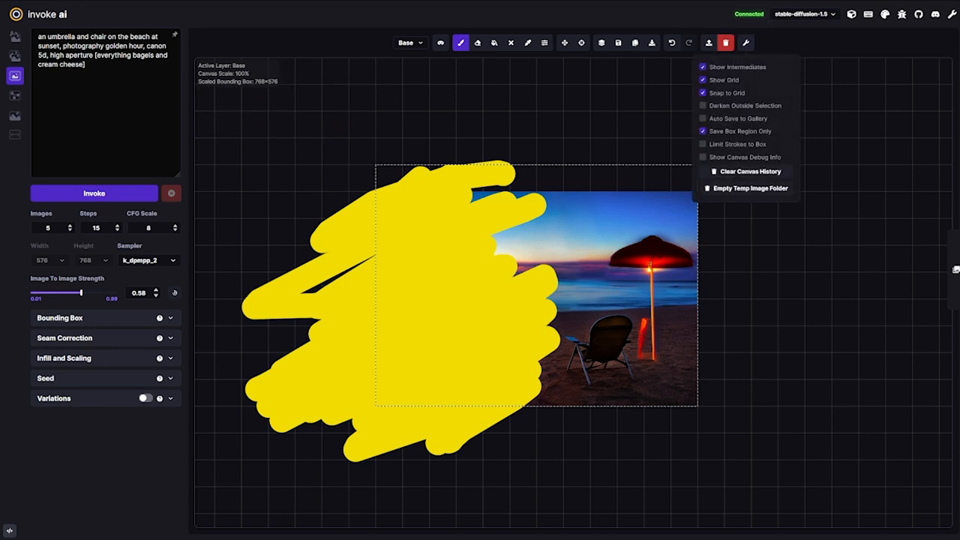